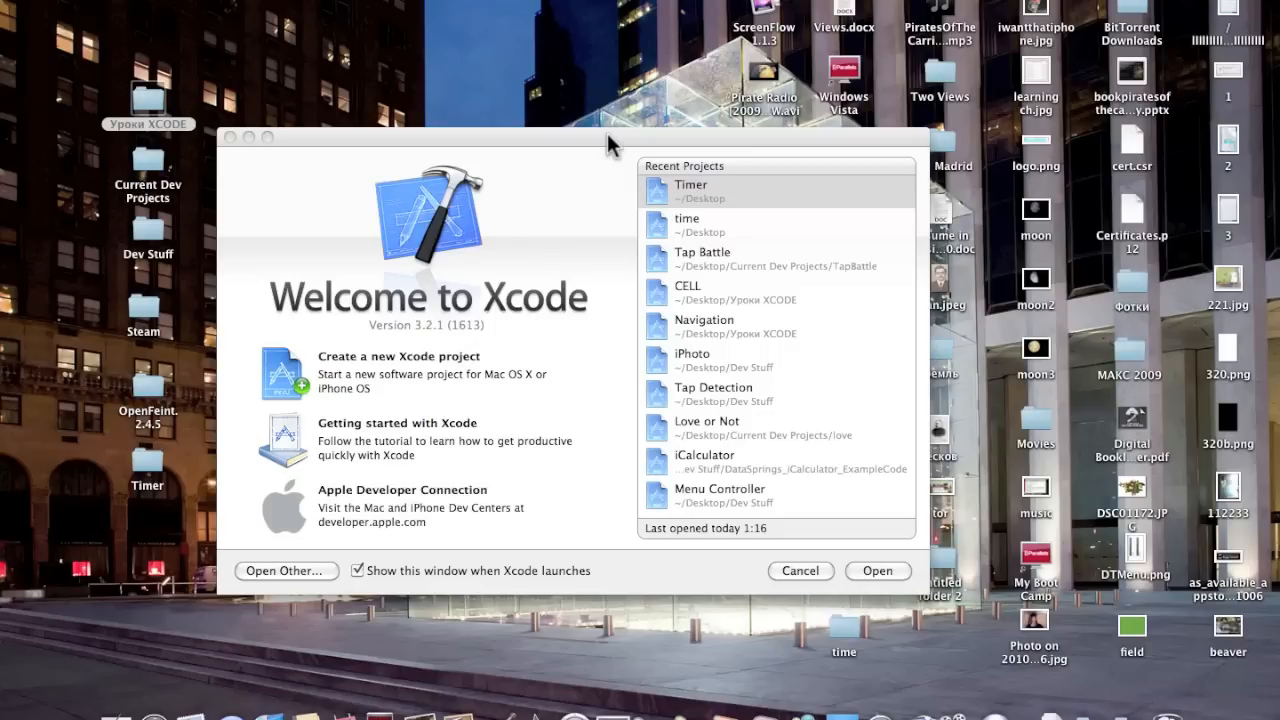
{"action": "mouse_move", "coordinate": [412, 377]}
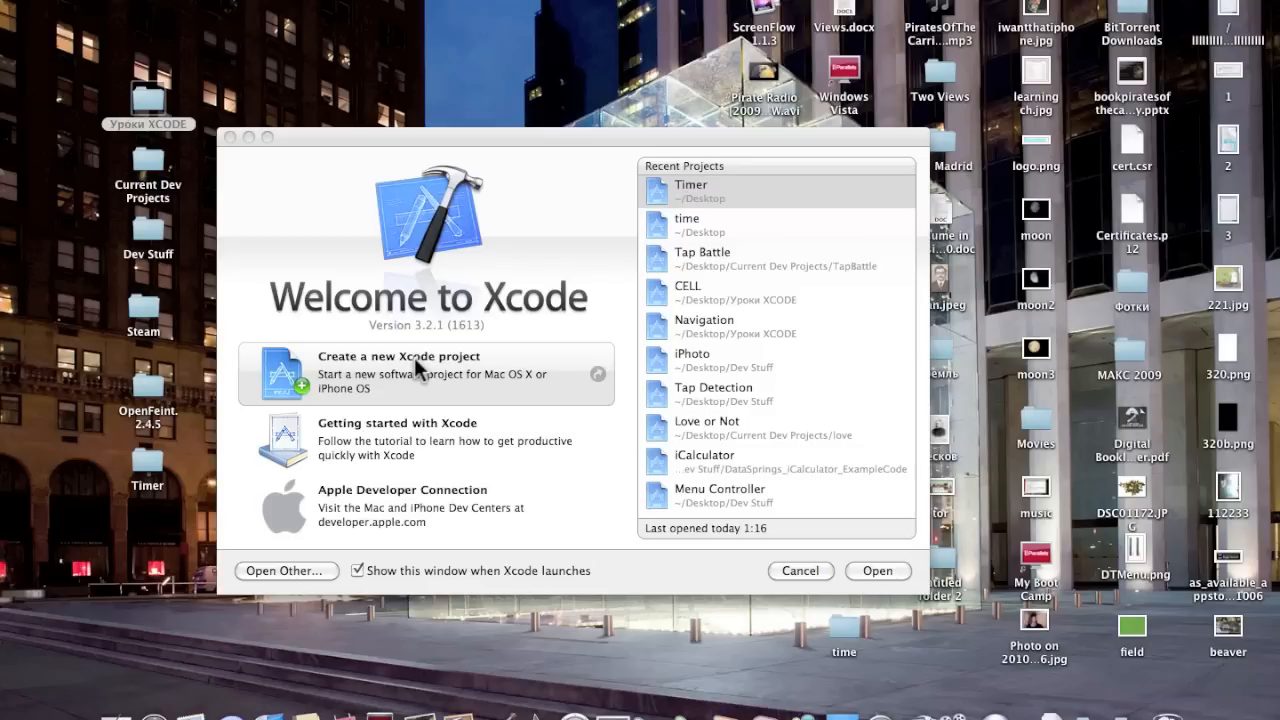
{"action": "mouse_move", "coordinate": [460, 357]}
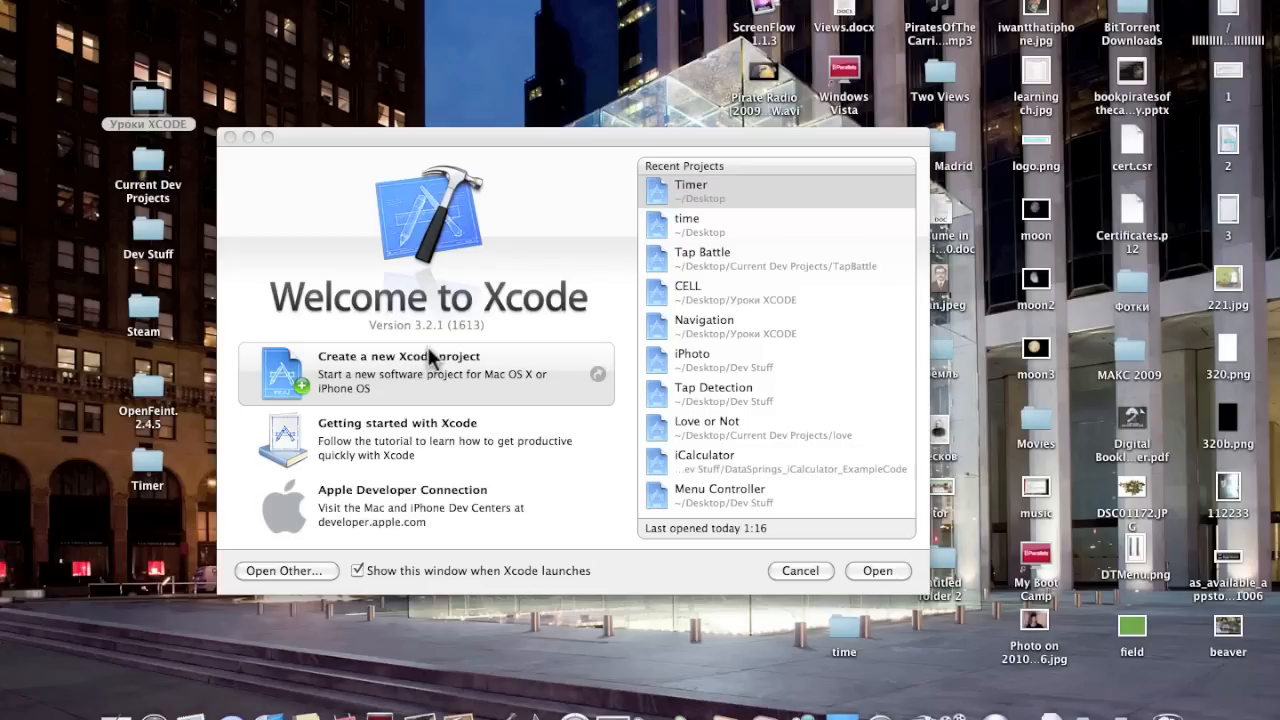
{"action": "mouse_move", "coordinate": [480, 376]}
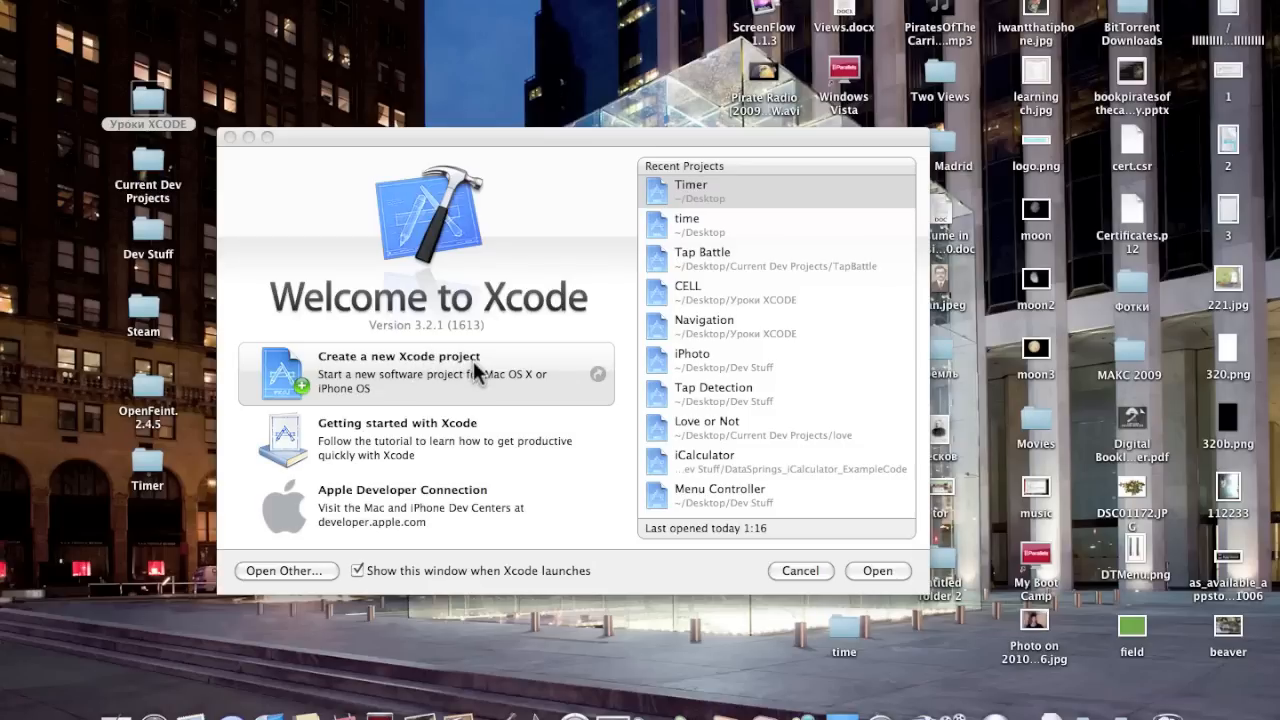
{"action": "mouse_move", "coordinate": [475, 378]}
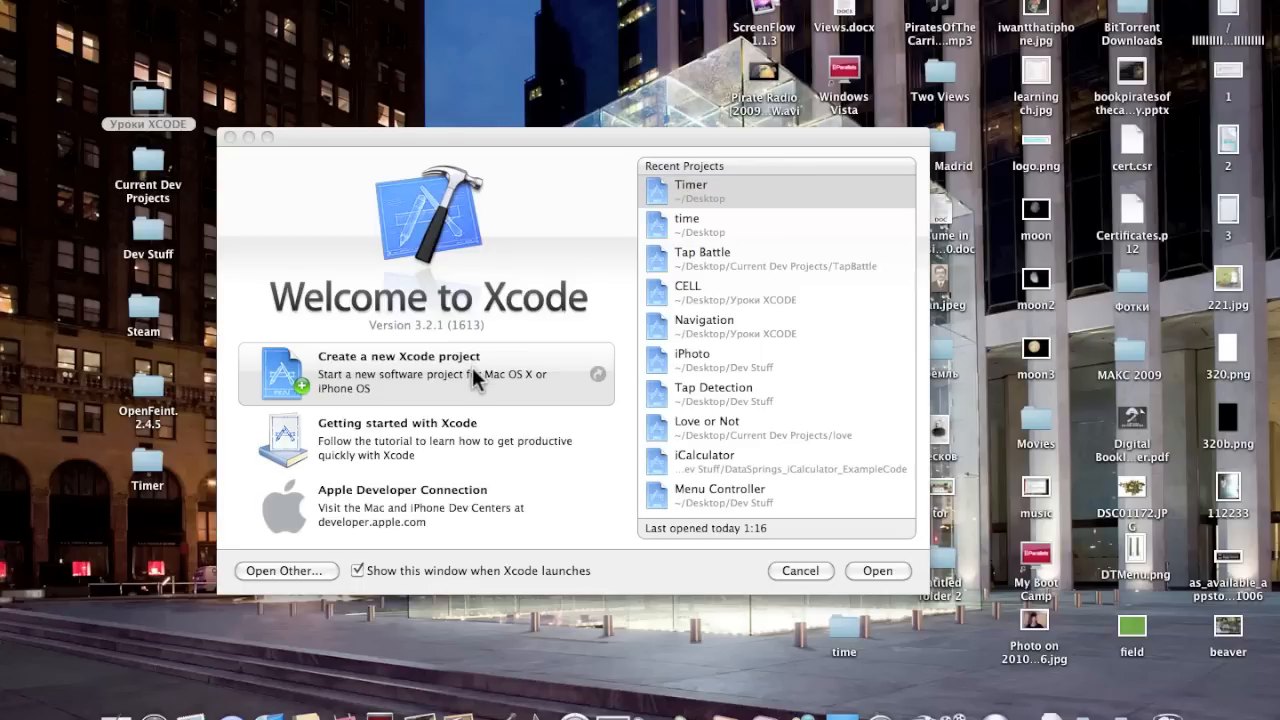
{"action": "mouse_move", "coordinate": [539, 474]}
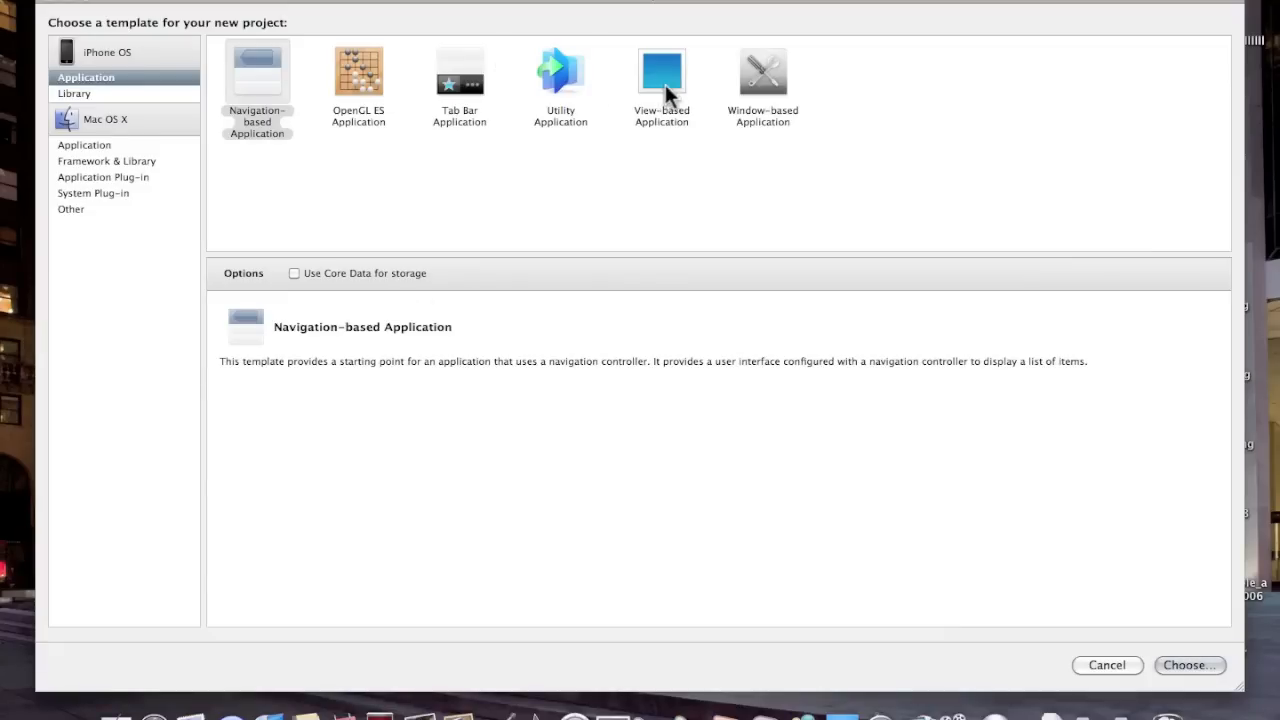
- Create a View-based Application project named 'Switching Views' saved to the Desktop
{"action": "left_click", "coordinate": [661, 72]}
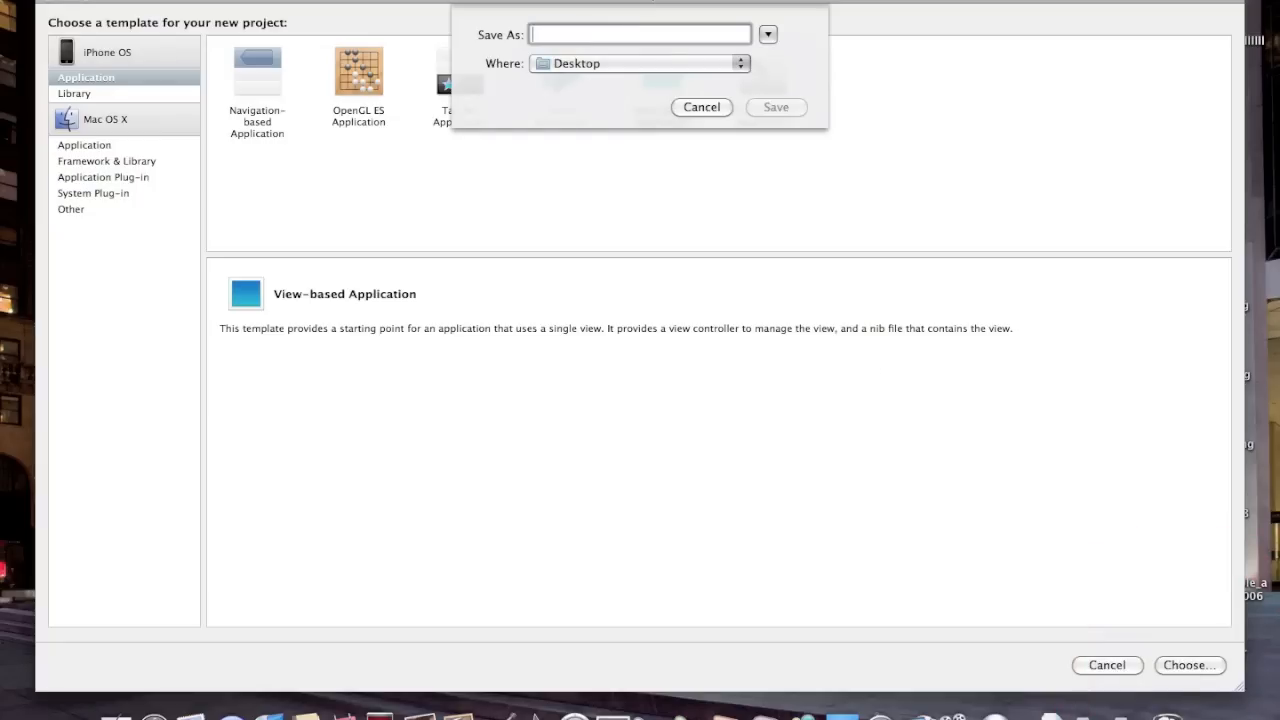
{"action": "type", "text": "Switching View"}
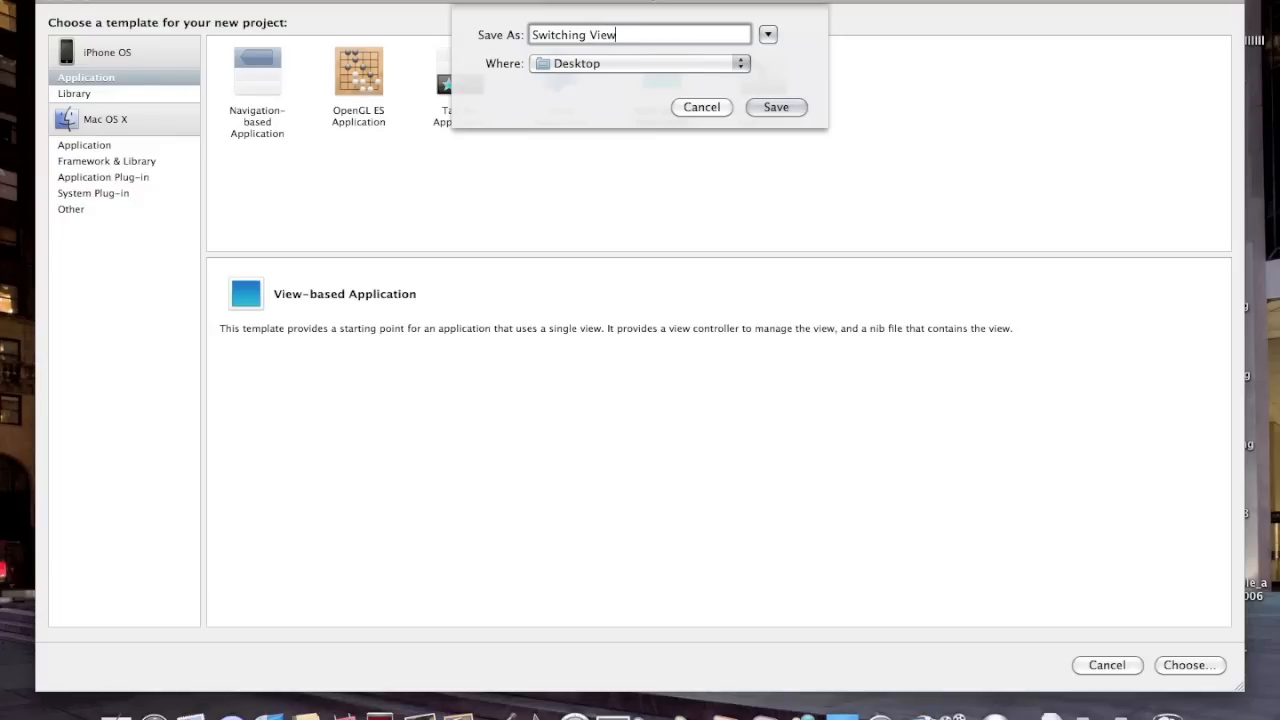
{"action": "type", "text": "s"}
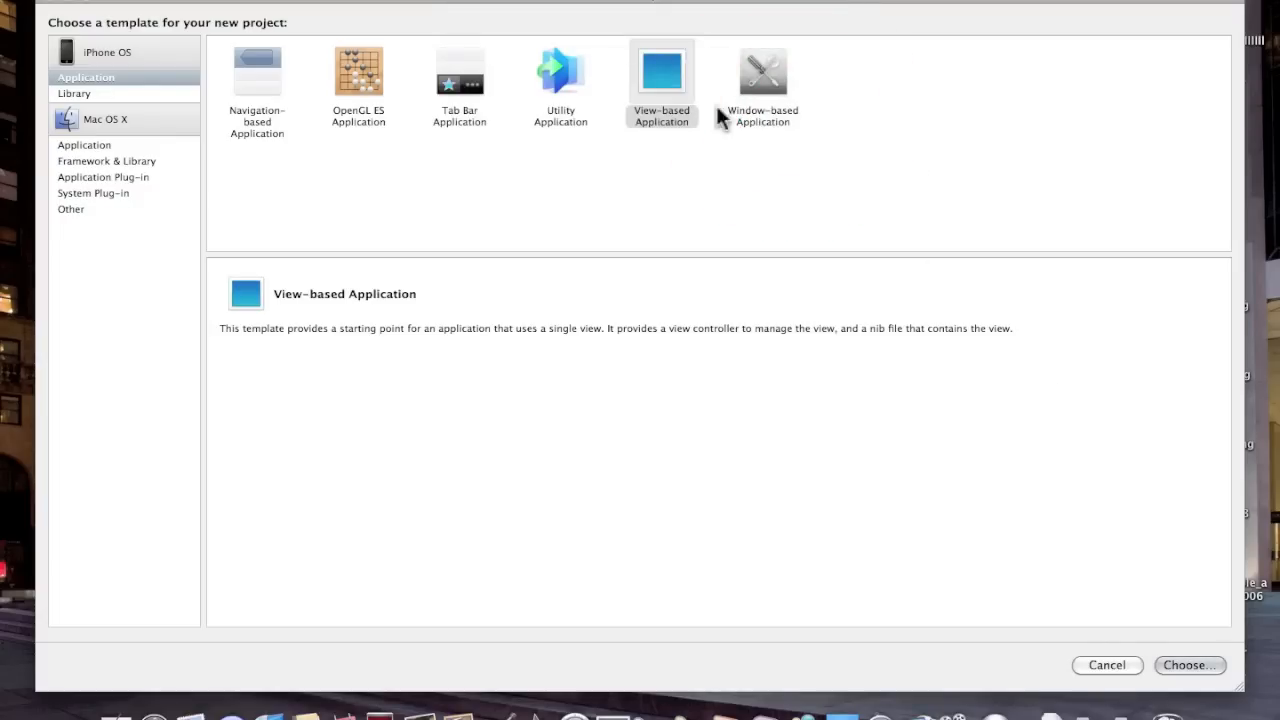
{"action": "left_click", "coordinate": [1195, 665]}
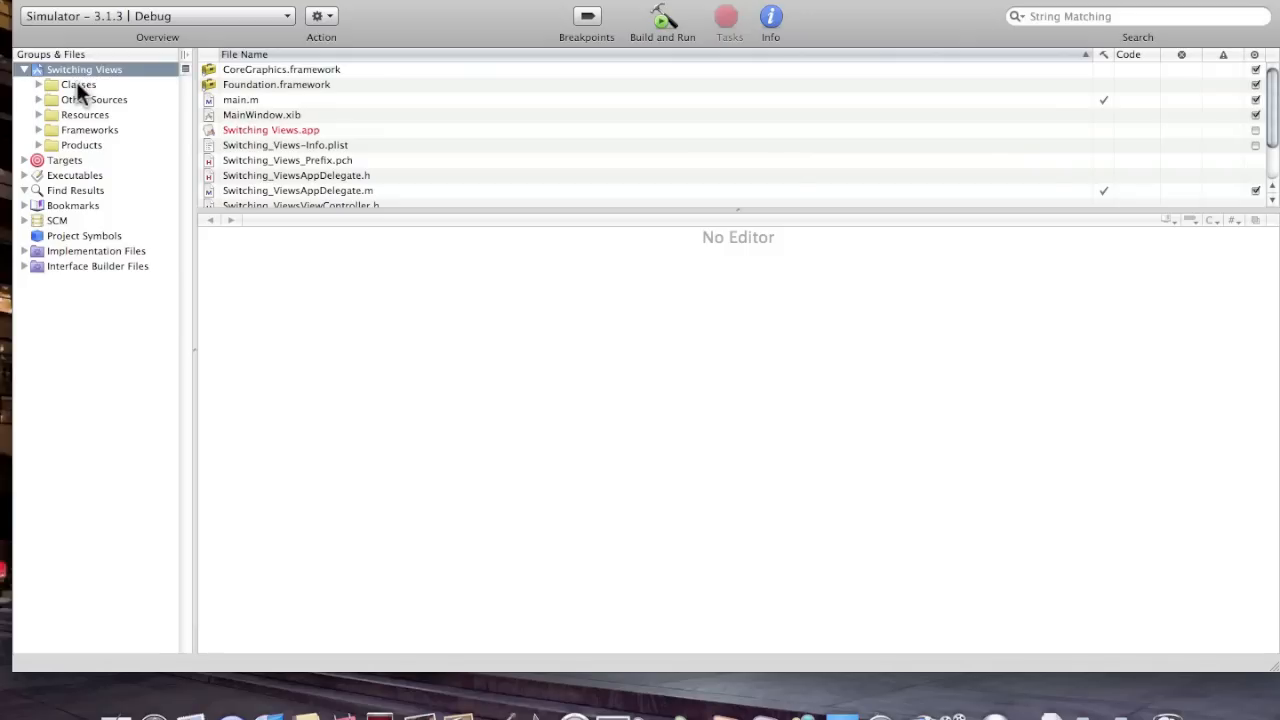
- Start adding a new file to the Classes group via Add > New File
{"action": "left_click", "coordinate": [70, 89]}
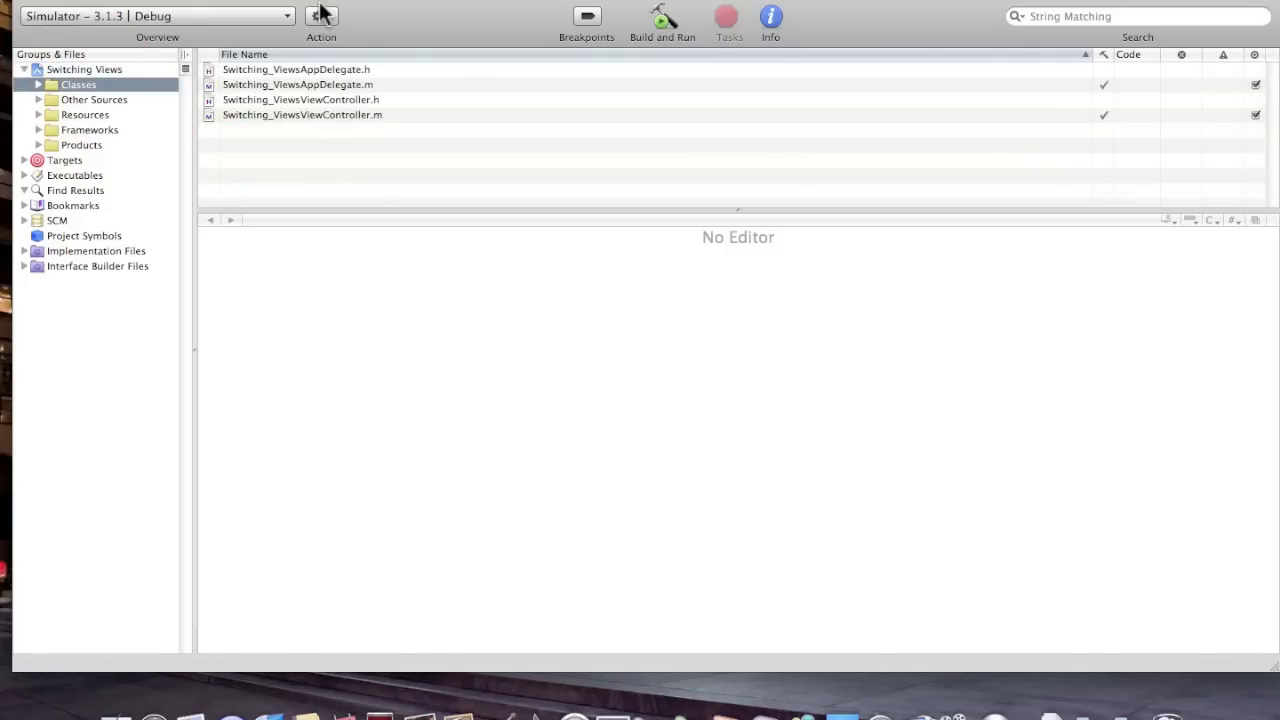
{"action": "left_click", "coordinate": [315, 15]}
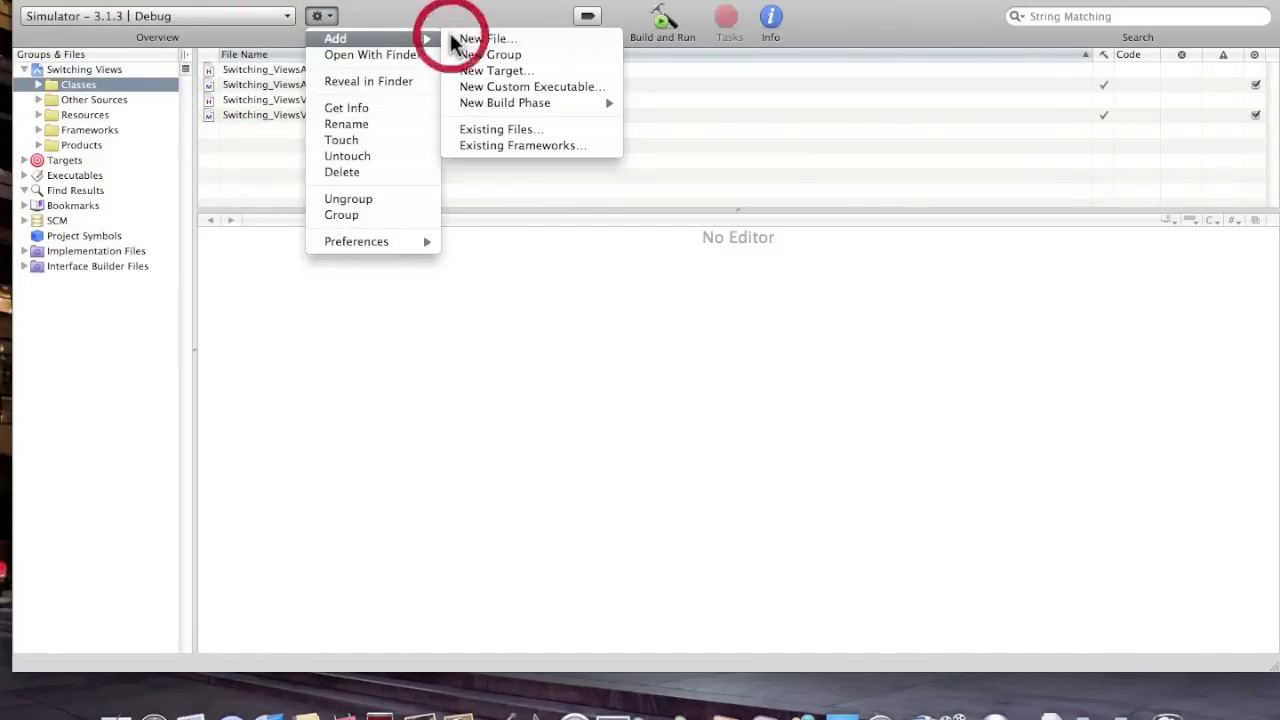
{"action": "left_click", "coordinate": [488, 38]}
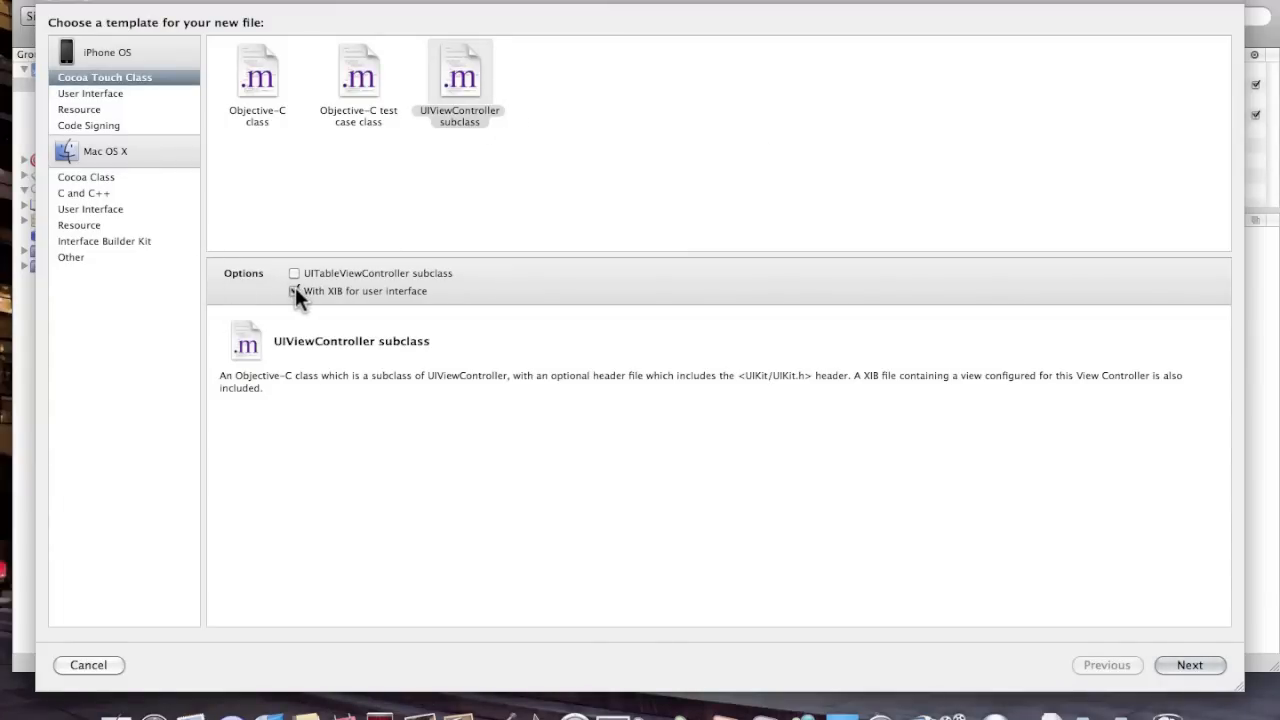
- Add a UIViewController subclass named Second without a XIB, creating Second.h and Second.m
{"action": "left_click", "coordinate": [294, 291]}
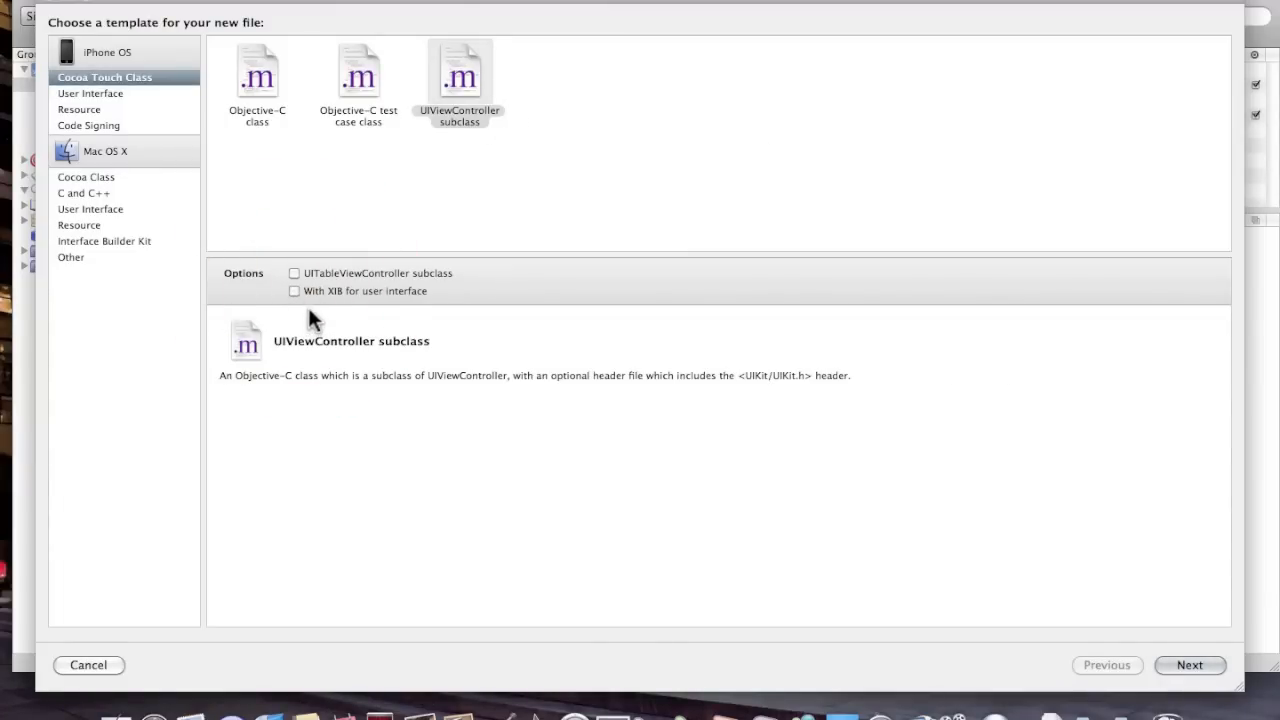
{"action": "mouse_move", "coordinate": [1152, 671]}
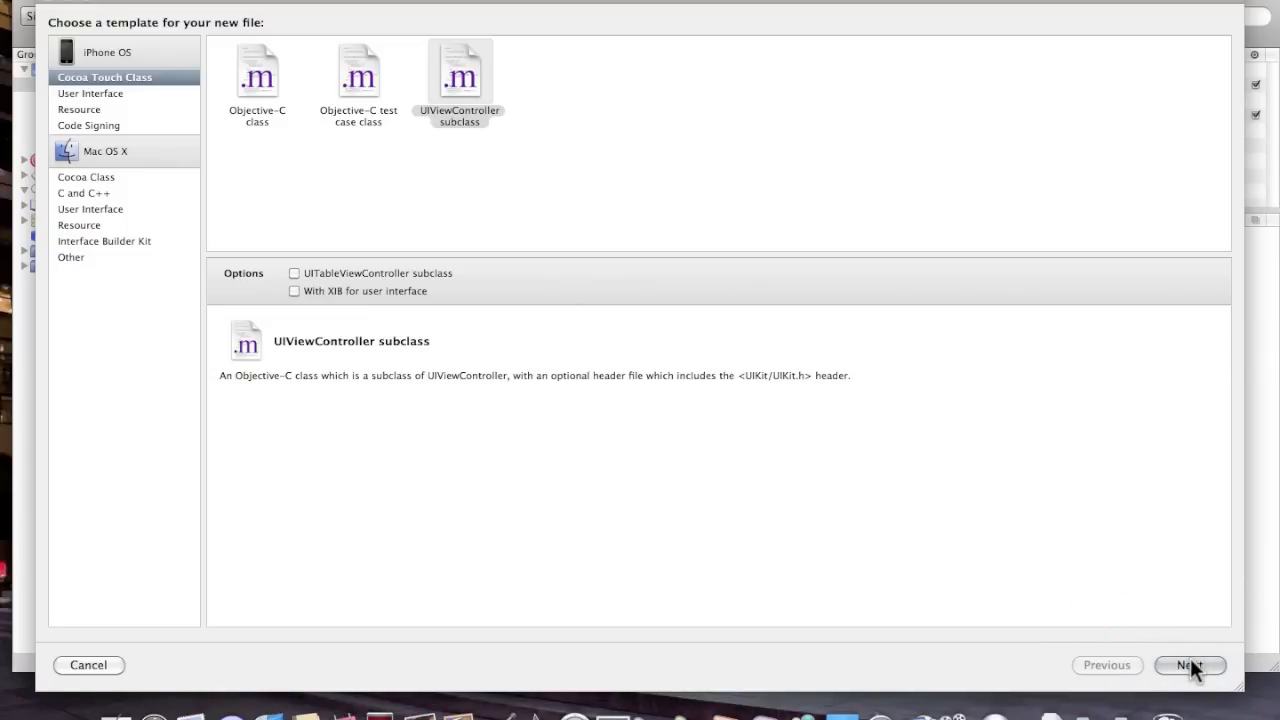
{"action": "left_click", "coordinate": [1190, 665]}
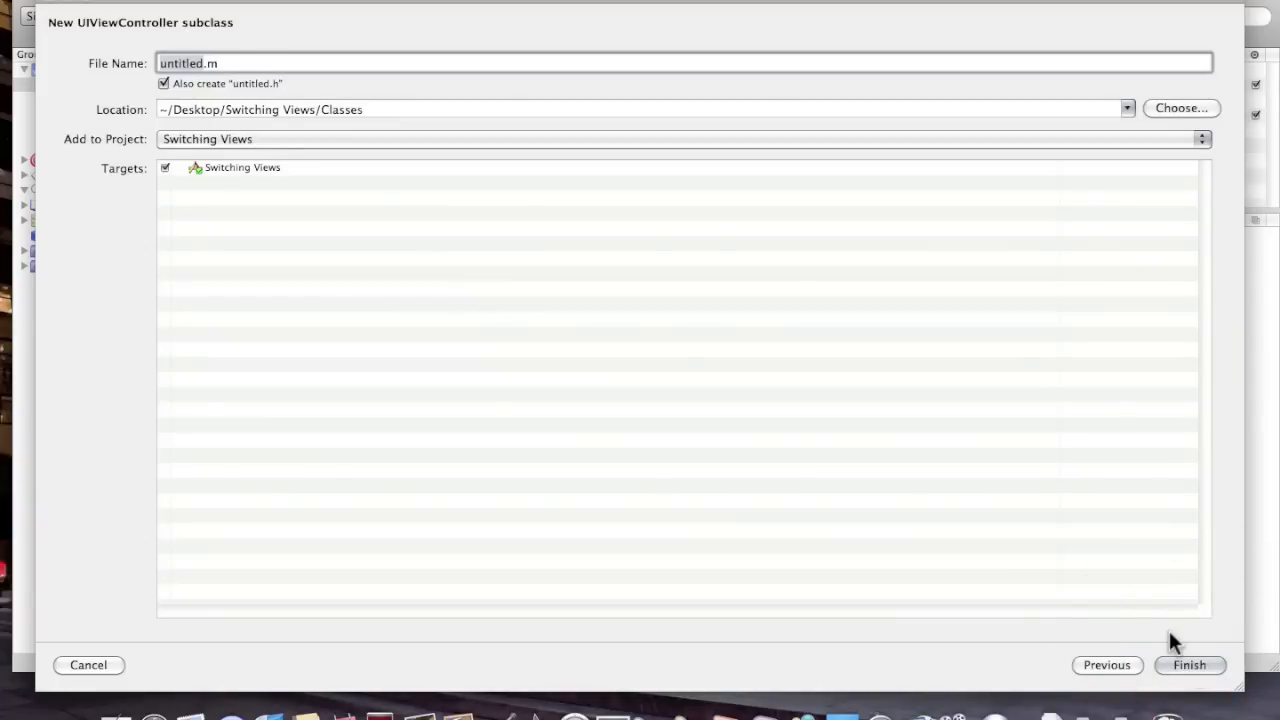
{"action": "type", "text": "Secon.m"}
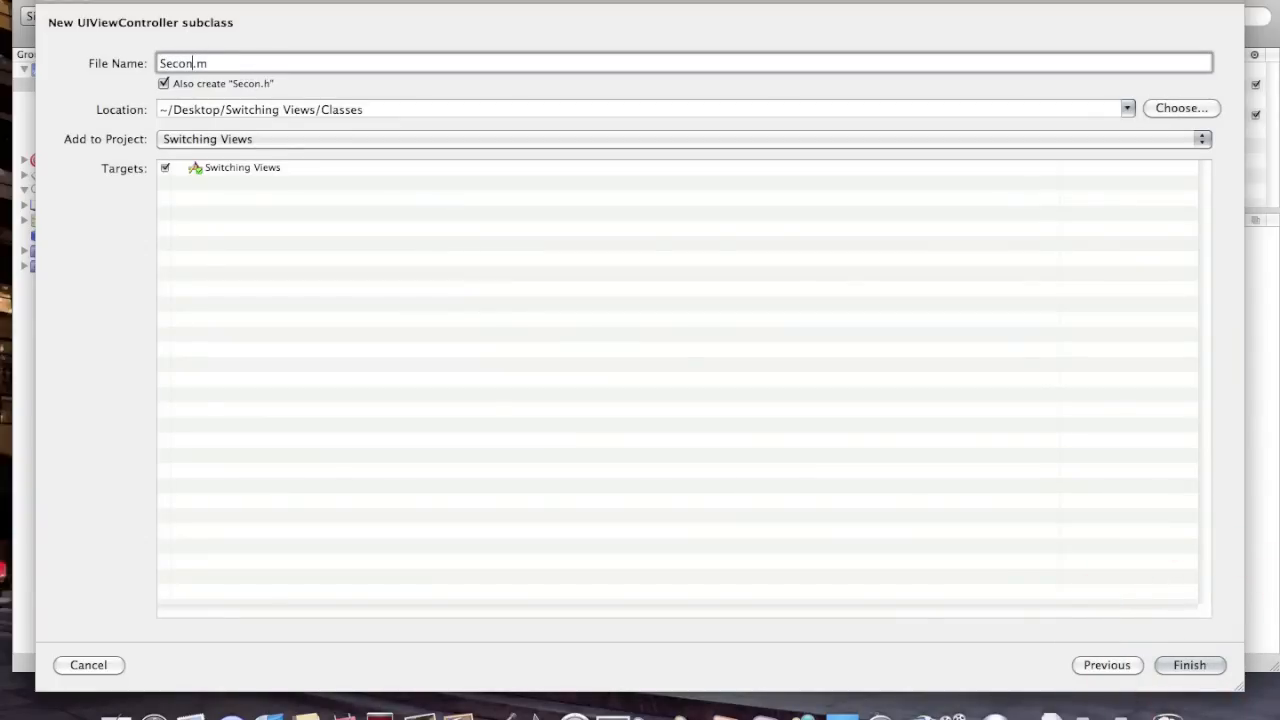
{"action": "type", "text": "d"}
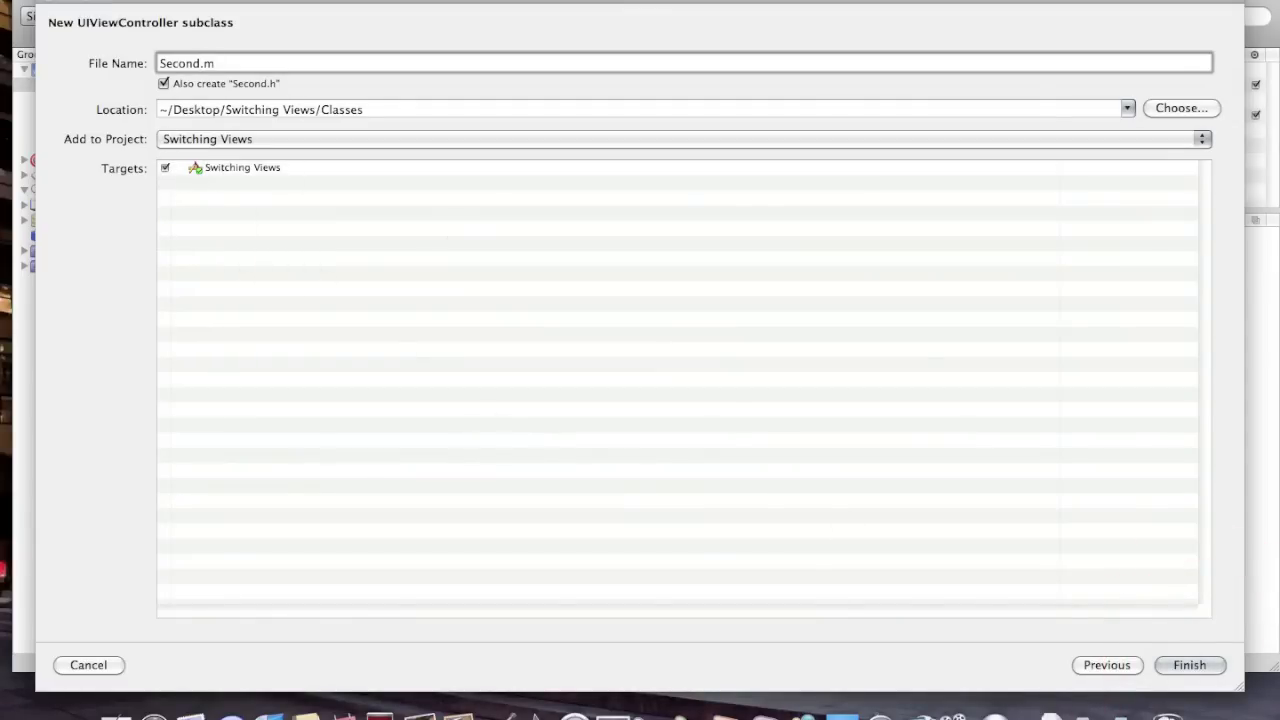
{"action": "left_click", "coordinate": [1191, 665]}
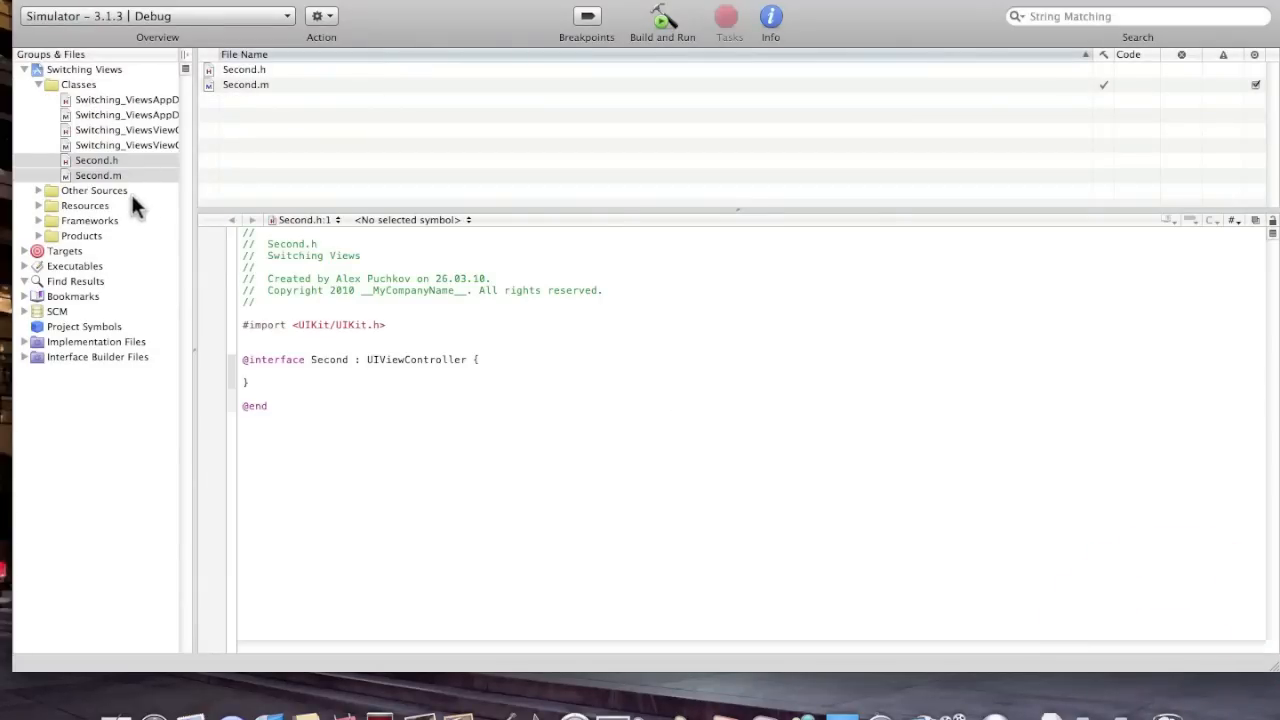
- Open Switching_ViewsViewController.h and insert blank space below the #import line
{"action": "left_click", "coordinate": [118, 99]}
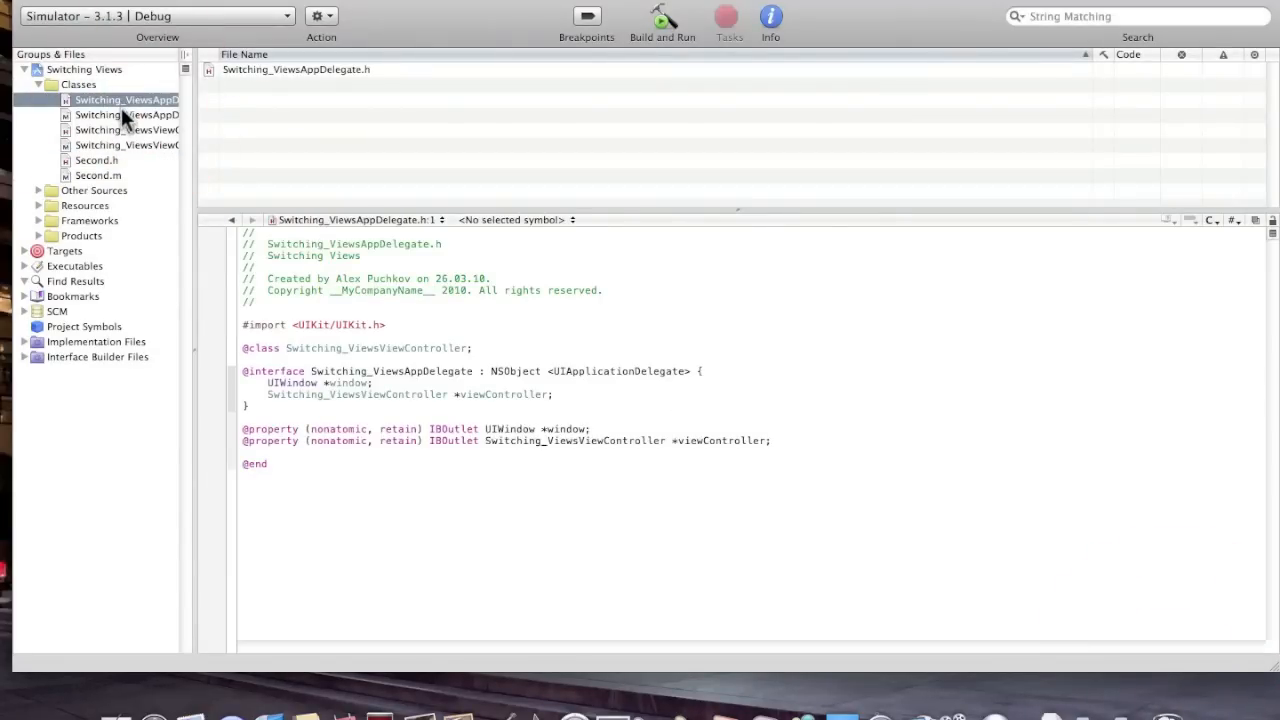
{"action": "left_click", "coordinate": [122, 130]}
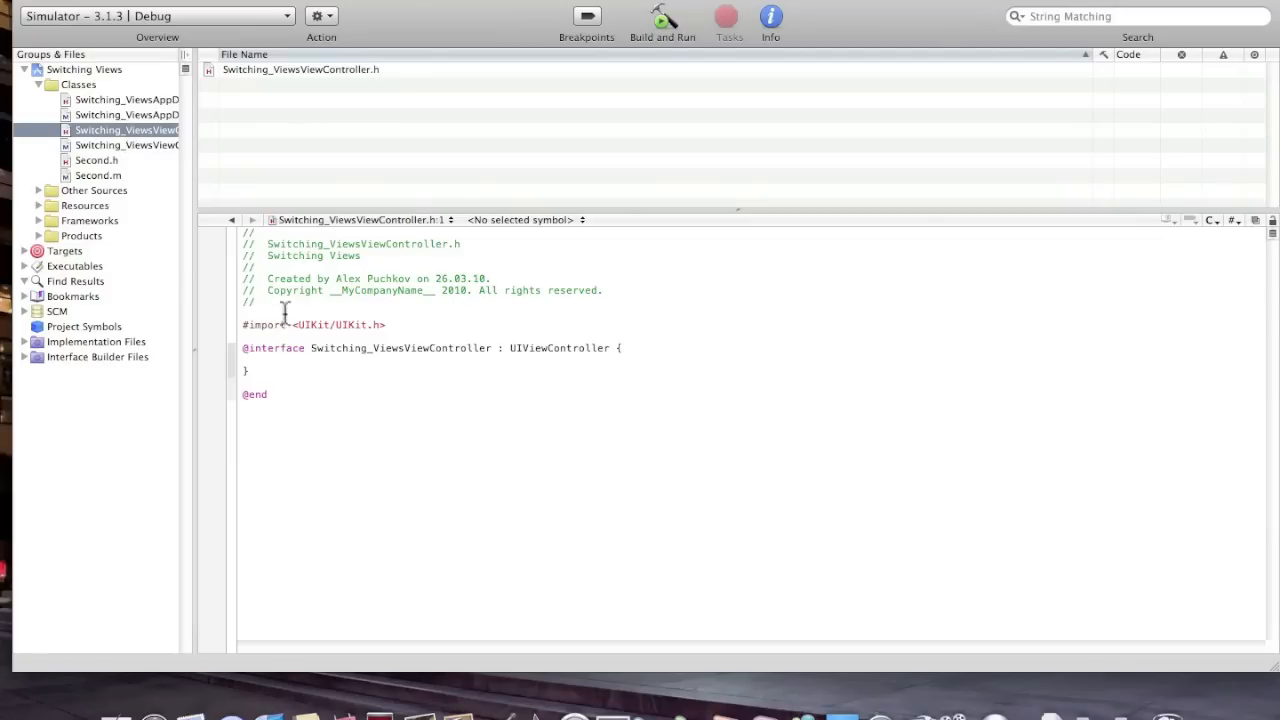
{"action": "left_click", "coordinate": [288, 337]}
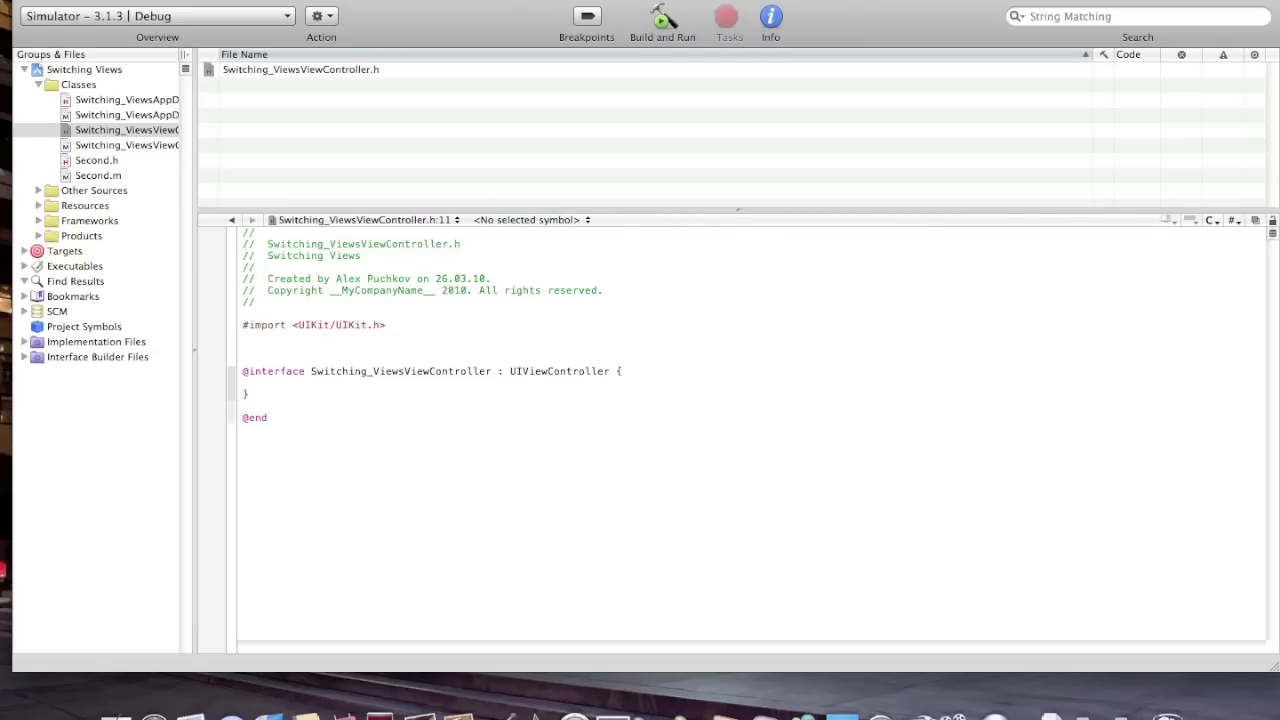
- Add #import "Second.h" at the top of the view controller header
{"action": "type", "text": "#"}
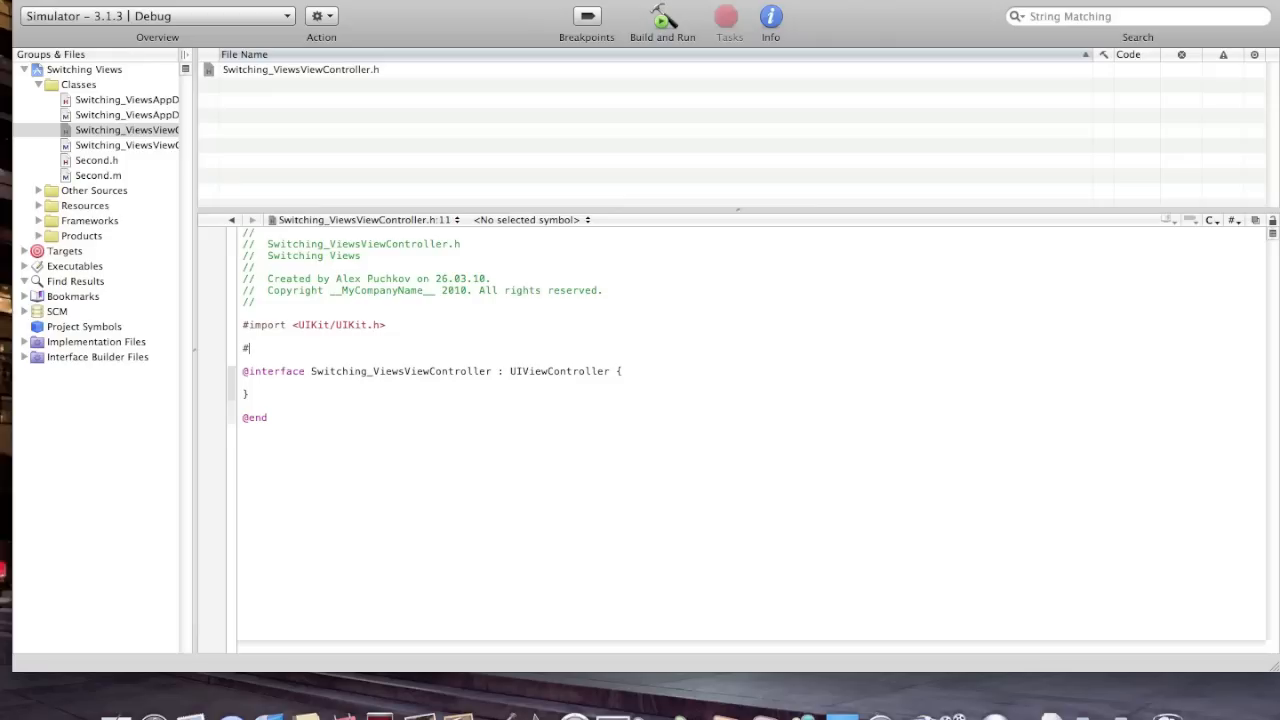
{"action": "type", "text": "import \""}
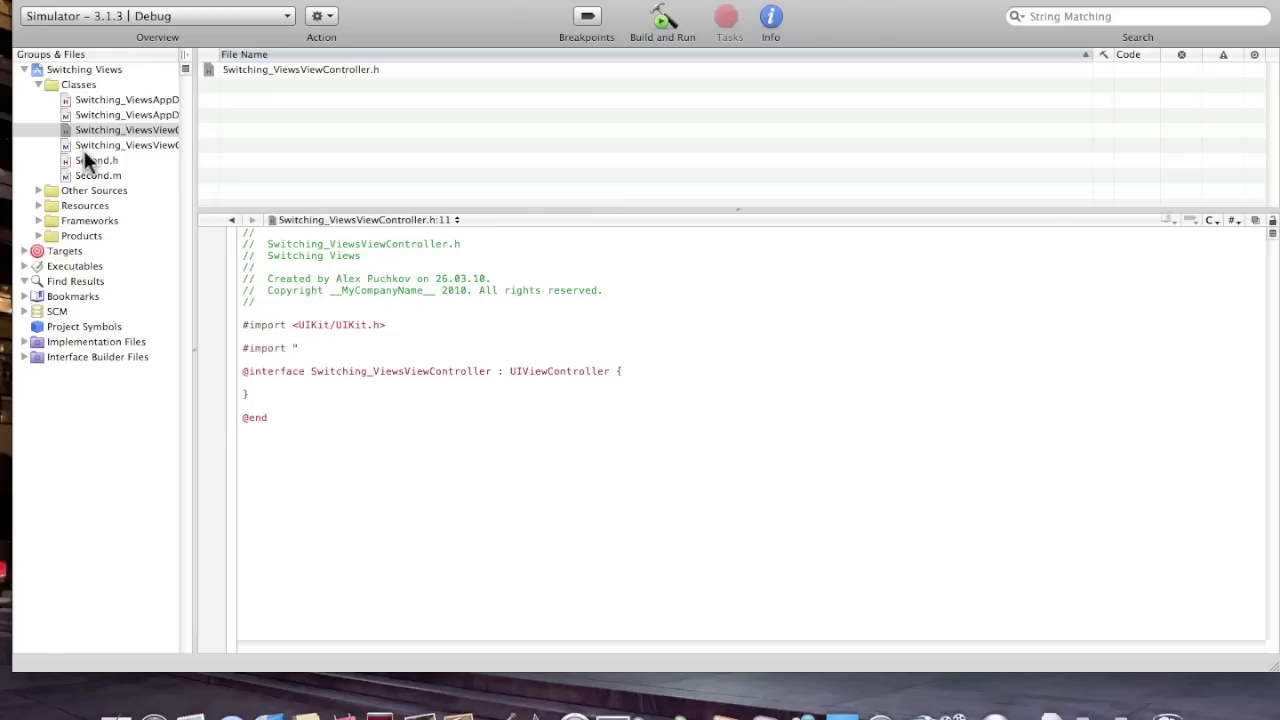
{"action": "type", "text": "Second.h"}
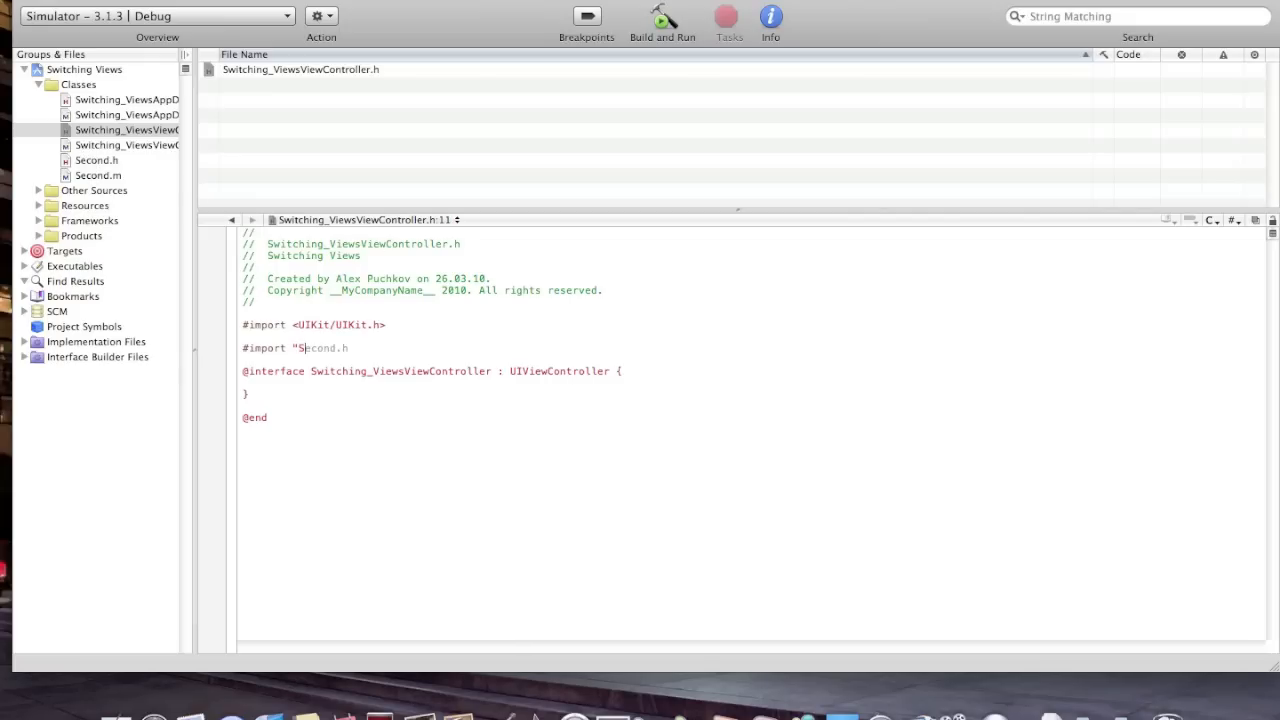
{"action": "type", "text": "econd.h\""}
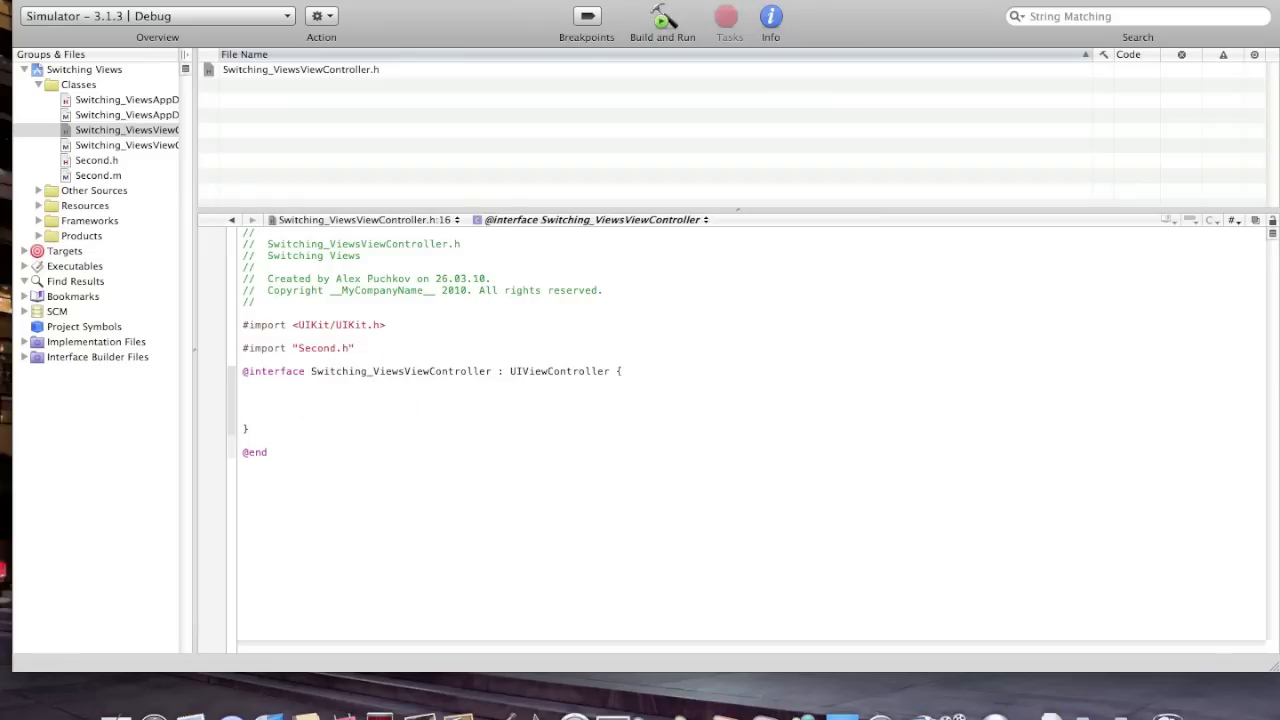
- Declare IBOutlet Second *second; and - (IBAction) next; in the interface
{"action": "left_click", "coordinate": [267, 405]}
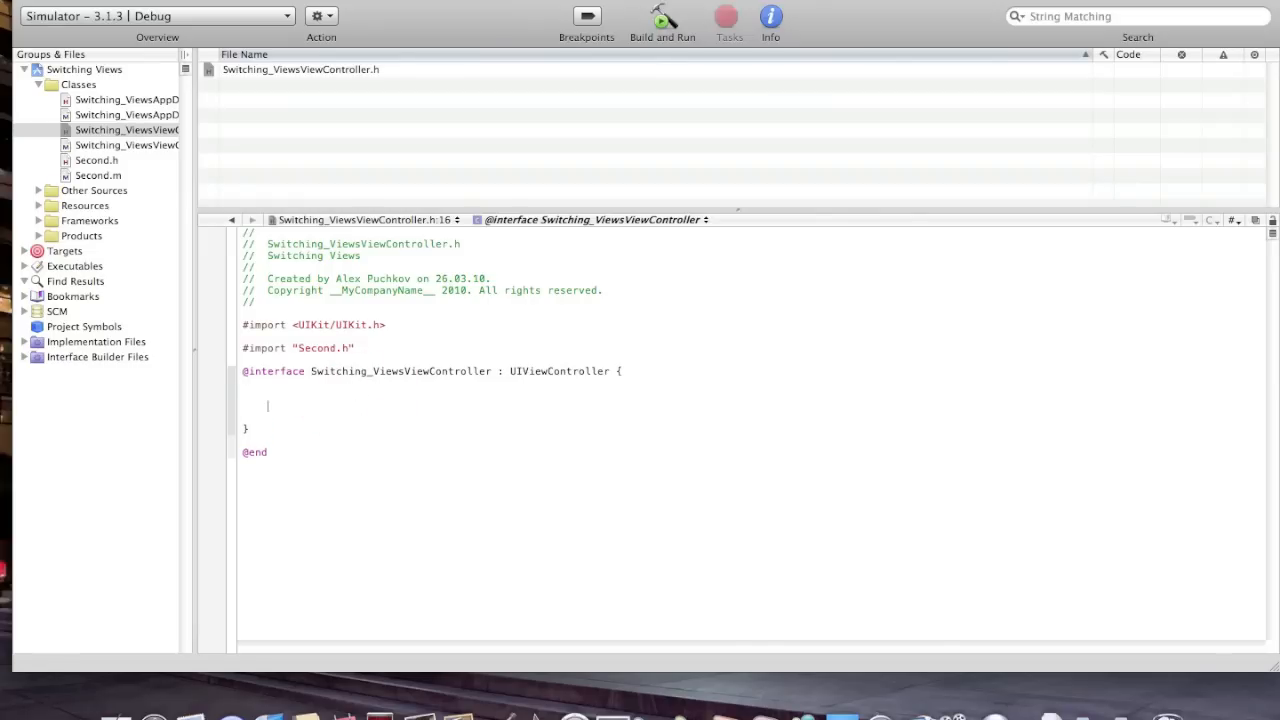
{"action": "type", "text": "IBOutlet"}
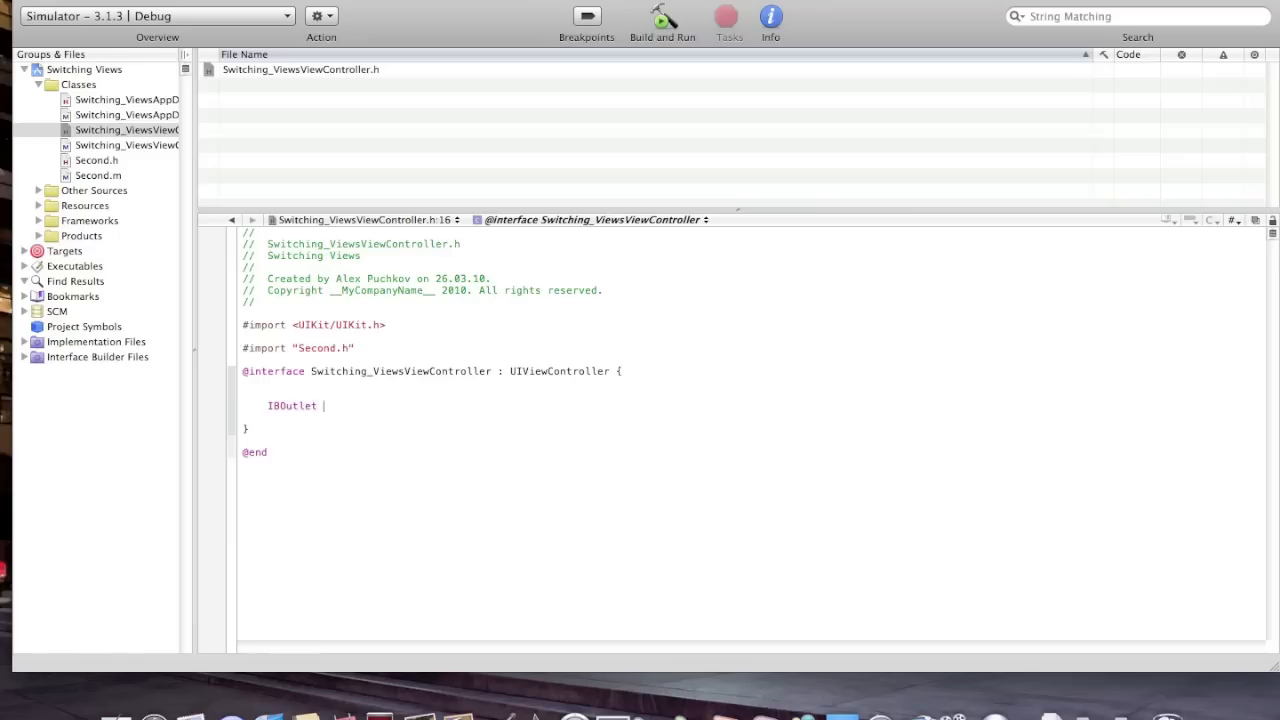
{"action": "type", "text": "S"}
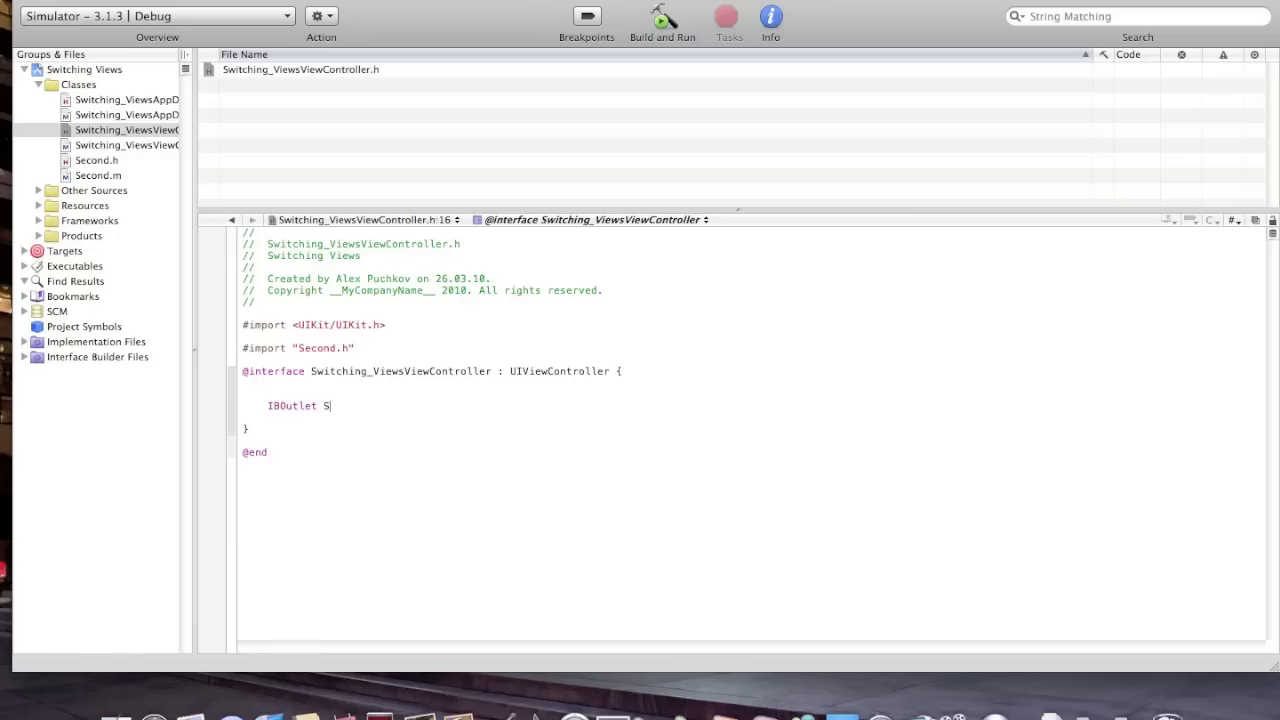
{"action": "type", "text": "econd"}
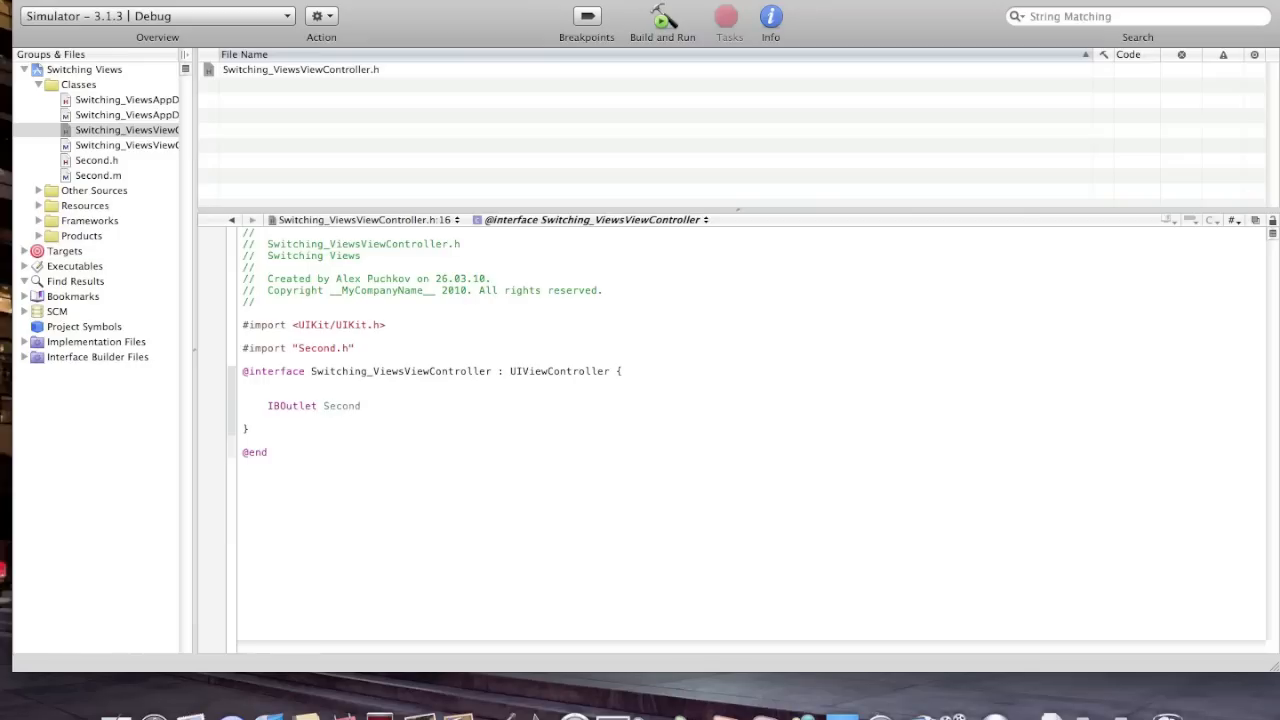
{"action": "type", "text": "*"}
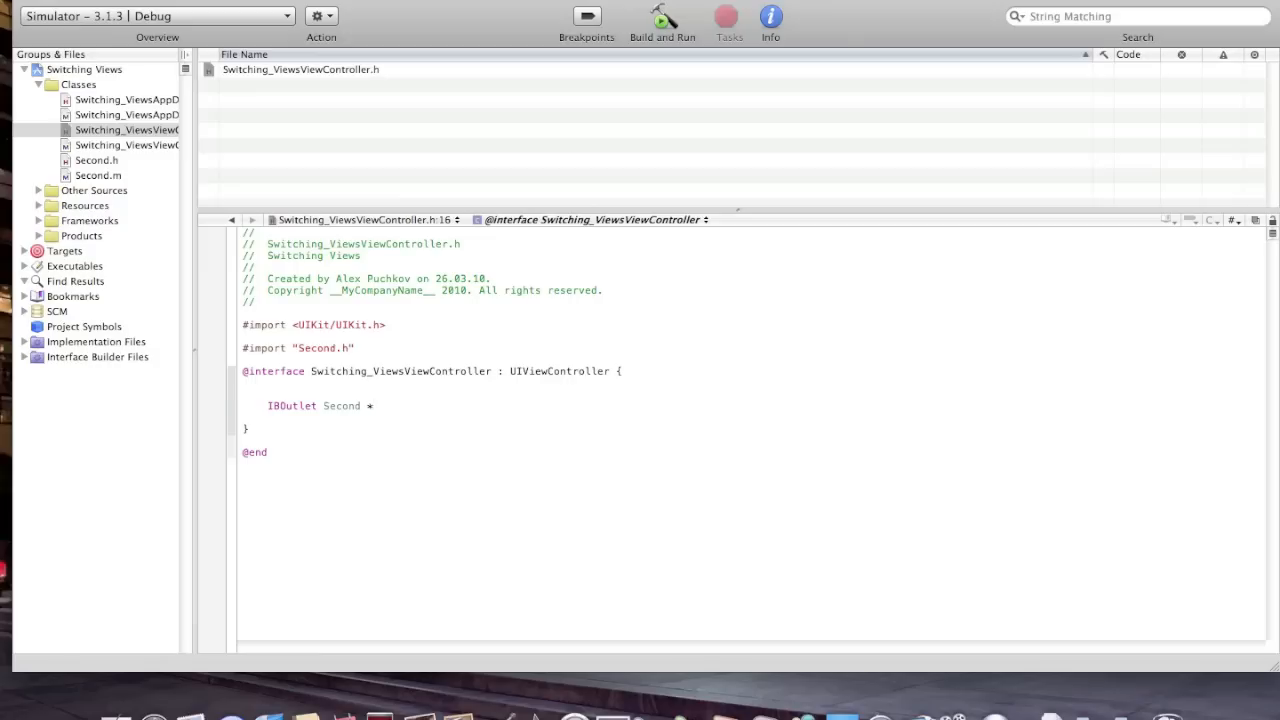
{"action": "type", "text": "second"}
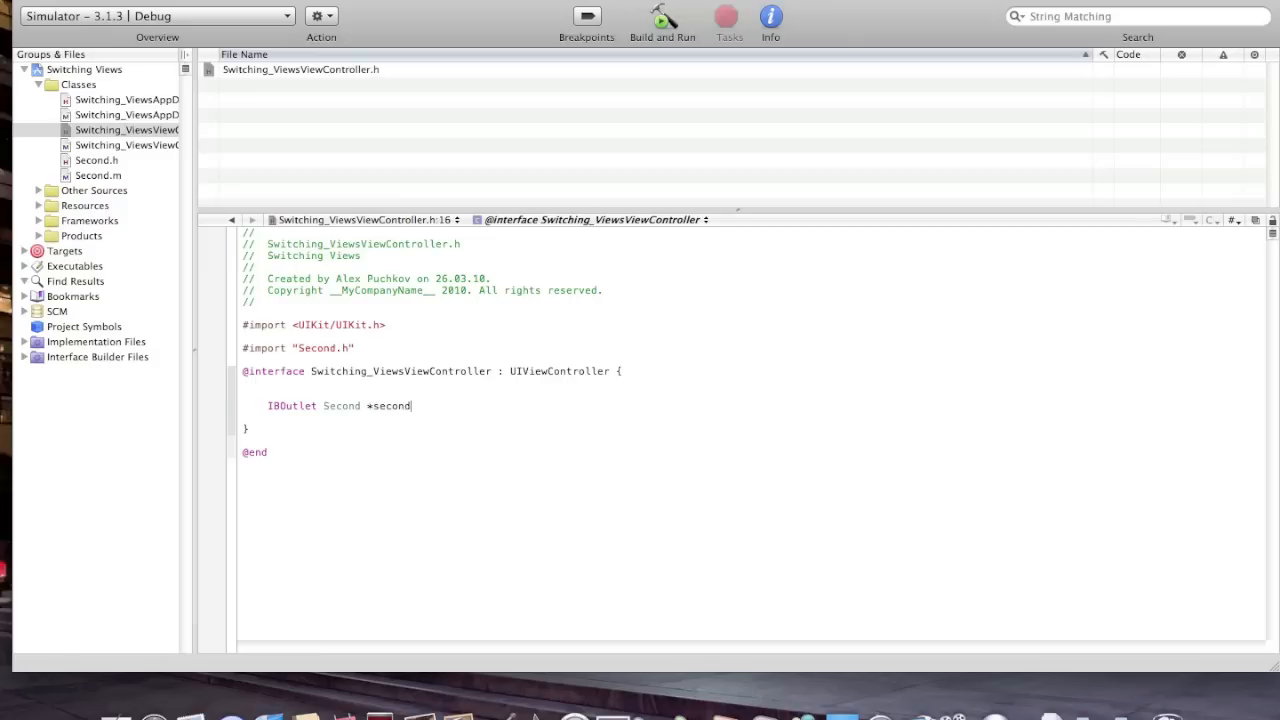
{"action": "type", "text": ";"}
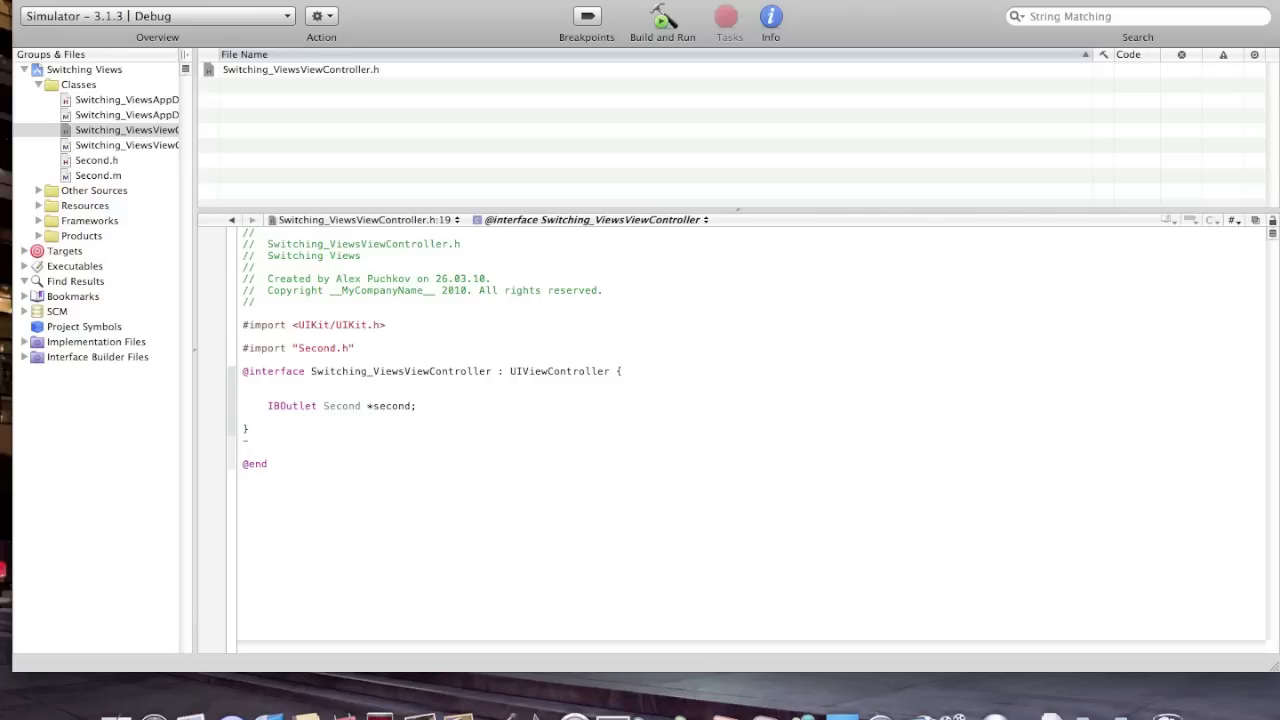
{"action": "type", "text": "- (IBAction"}
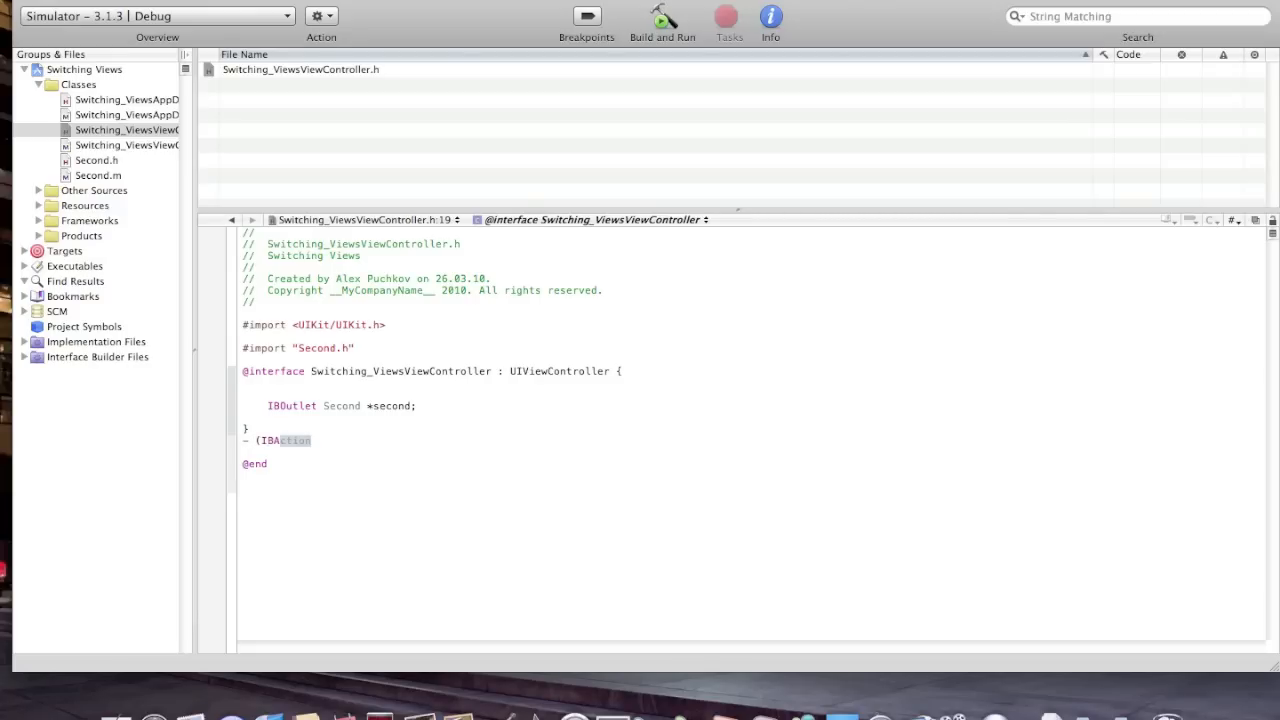
{"action": "type", "text": ")"}
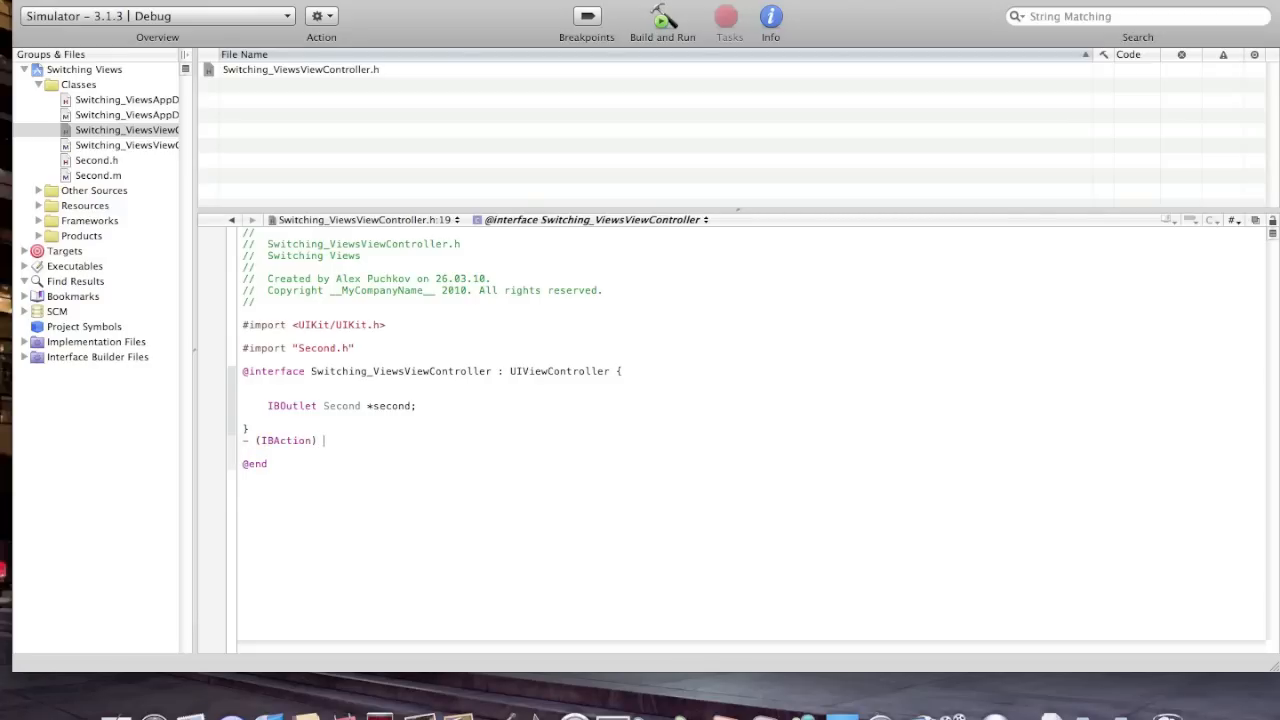
{"action": "type", "text": "next;"}
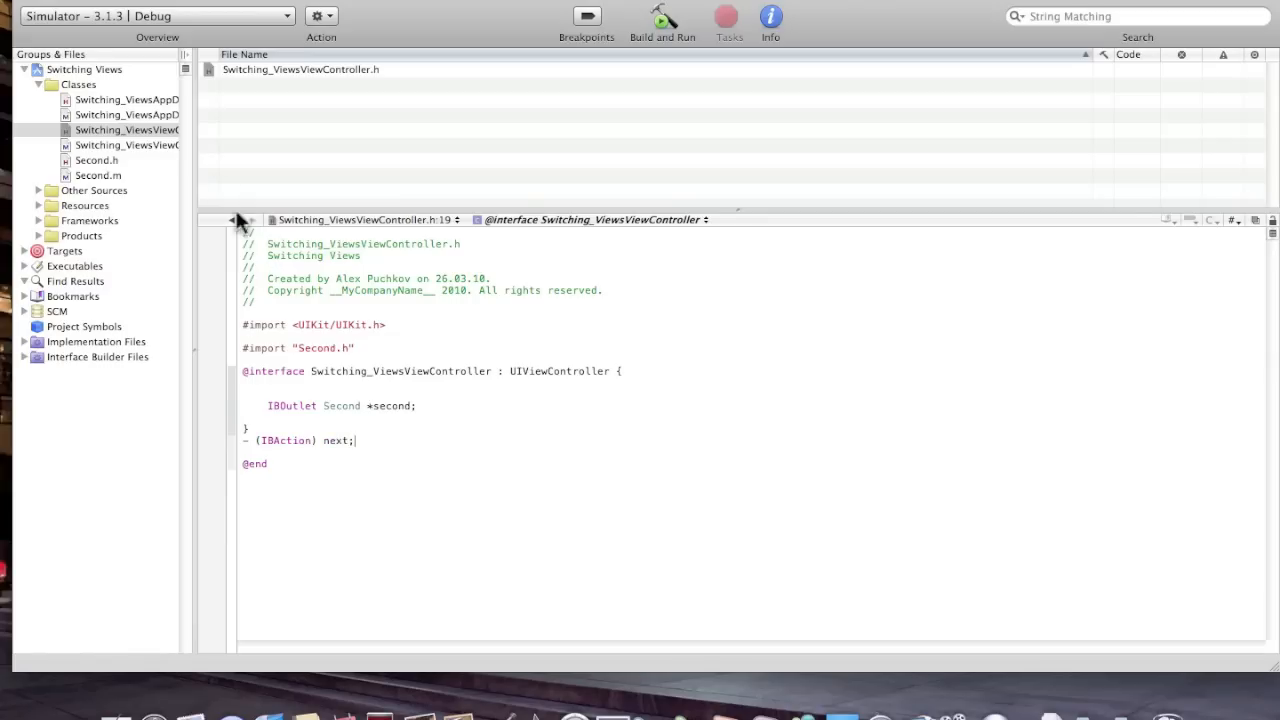
{"action": "mouse_move", "coordinate": [170, 150]}
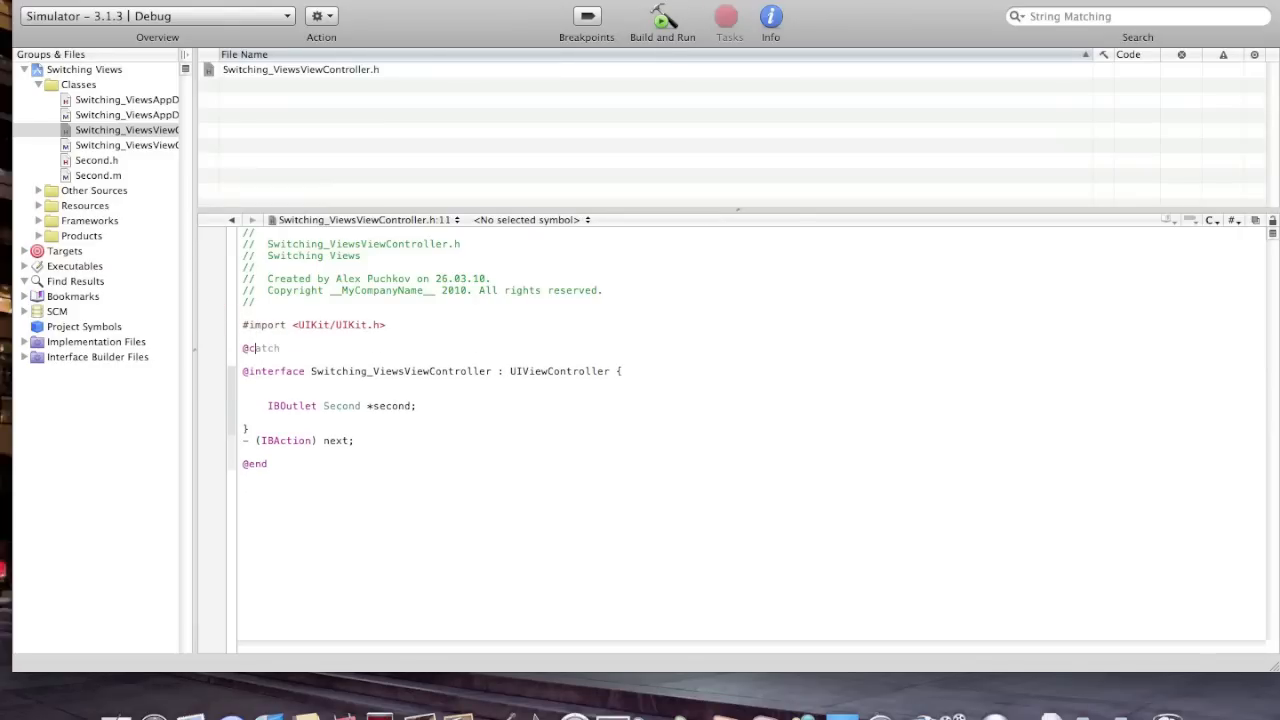
{"action": "type", "text": "@class"}
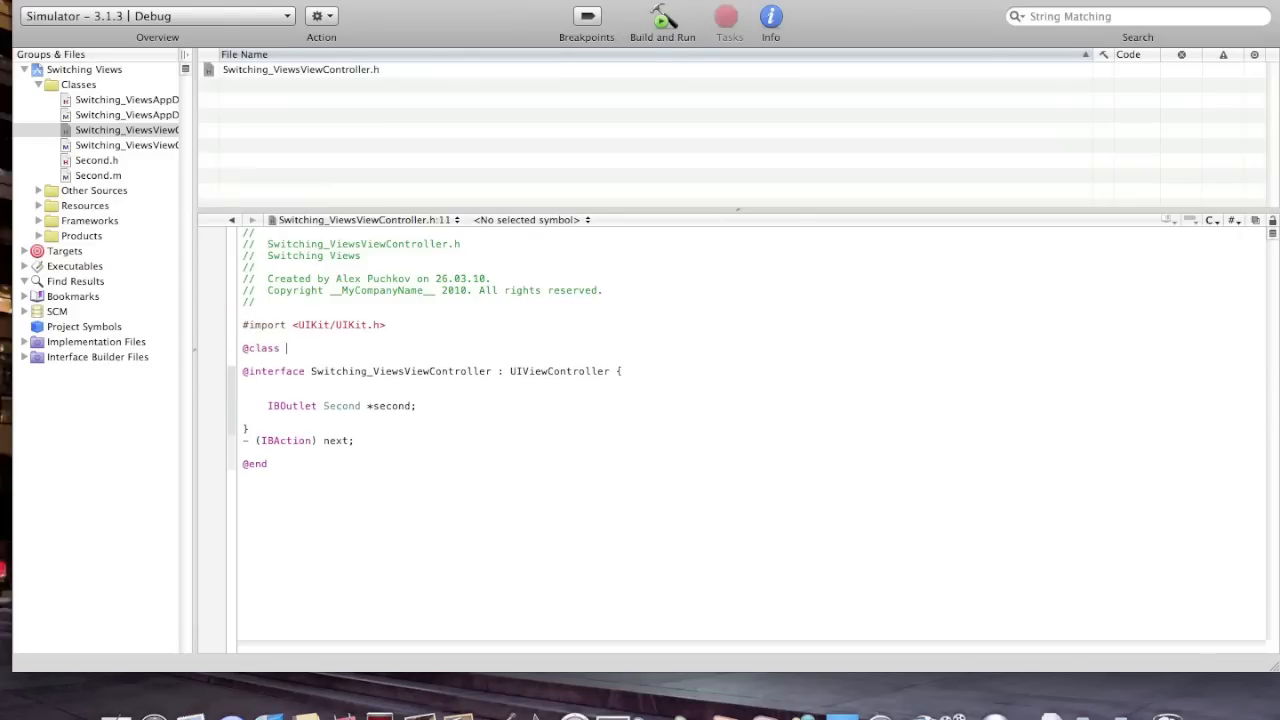
{"action": "type", "text": "Second;"}
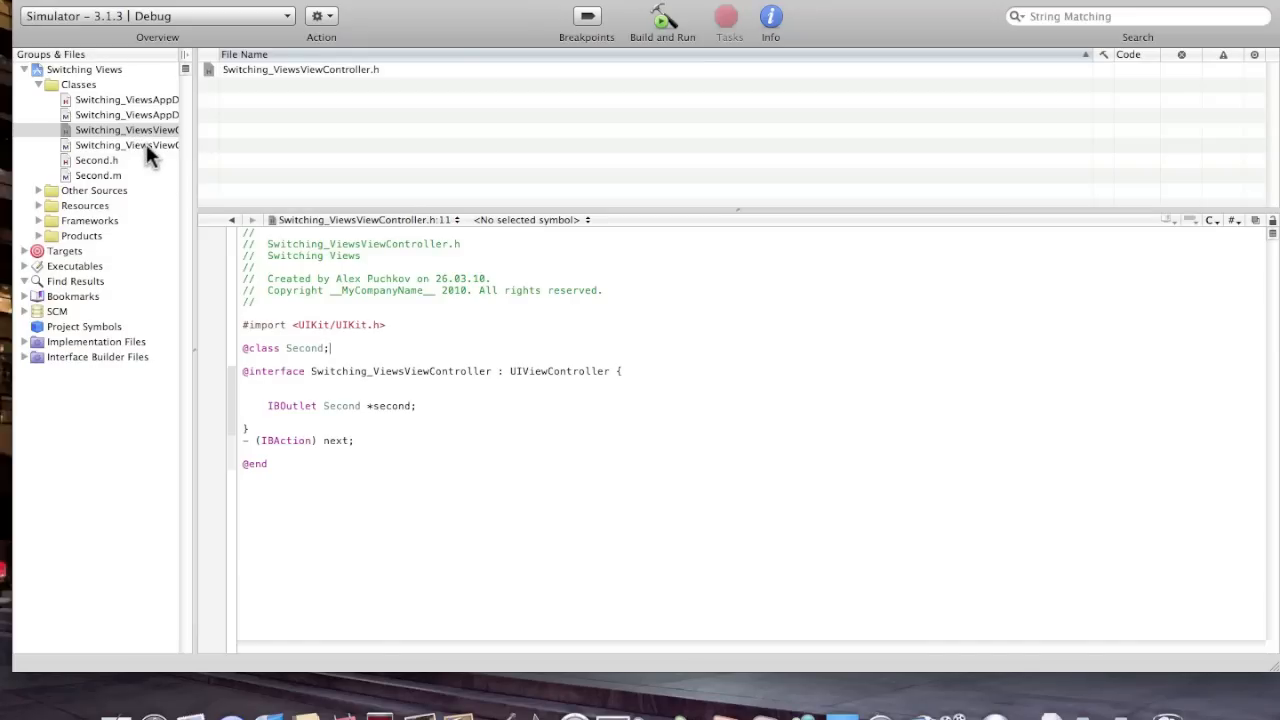
- Add #import "Second.h" to Switching_ViewsViewController.m
{"action": "left_click", "coordinate": [130, 144]}
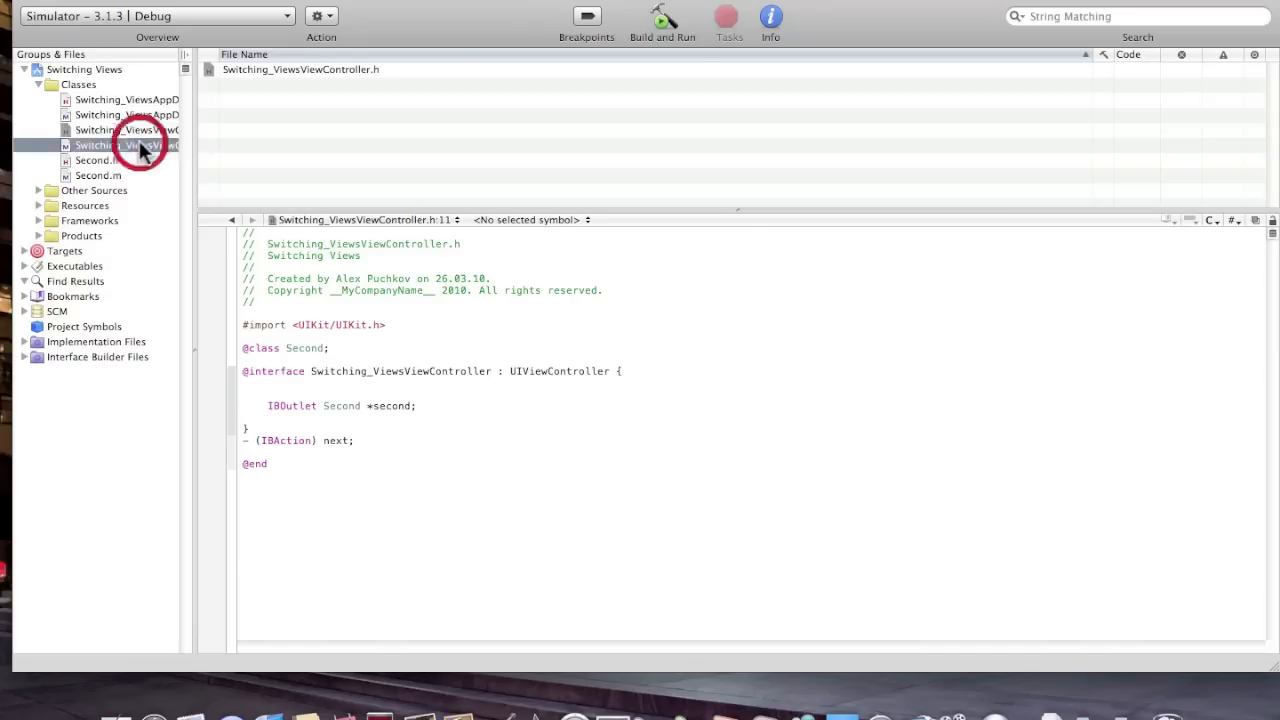
{"action": "left_click", "coordinate": [125, 145]}
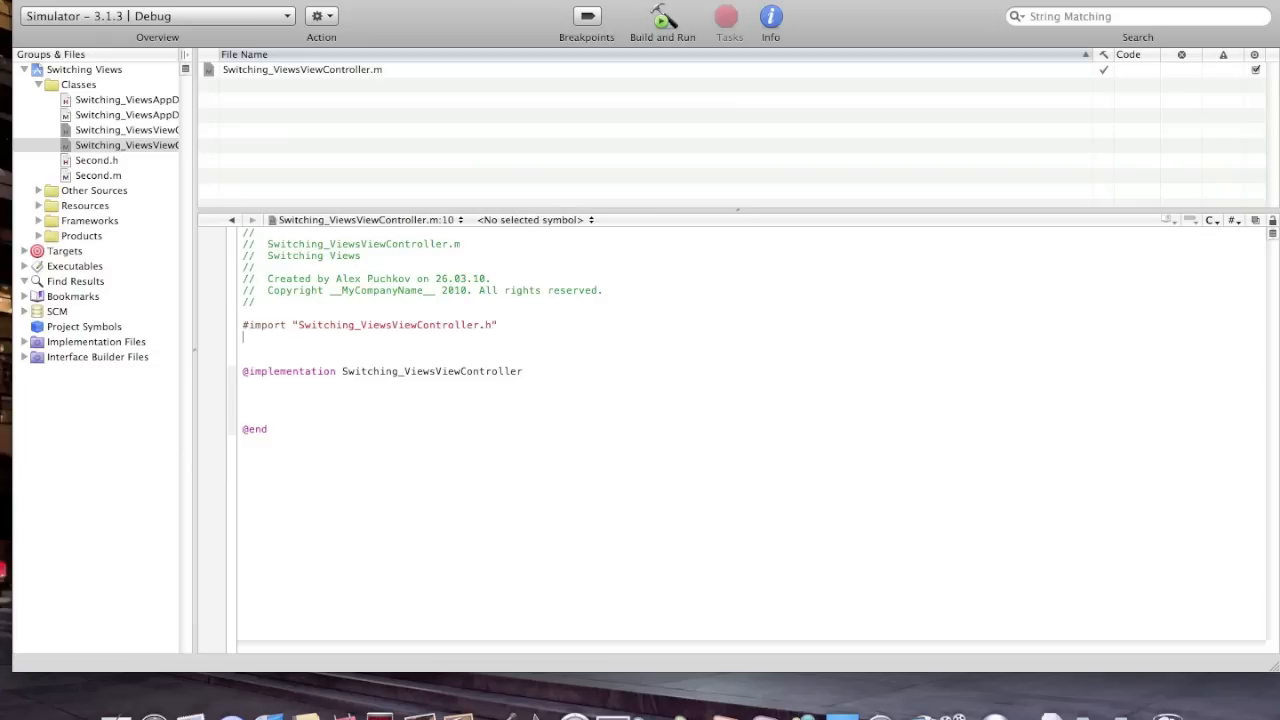
{"action": "type", "text": "#@i"}
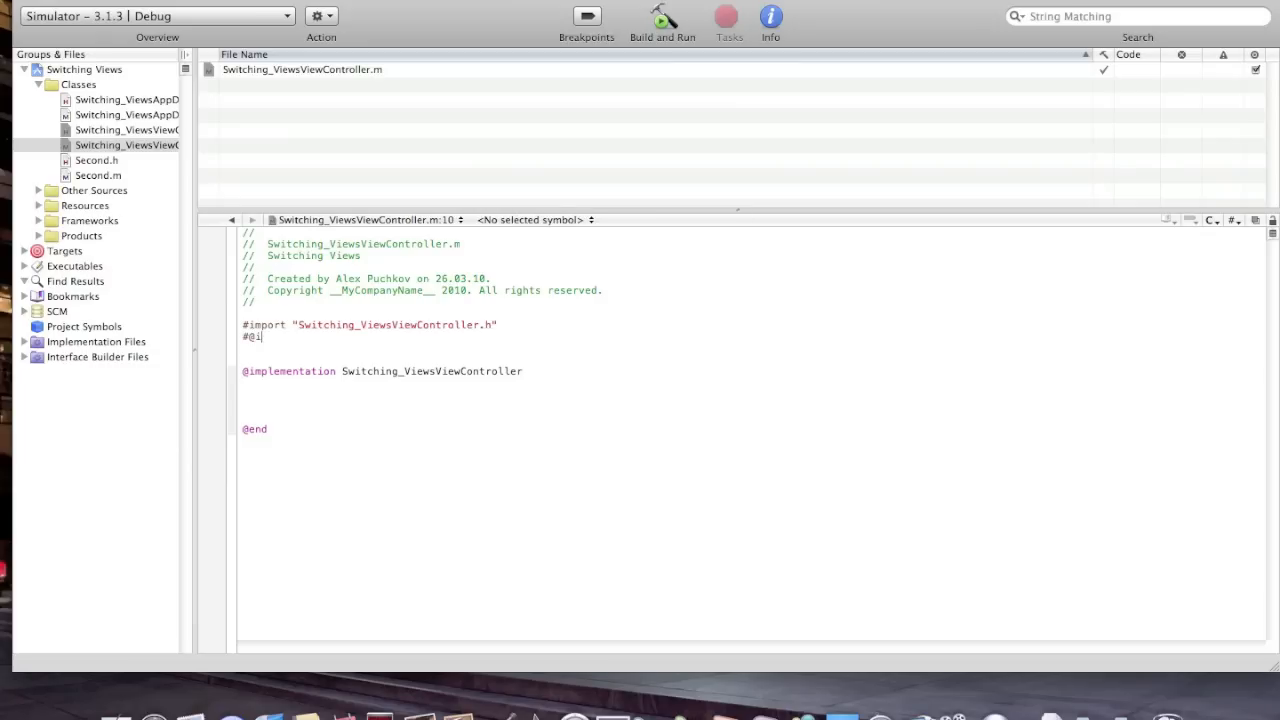
{"action": "type", "text": "mport"}
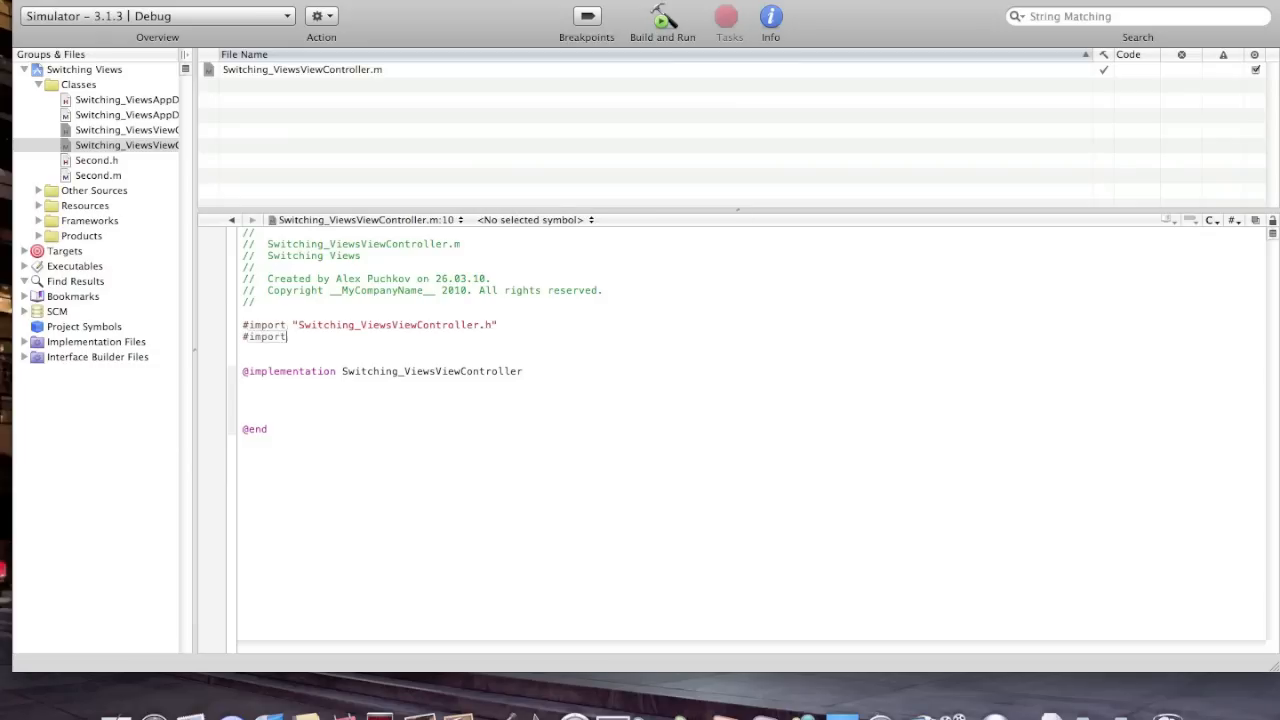
{"action": "type", "text": "\"Second.h"}
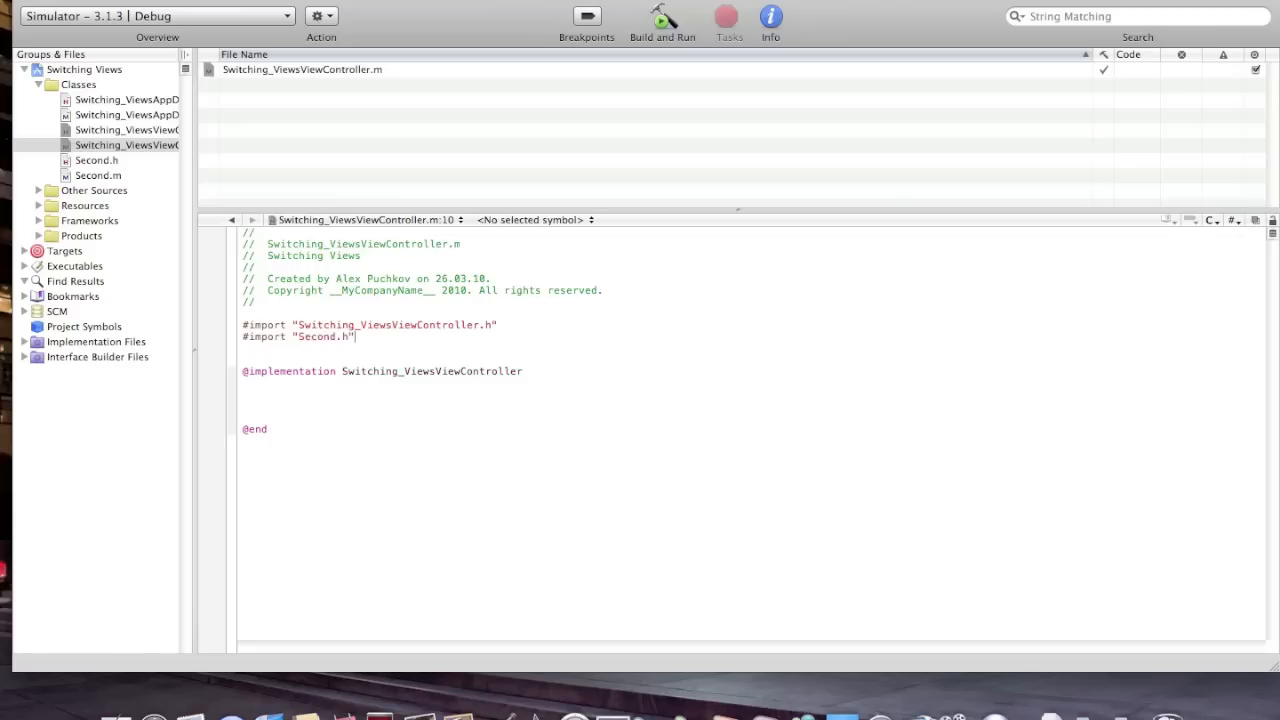
- Implement next to call [self presentModalViewController:second animated:YES];
{"action": "left_click", "coordinate": [243, 380]}
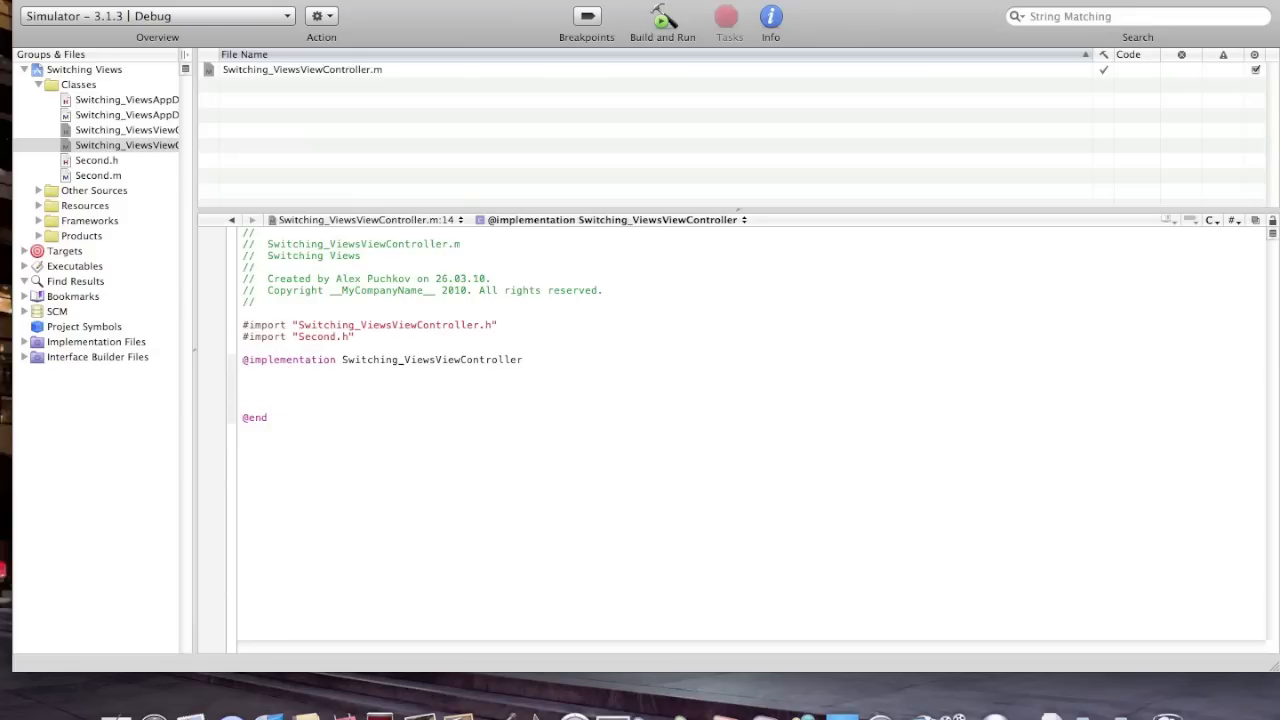
{"action": "type", "text": "-(IBAction"}
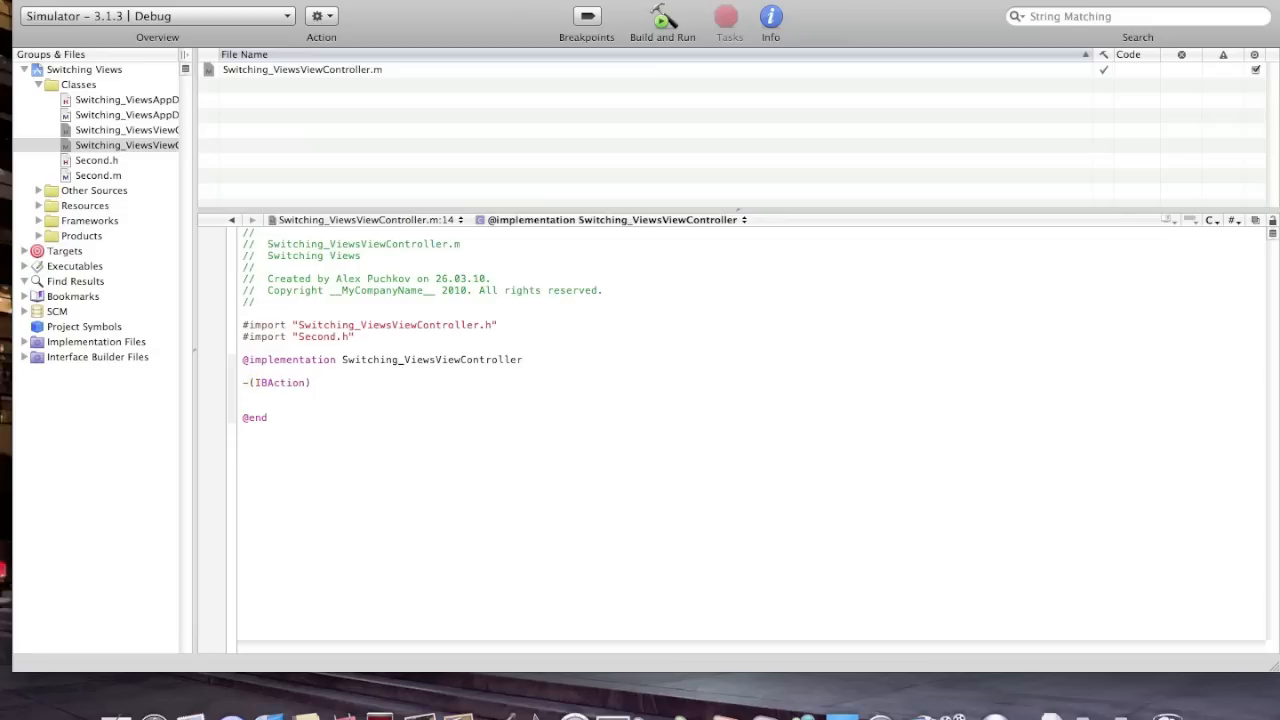
{"action": "type", "text": "next{"}
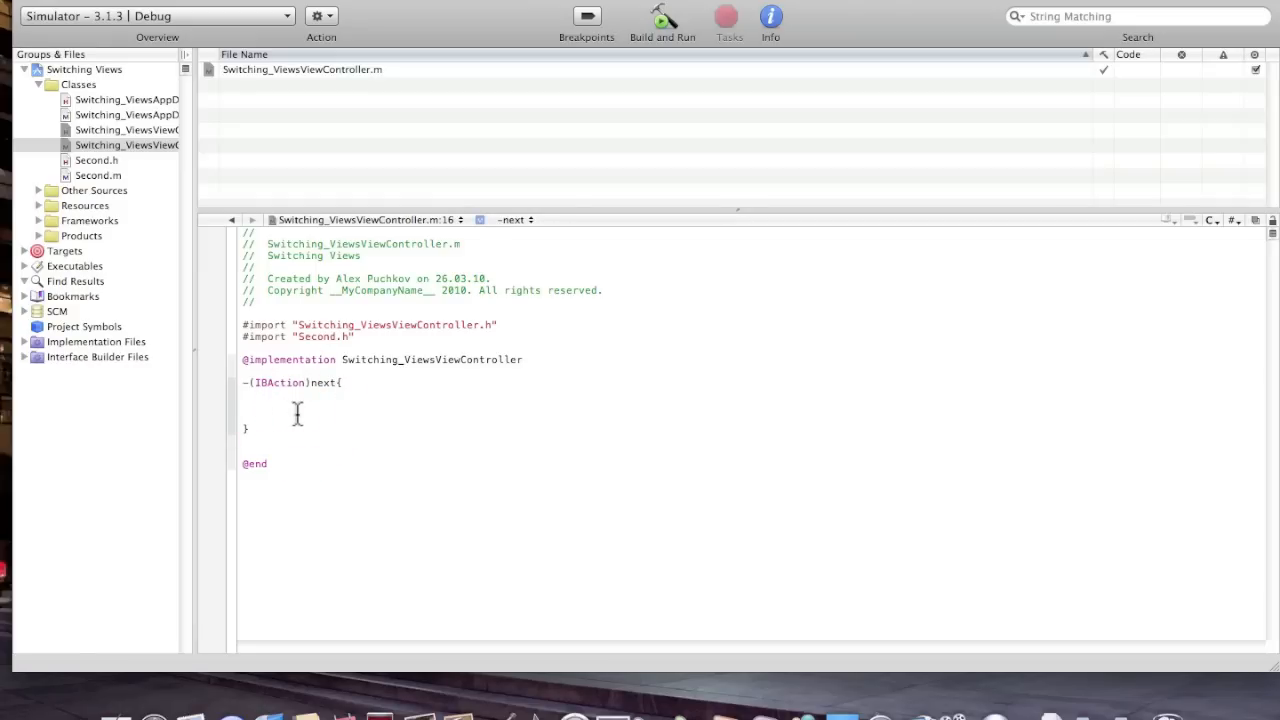
{"action": "type", "text": "["}
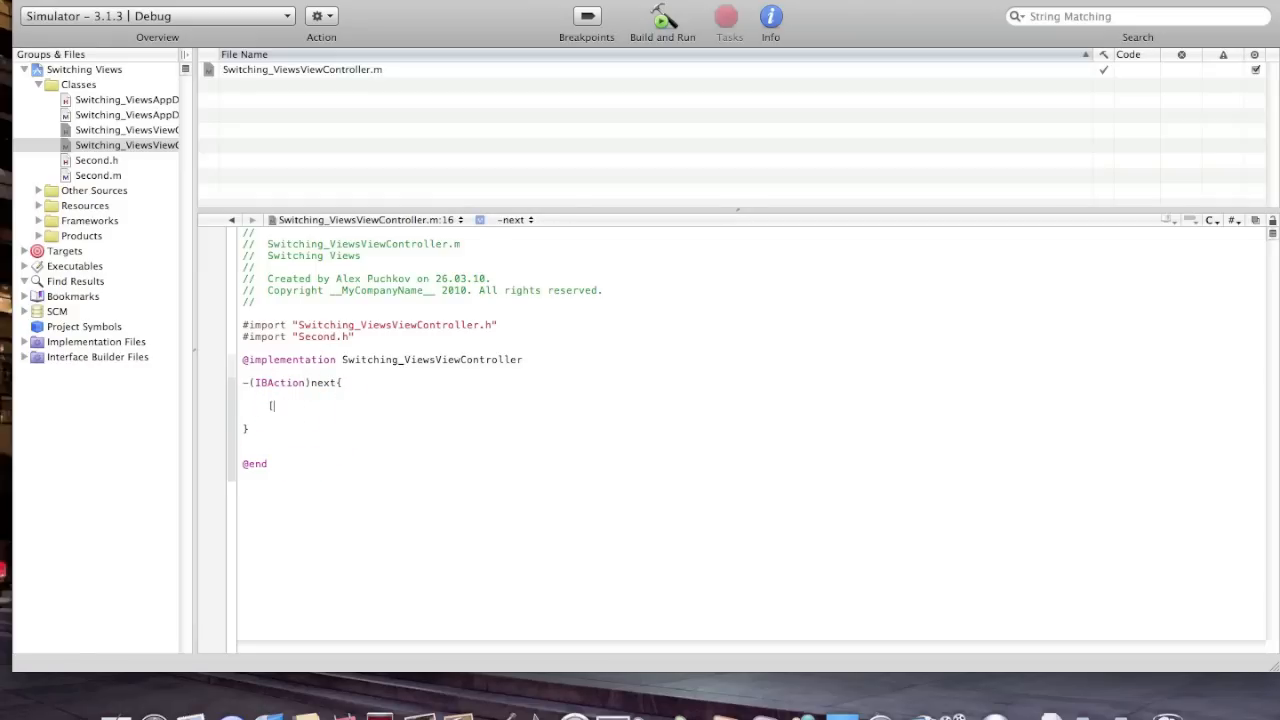
{"action": "type", "text": "self"}
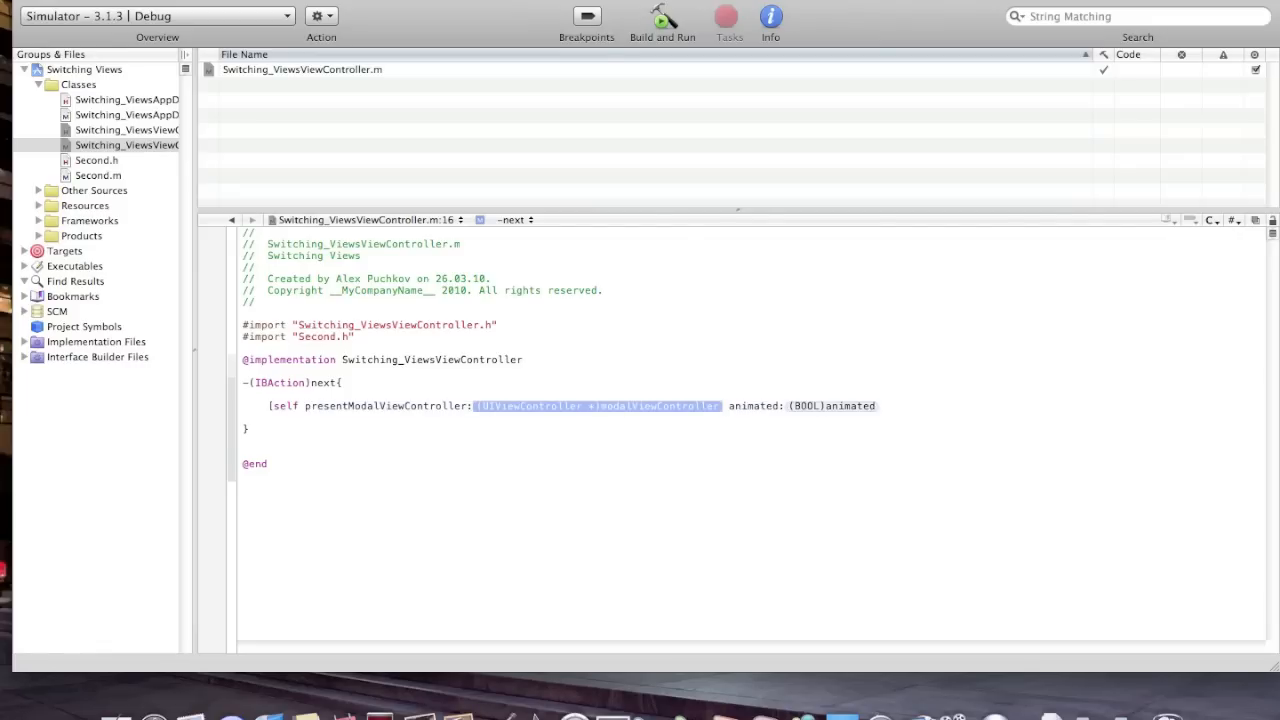
{"action": "mouse_move", "coordinate": [491, 421]}
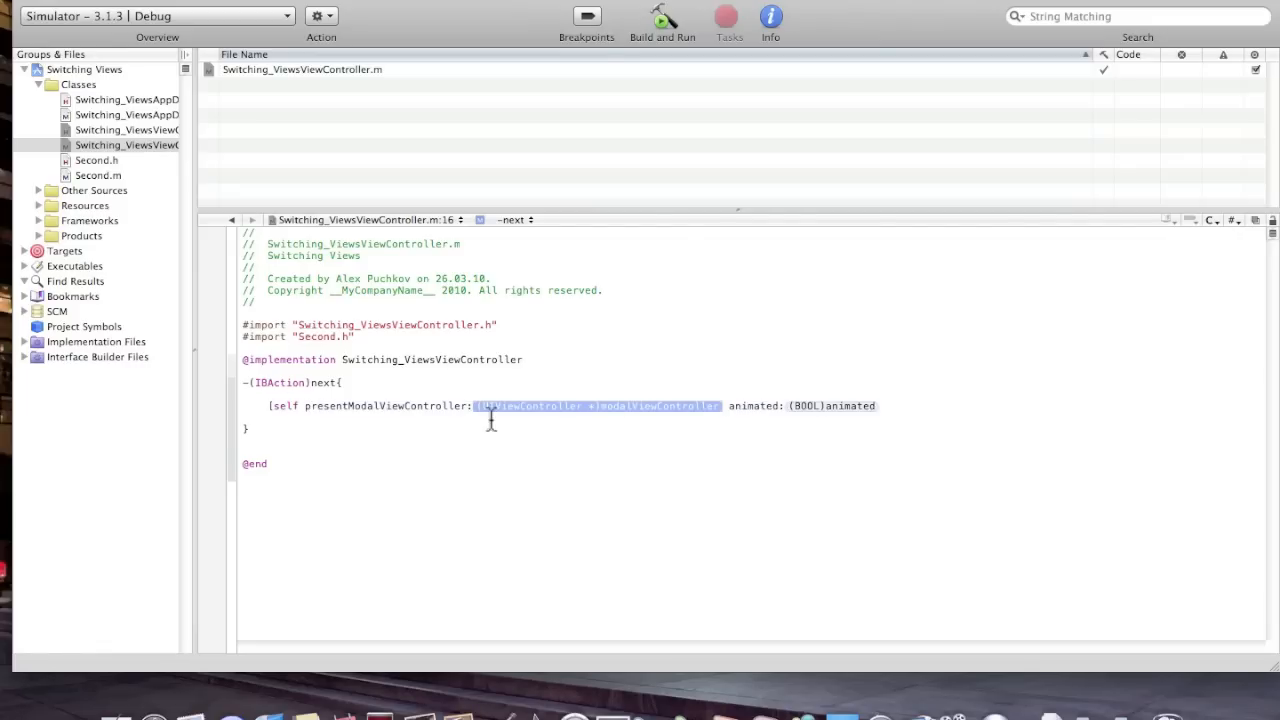
{"action": "key", "text": "Delete"}
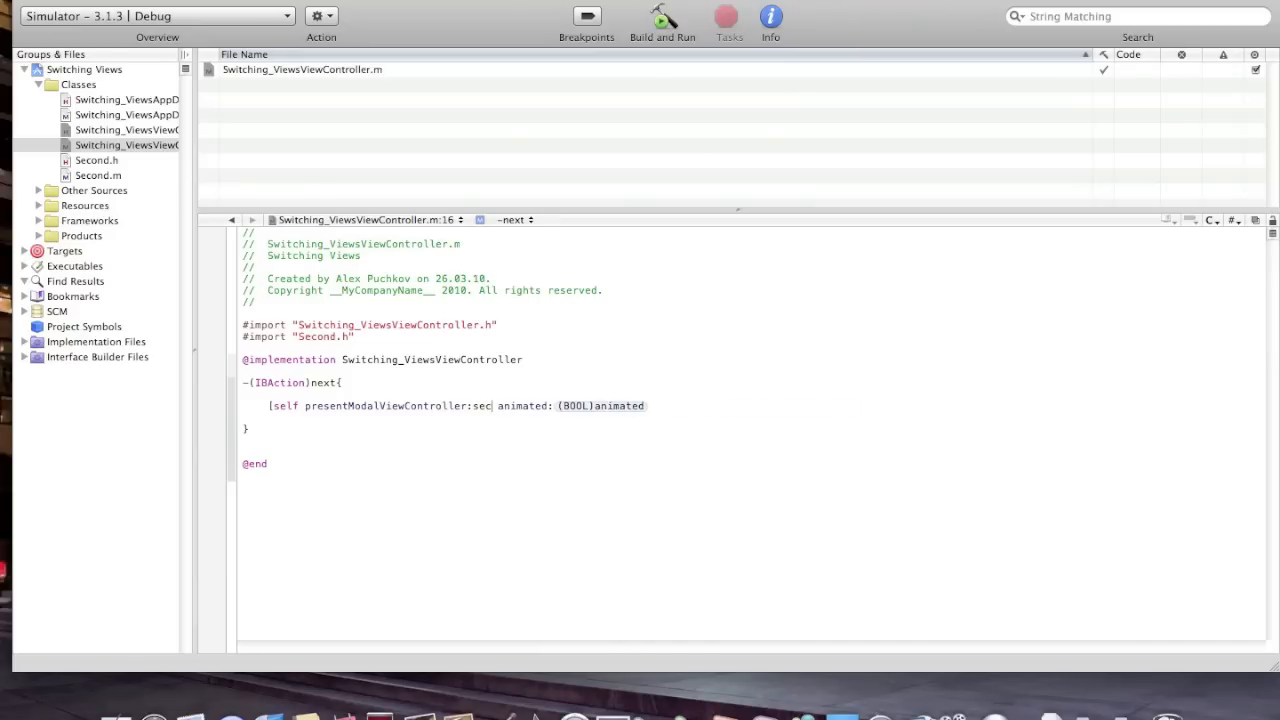
{"action": "type", "text": "ond"}
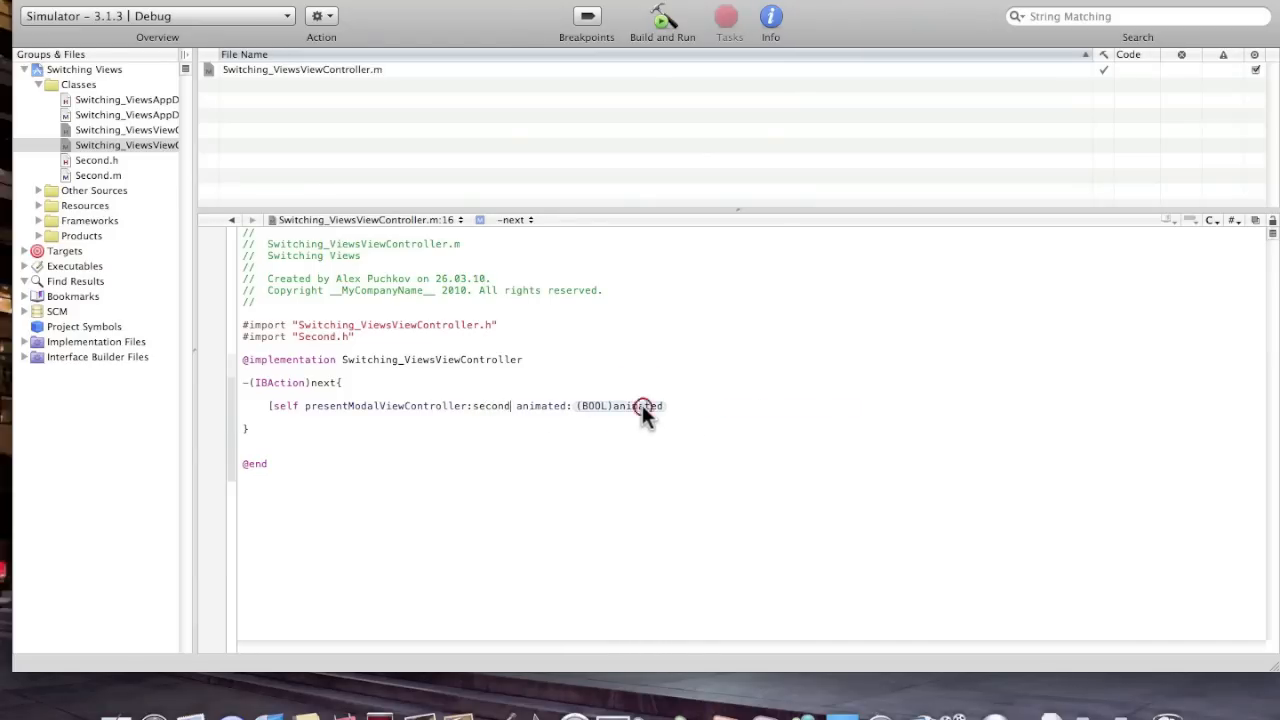
{"action": "type", "text": "YES"}
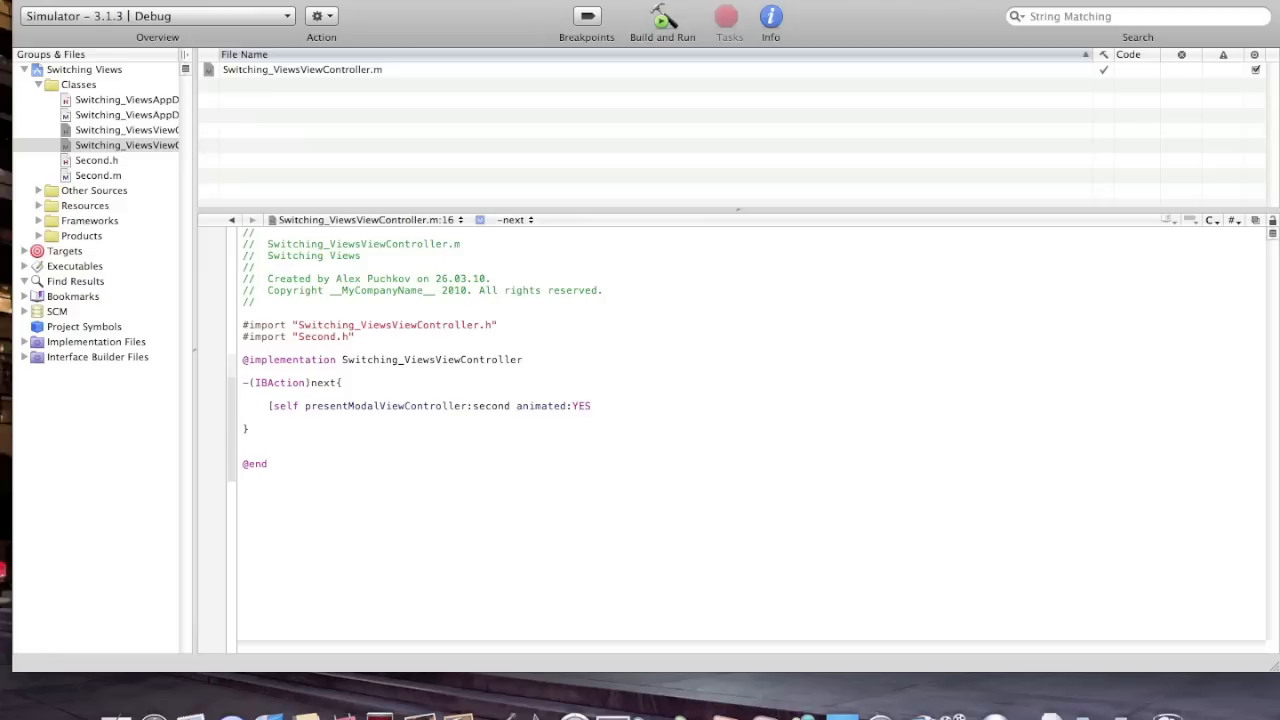
{"action": "type", "text": ";"}
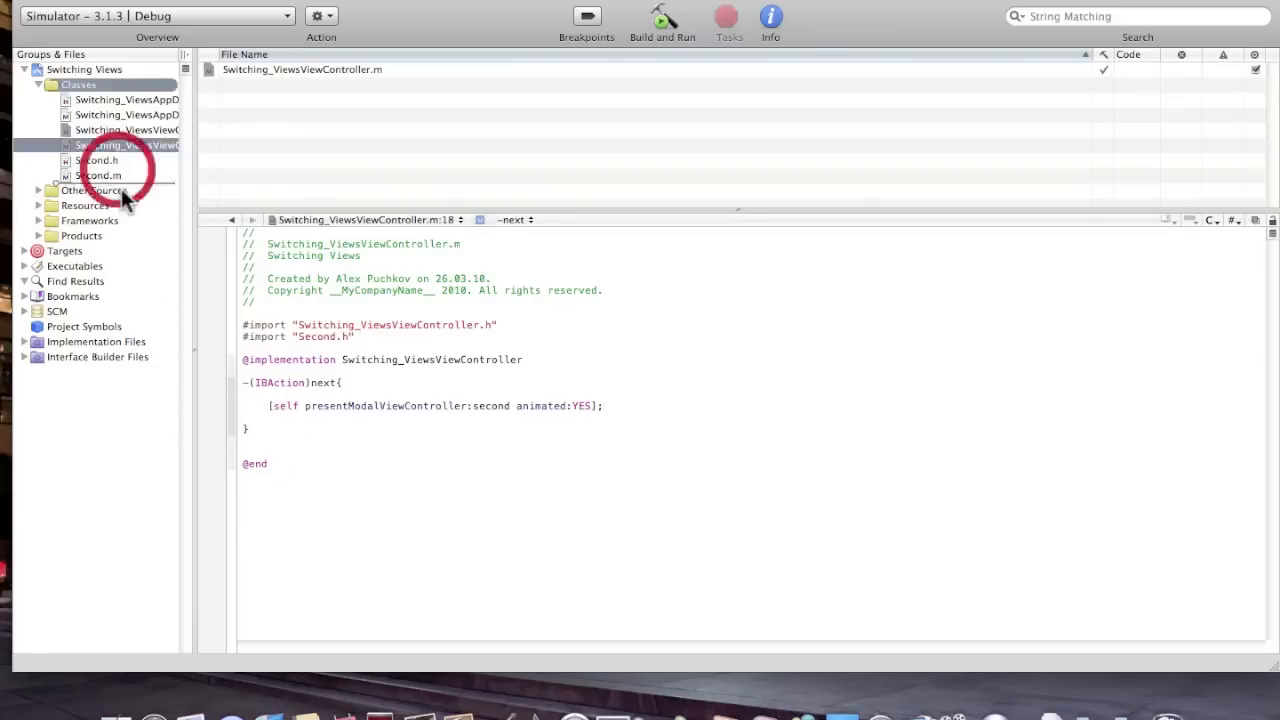
{"action": "left_click", "coordinate": [95, 160]}
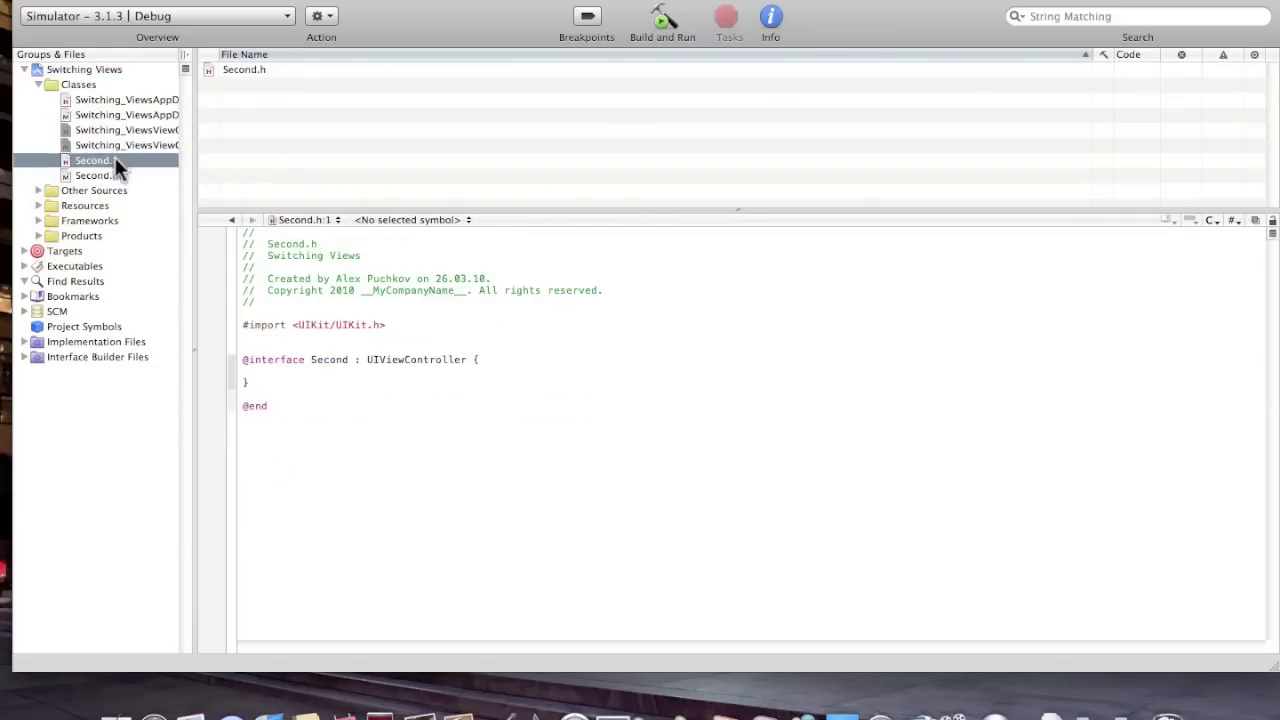
{"action": "left_click", "coordinate": [248, 383]}
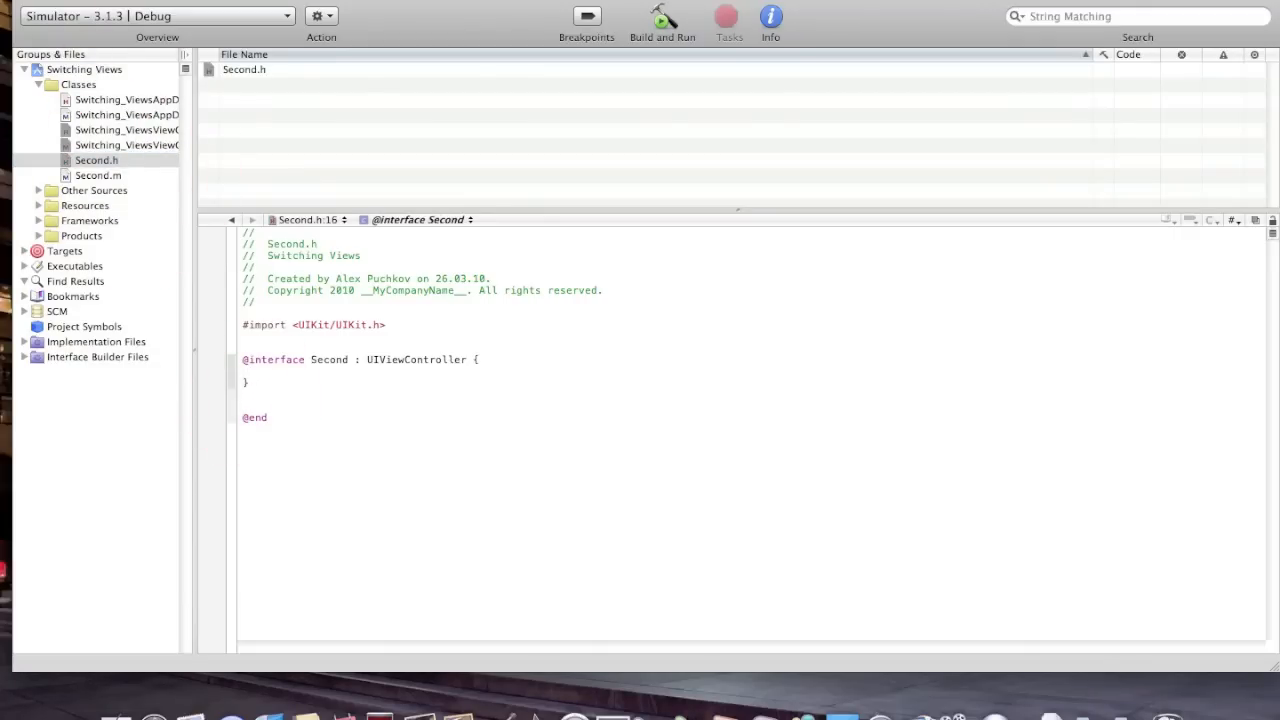
{"action": "type", "text": "-("}
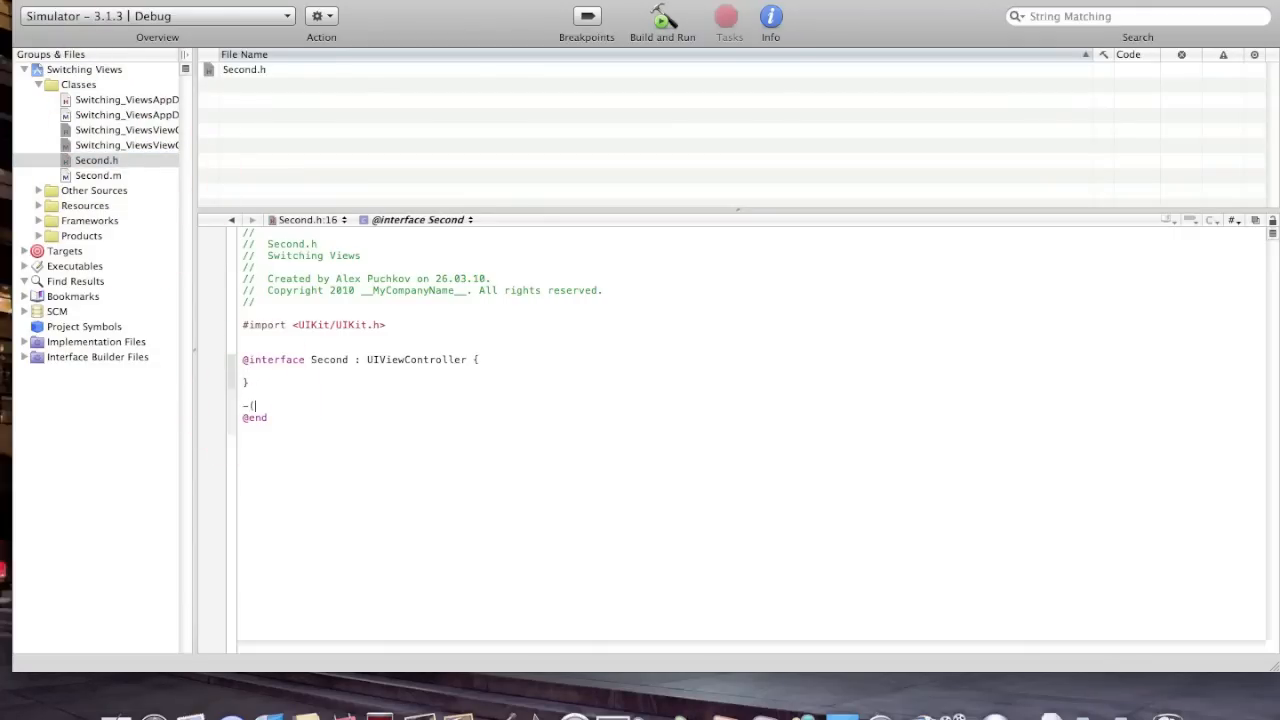
{"action": "type", "text": "IBAction"}
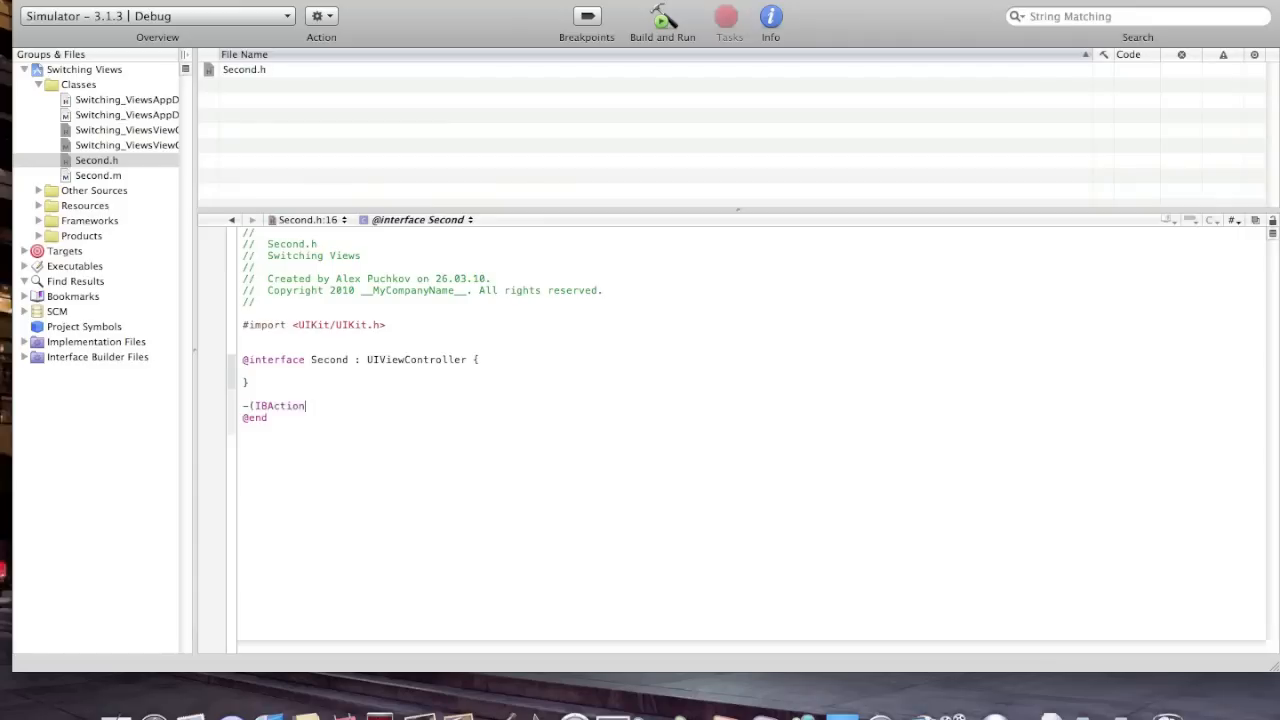
{"action": "type", "text": ")b"}
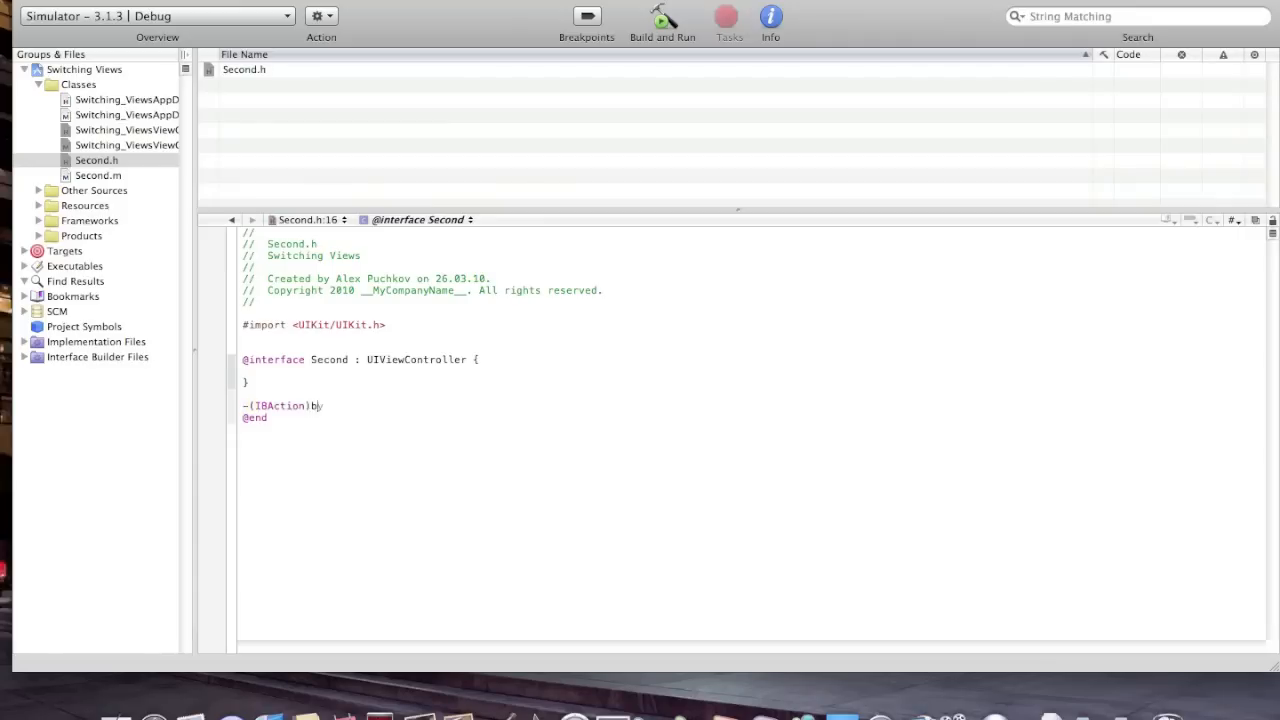
{"action": "type", "text": "ack;"}
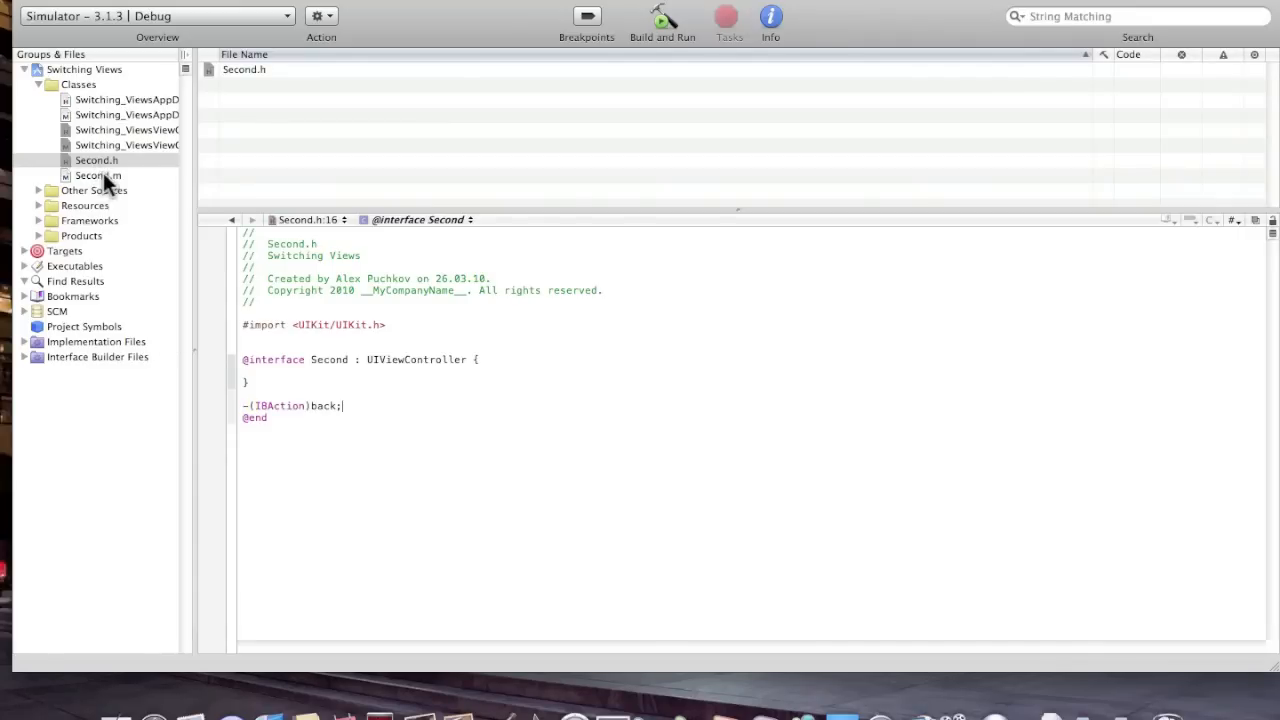
- Implement back in Second.m calling [self.parentViewController dismissModalViewControllerAnimated:YES];
{"action": "left_click", "coordinate": [97, 175]}
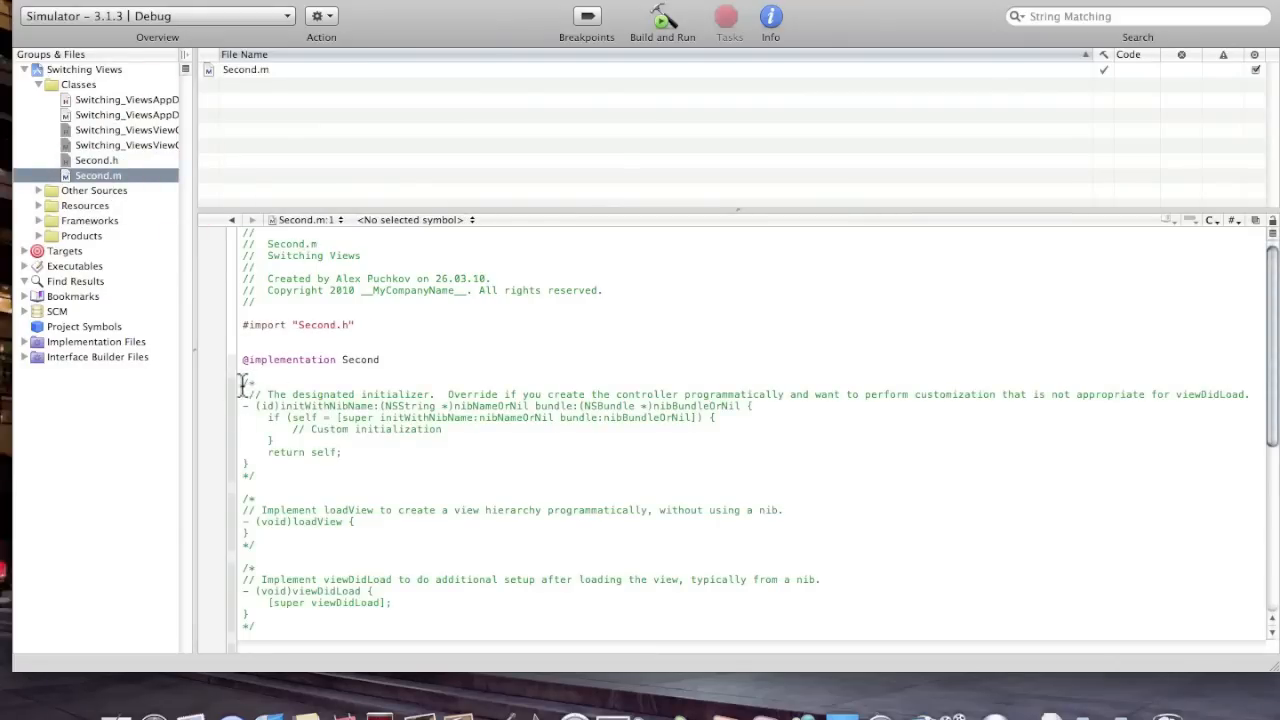
{"action": "scroll", "scroll_direction": "down", "scroll_amount": 3}
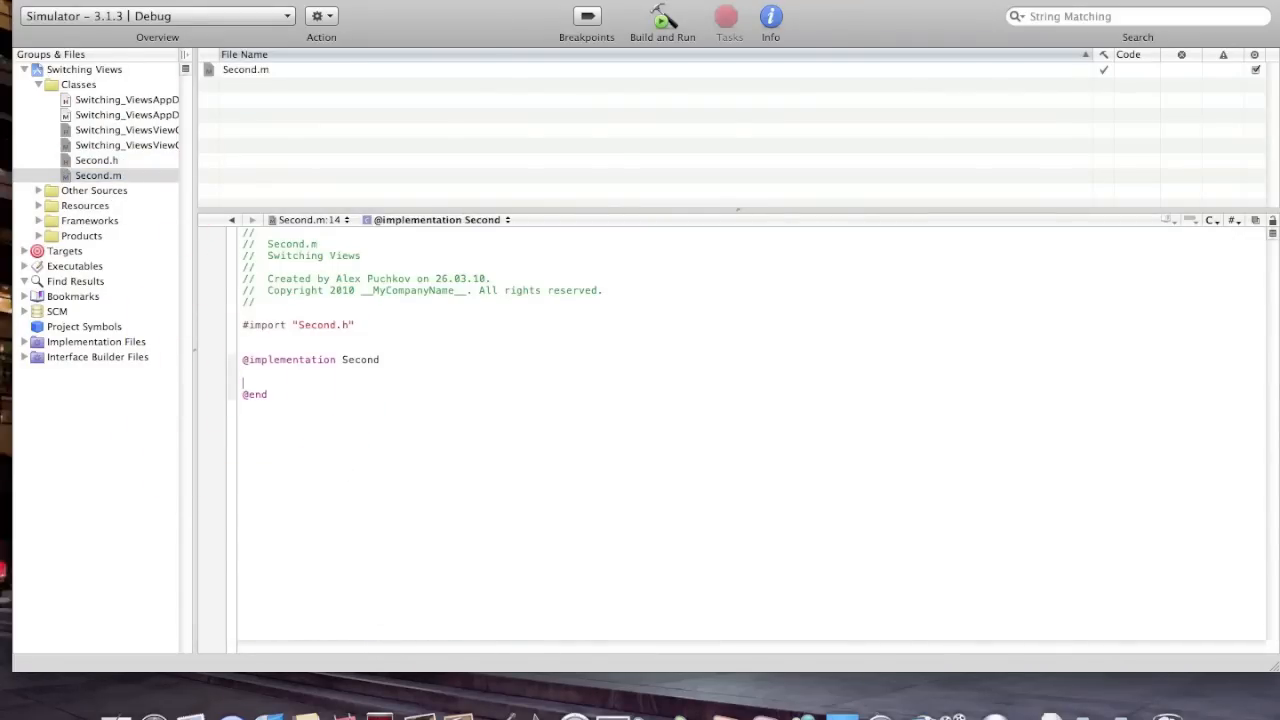
{"action": "type", "text": "-"}
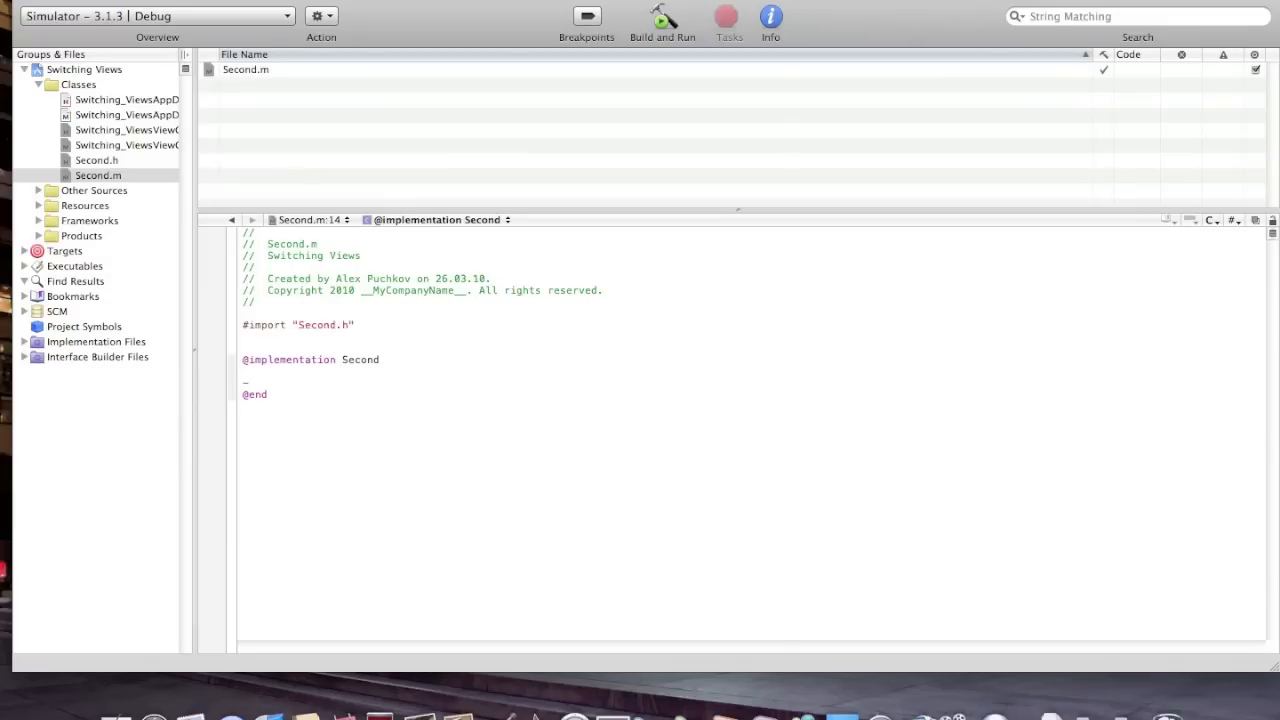
{"action": "type", "text": "-(IBAction"}
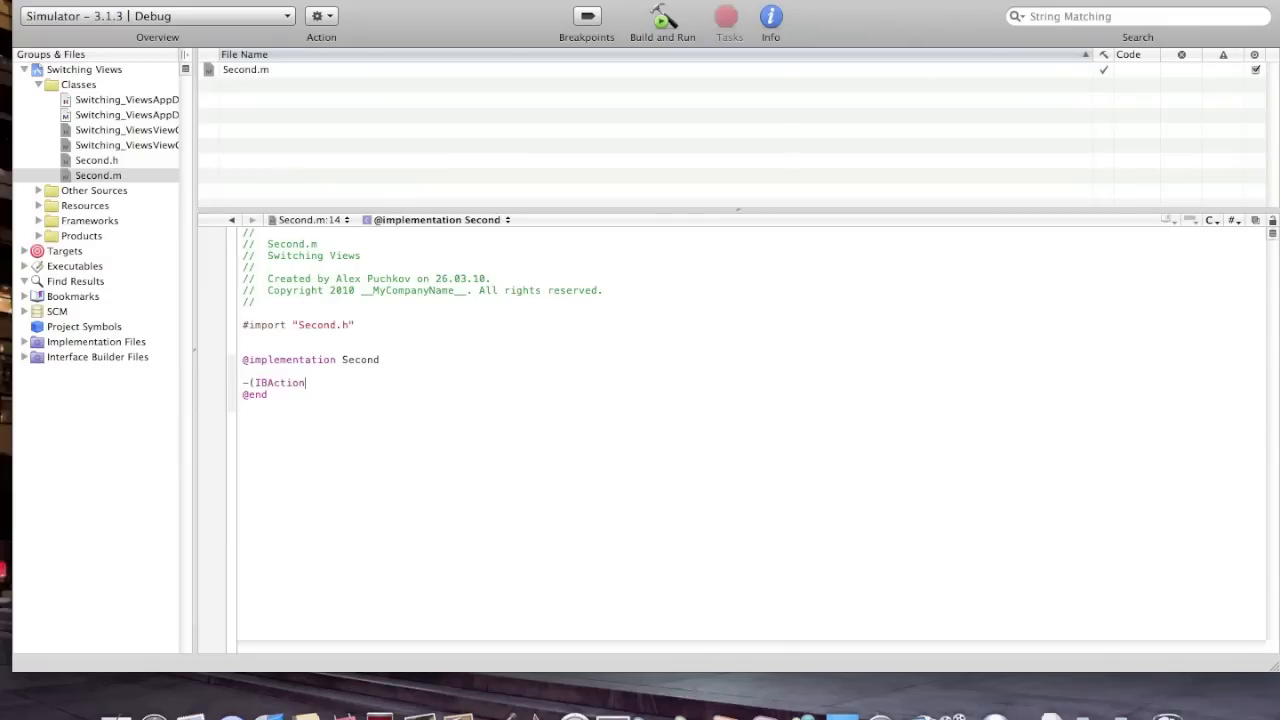
{"action": "type", "text": ")back"}
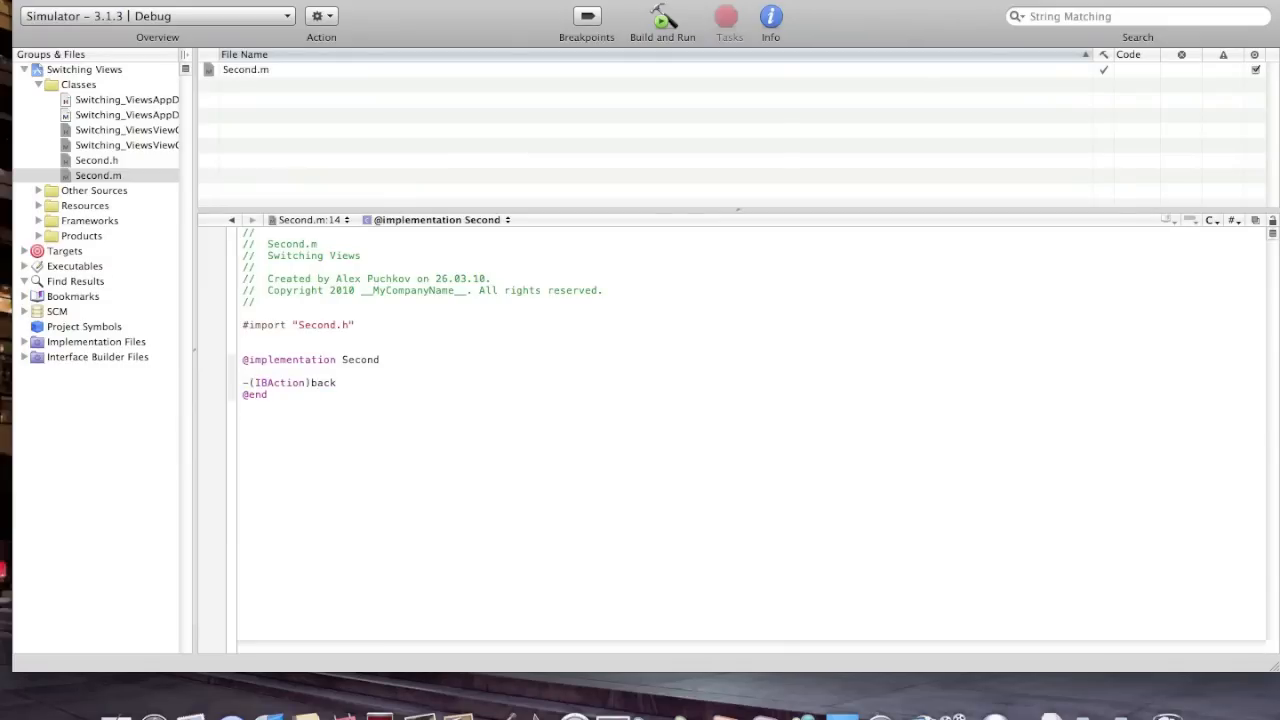
{"action": "type", "text": "{"}
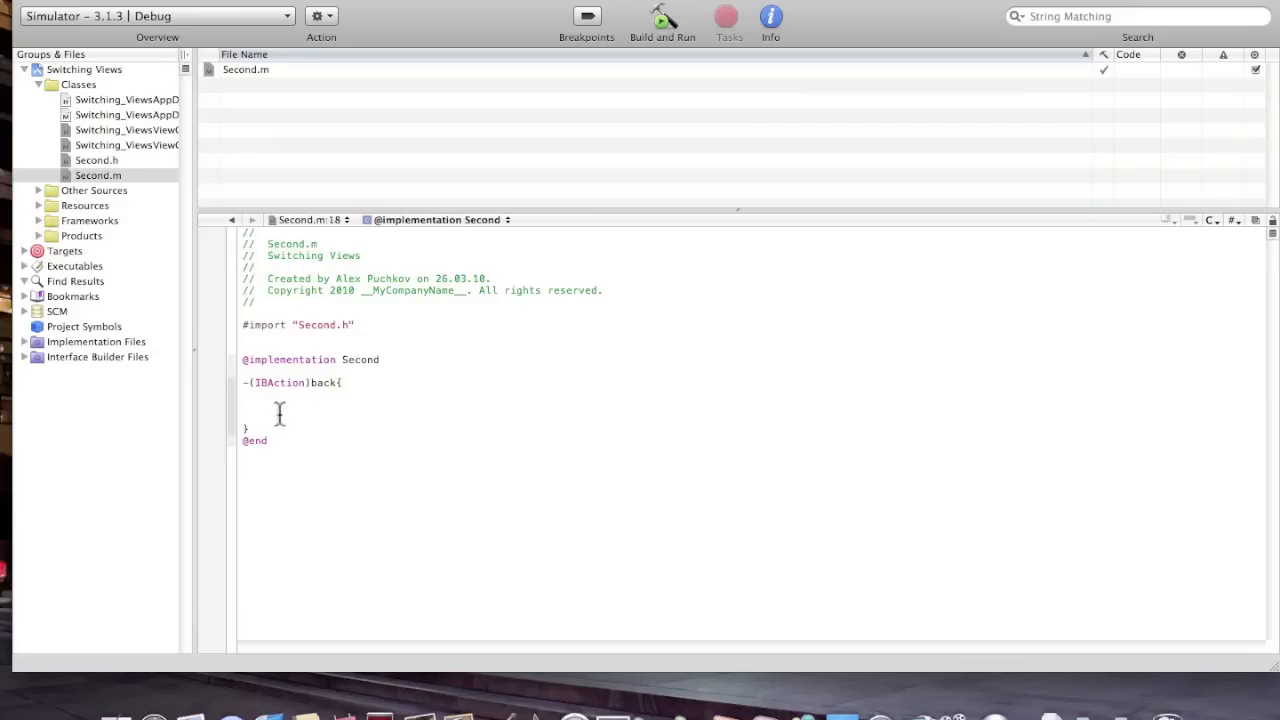
{"action": "type", "text": "[self."}
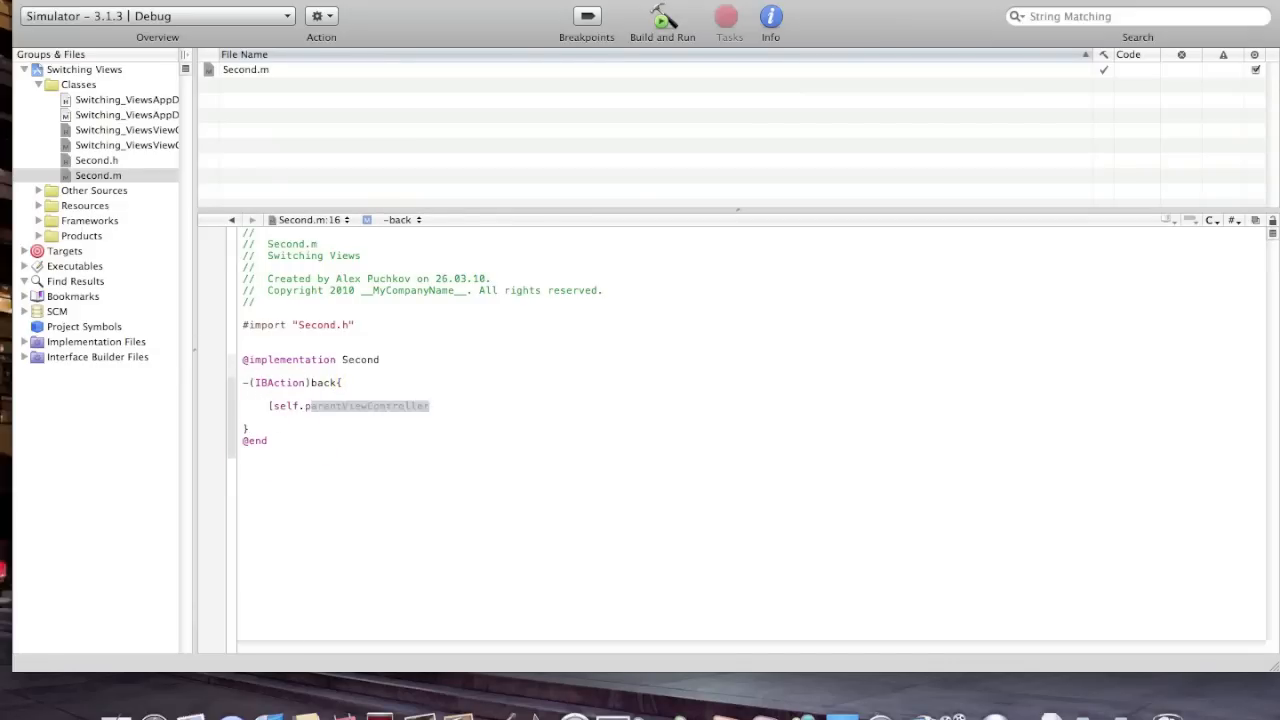
{"action": "type", "text": "pre"}
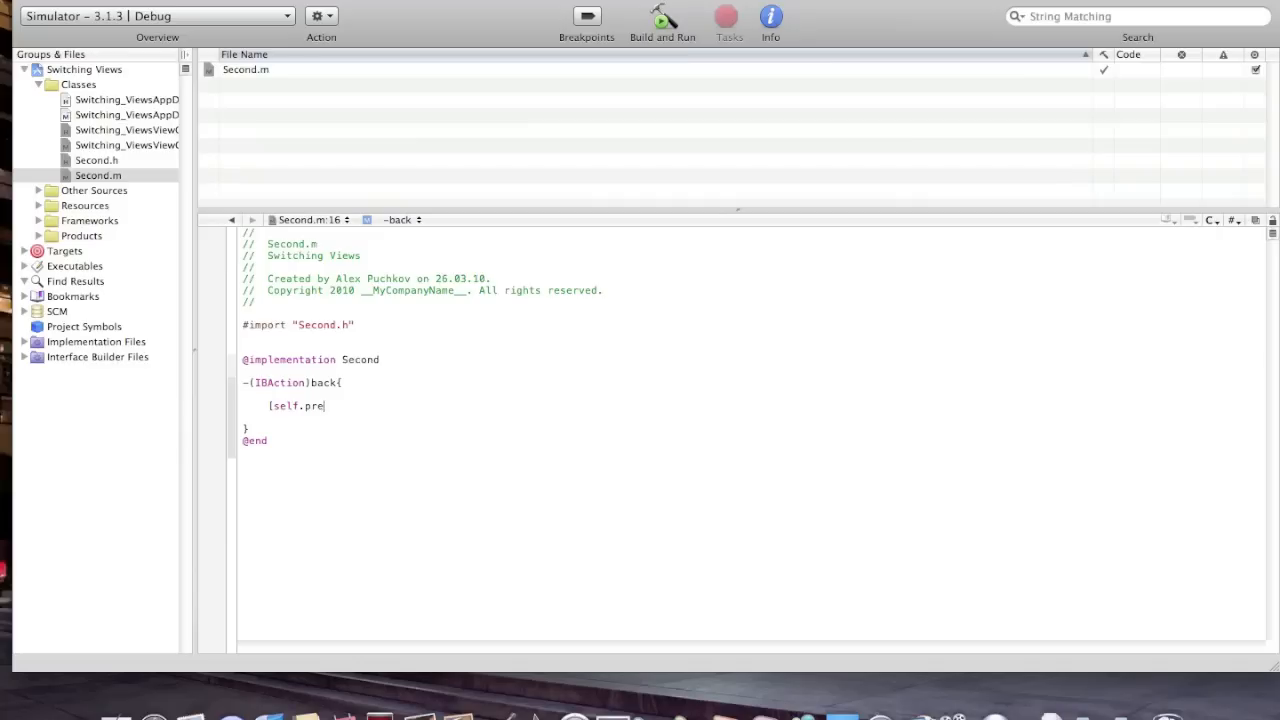
{"action": "type", "text": "rentViewController"}
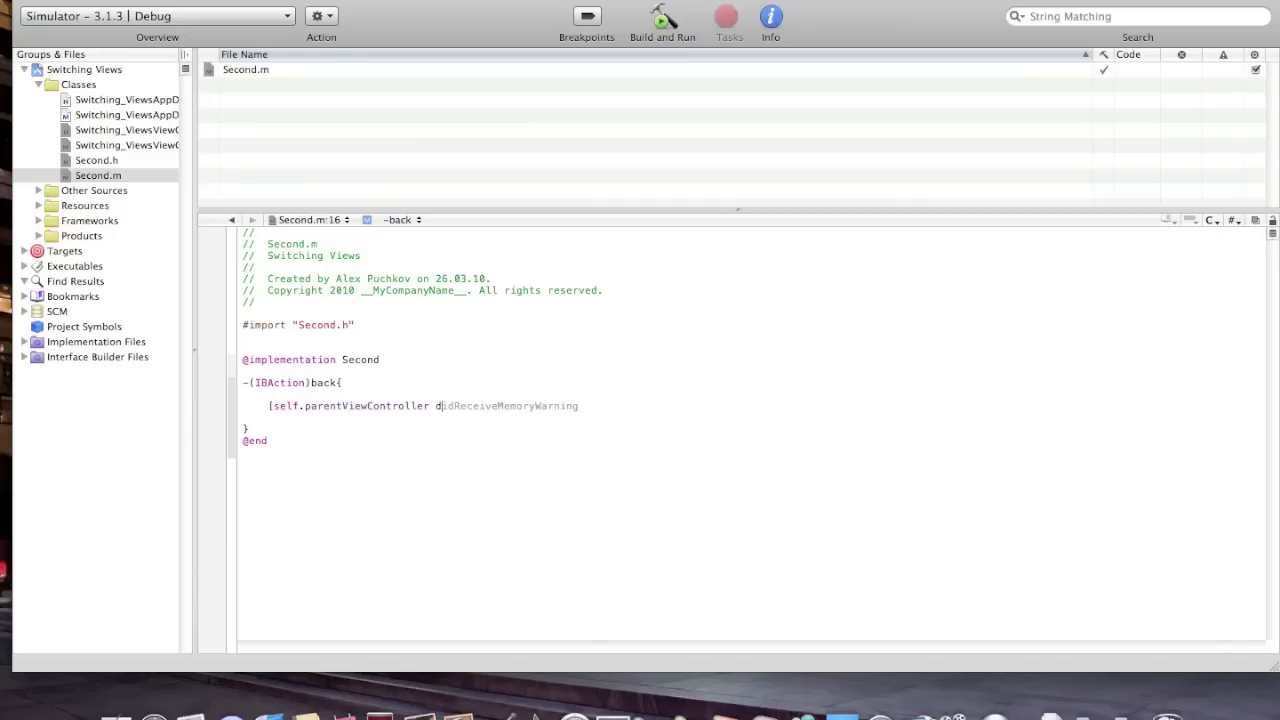
{"action": "type", "text": "dismissModalViewControllerAnimated:"}
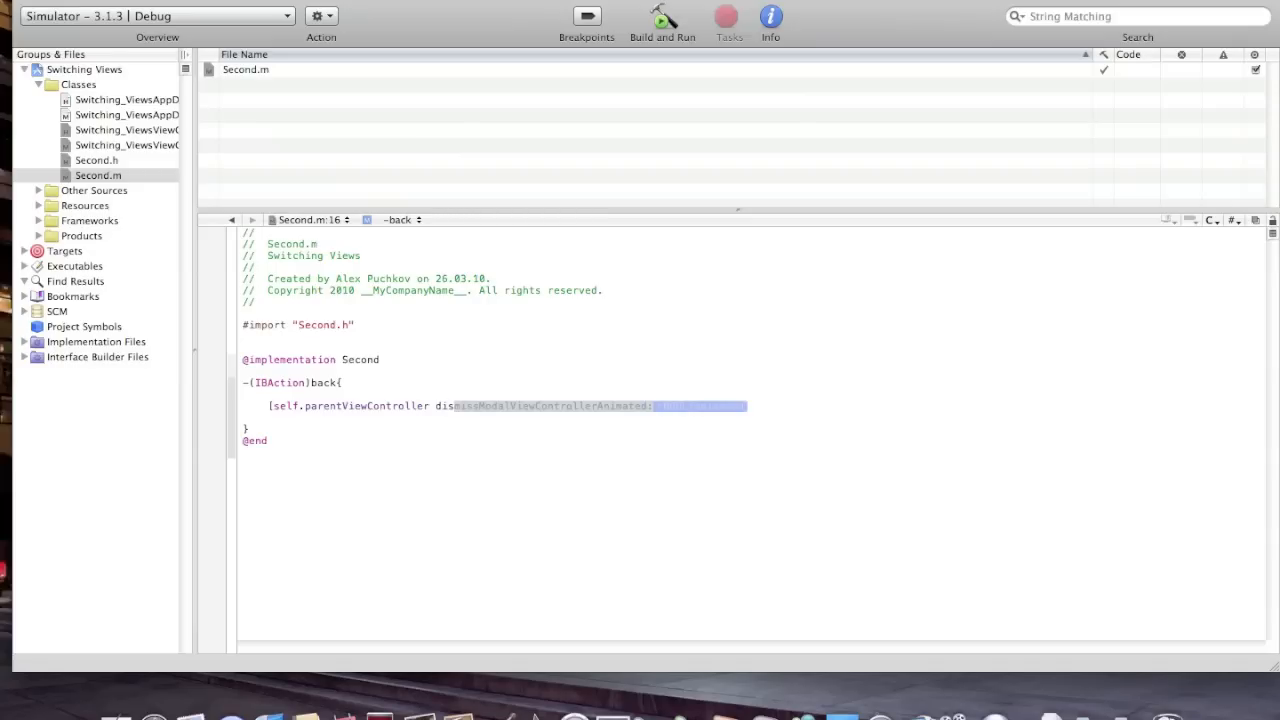
{"action": "type", "text": "YES"}
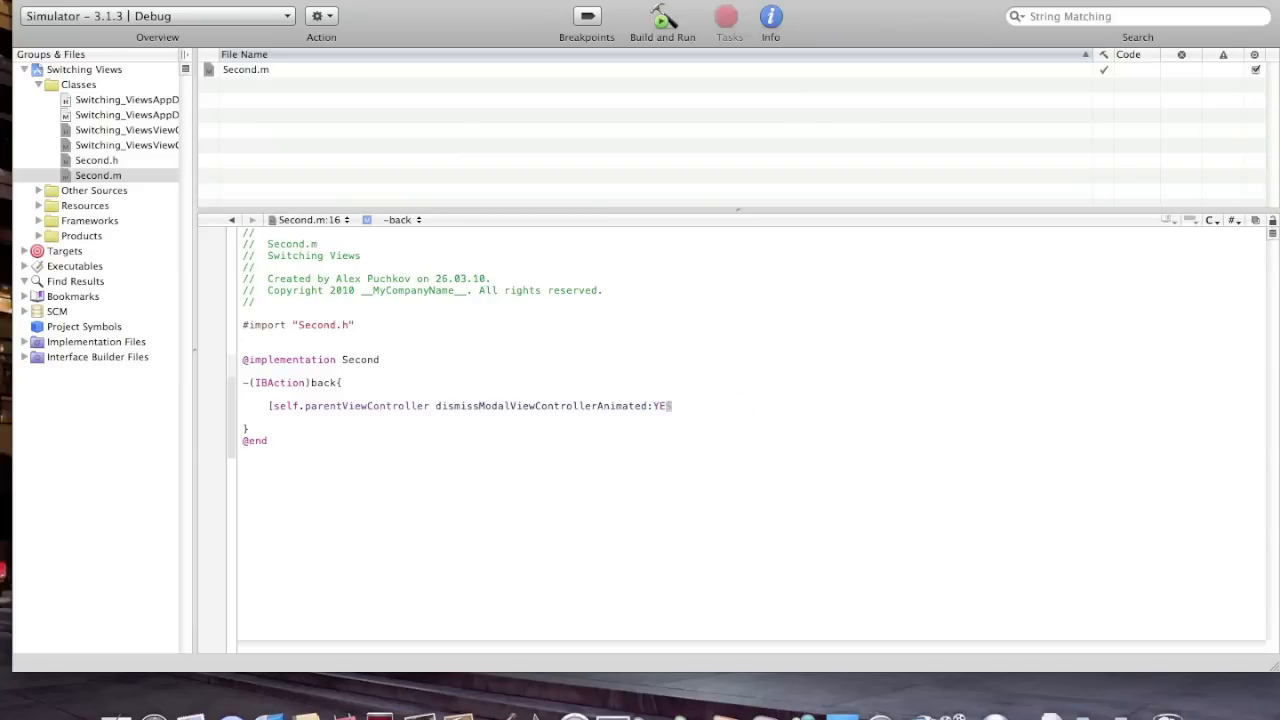
{"action": "type", "text": "S];"}
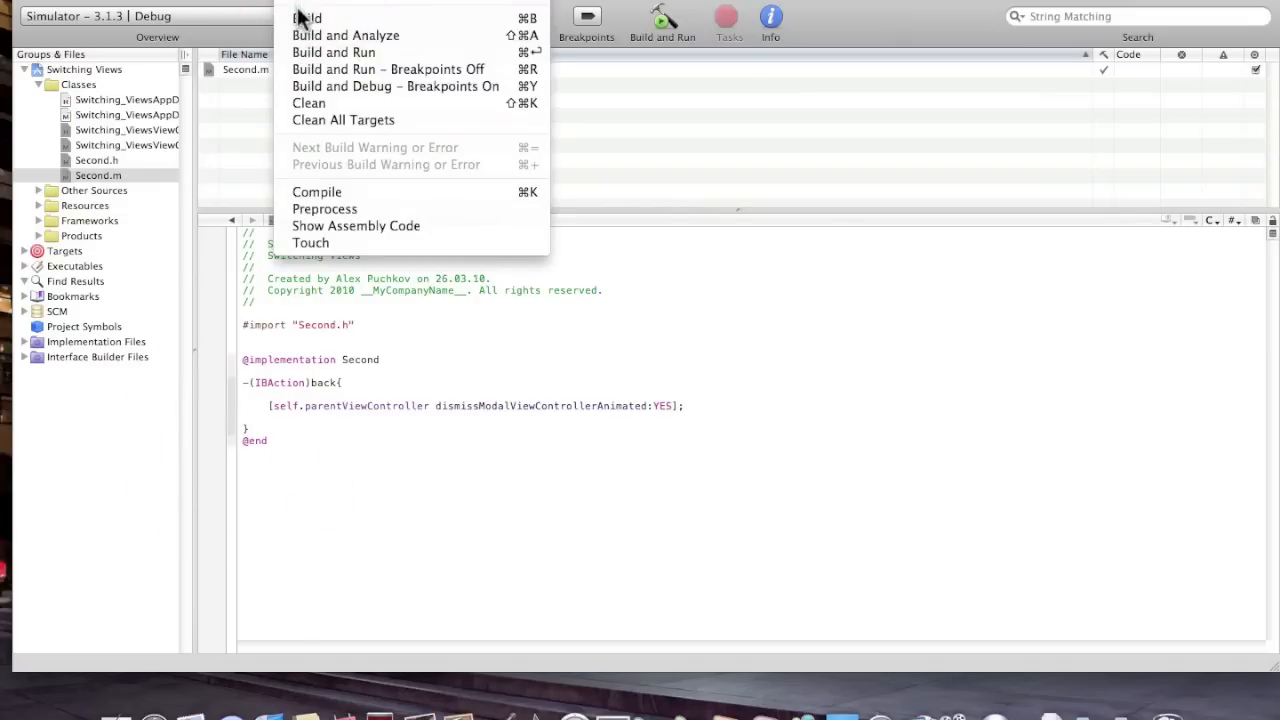
- Build and Run with Save All, then select Switching_ViewsViewController.xib in the Resources group
{"action": "left_click", "coordinate": [305, 17]}
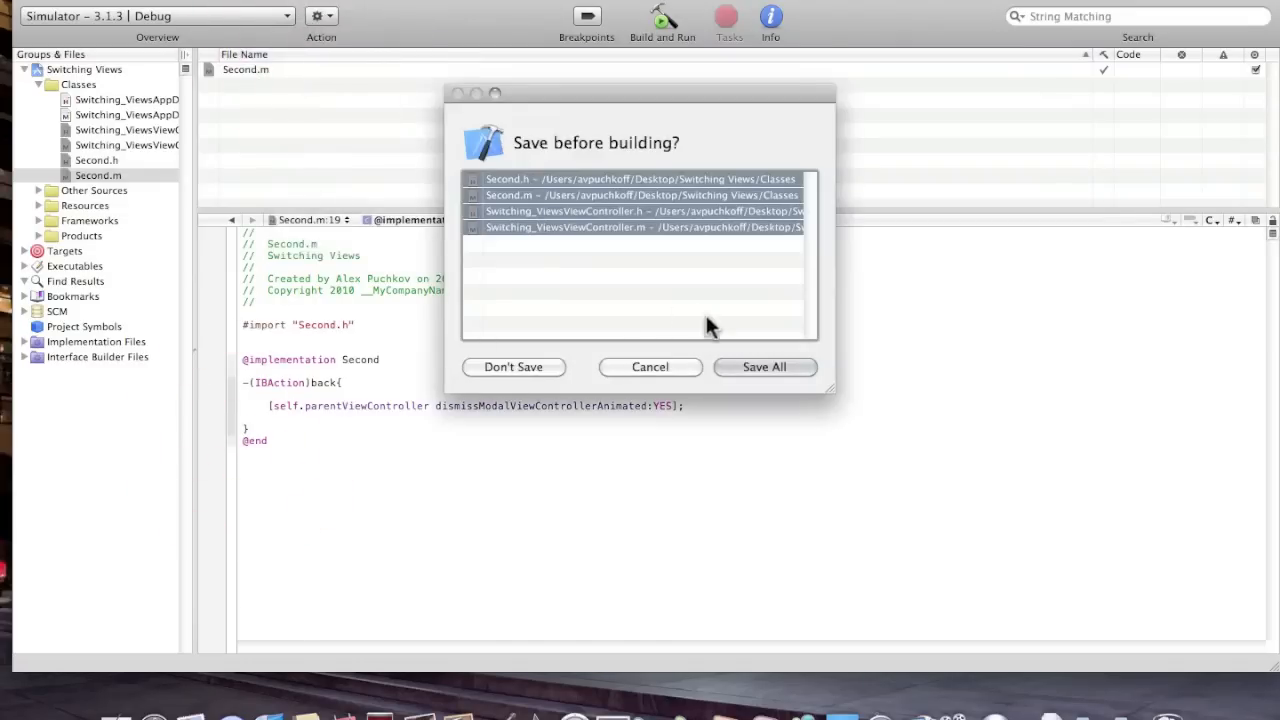
{"action": "left_click", "coordinate": [765, 367]}
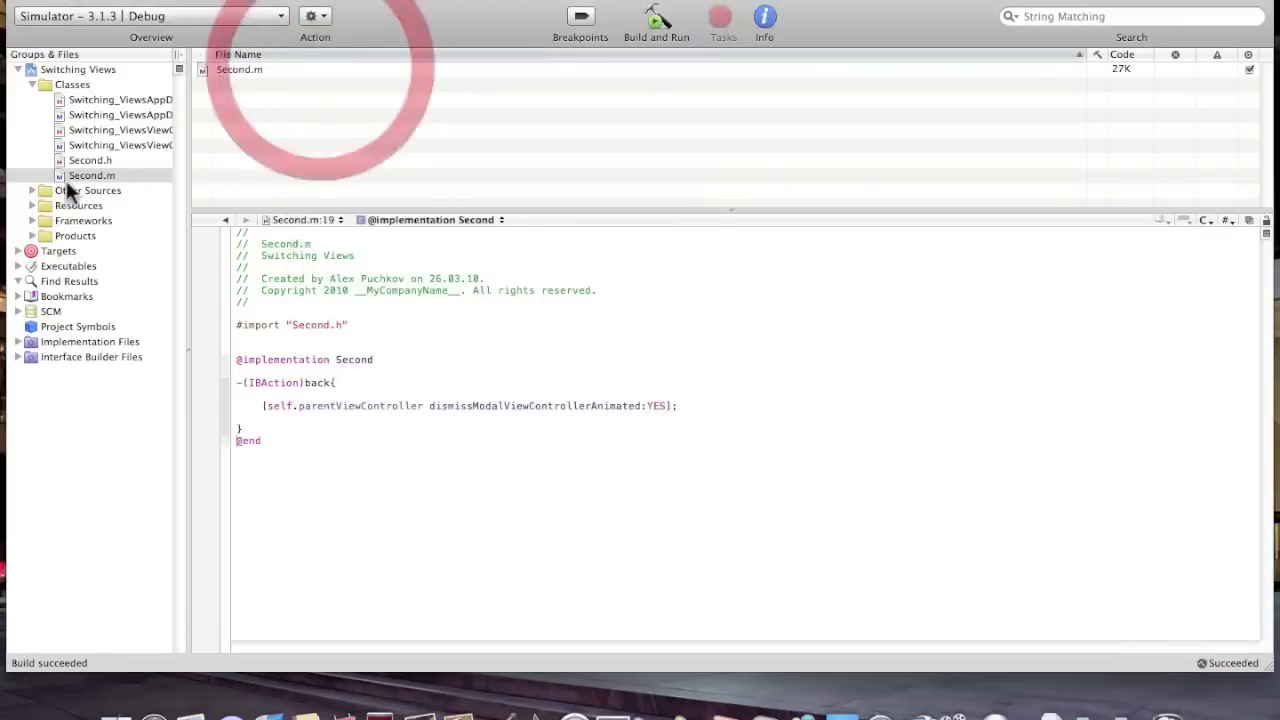
{"action": "left_click", "coordinate": [78, 205]}
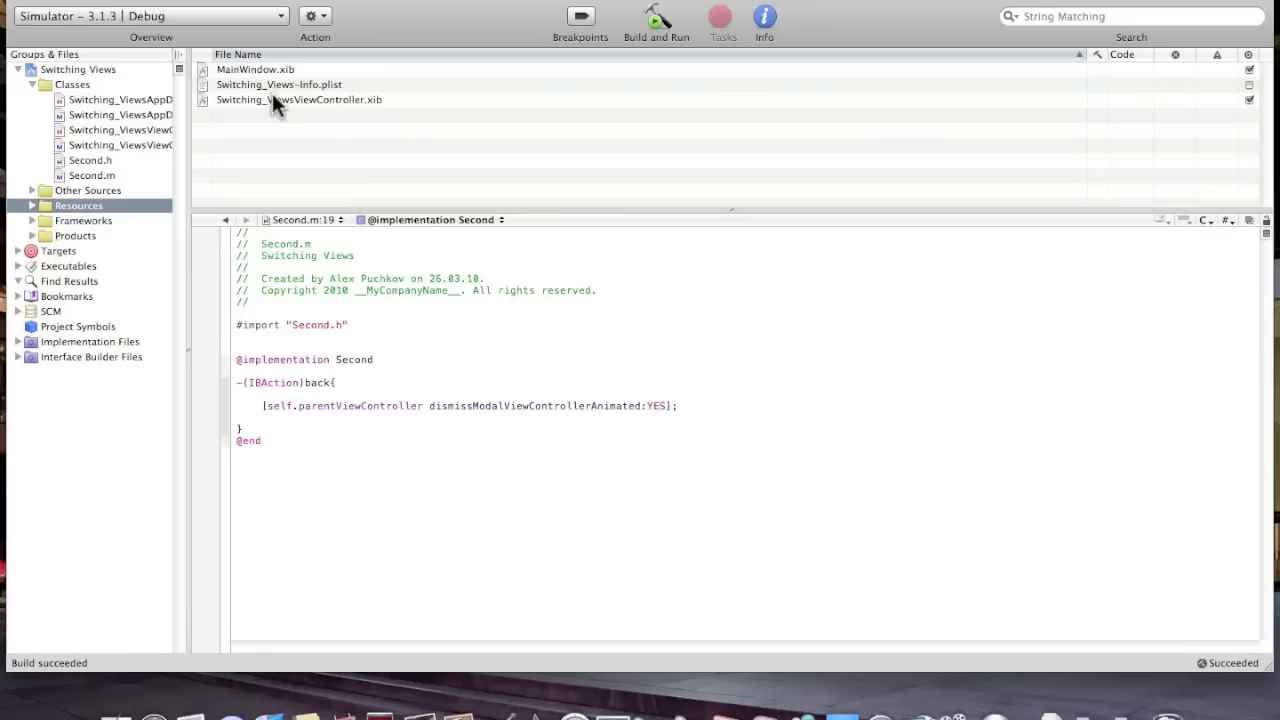
{"action": "left_click", "coordinate": [298, 99]}
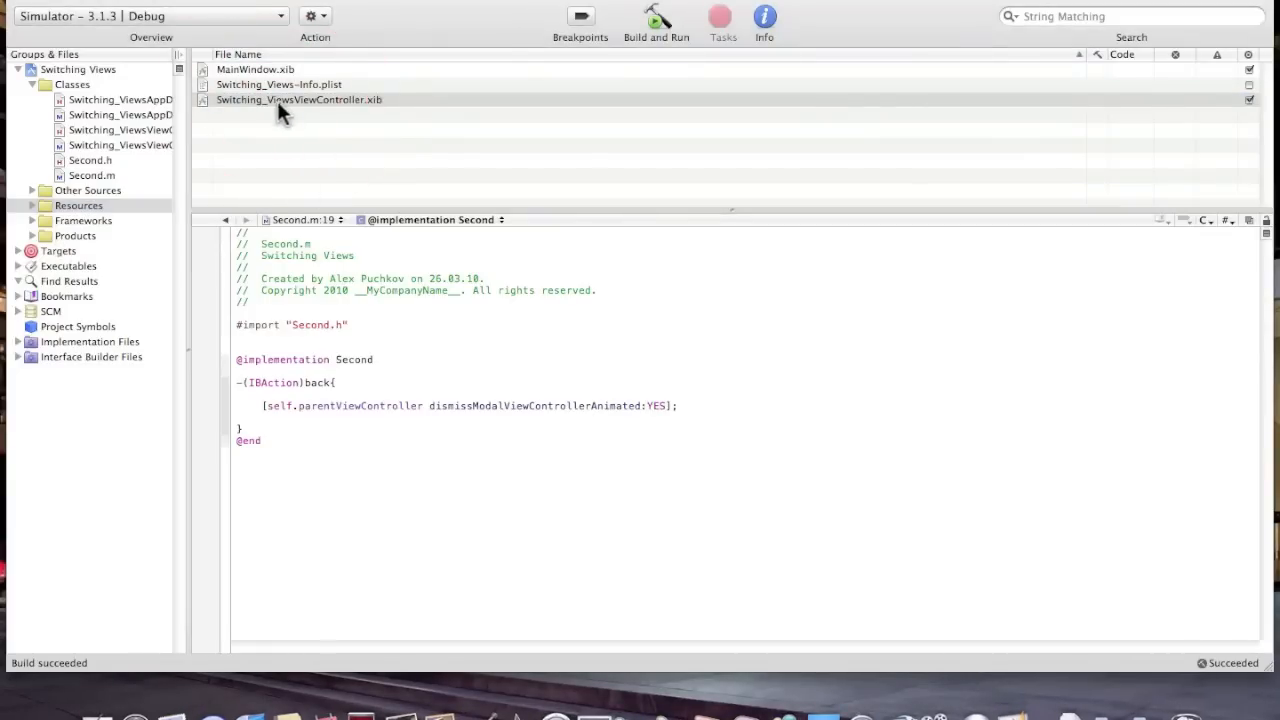
- Add a View Controller with a View to the xib and set its class to Second
{"action": "double_click", "coordinate": [298, 99]}
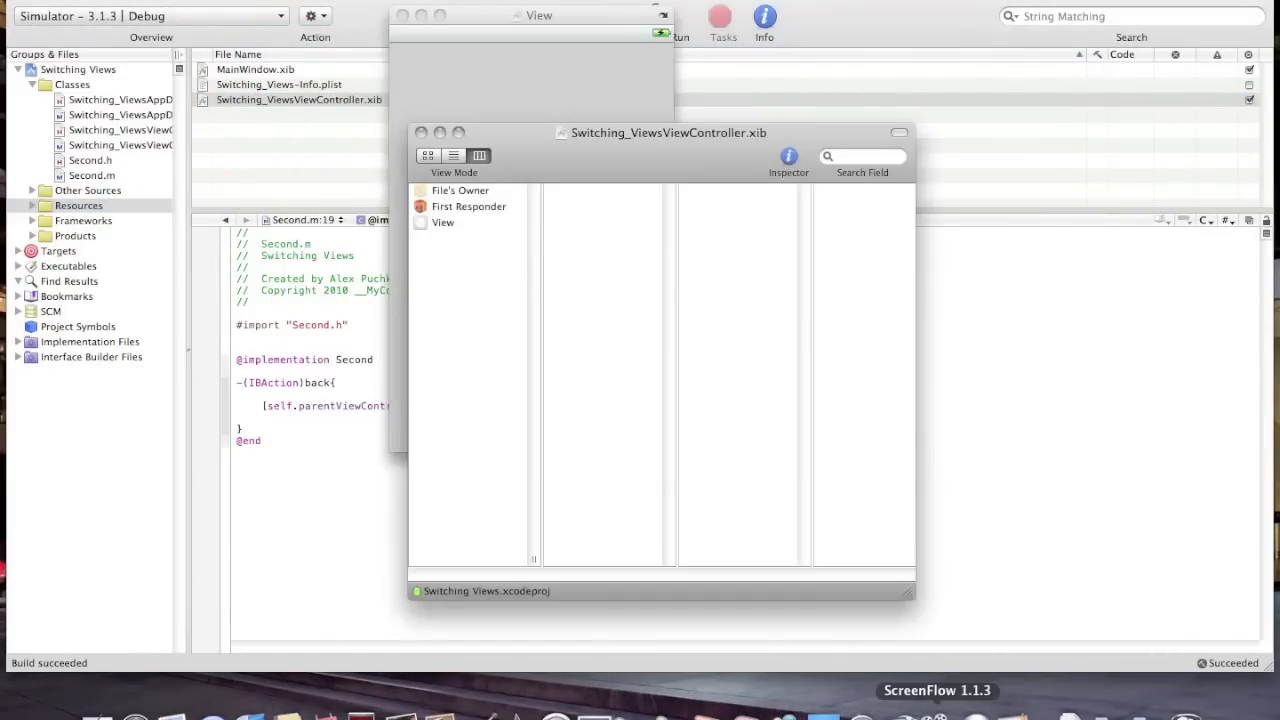
{"action": "mouse_move", "coordinate": [550, 31]}
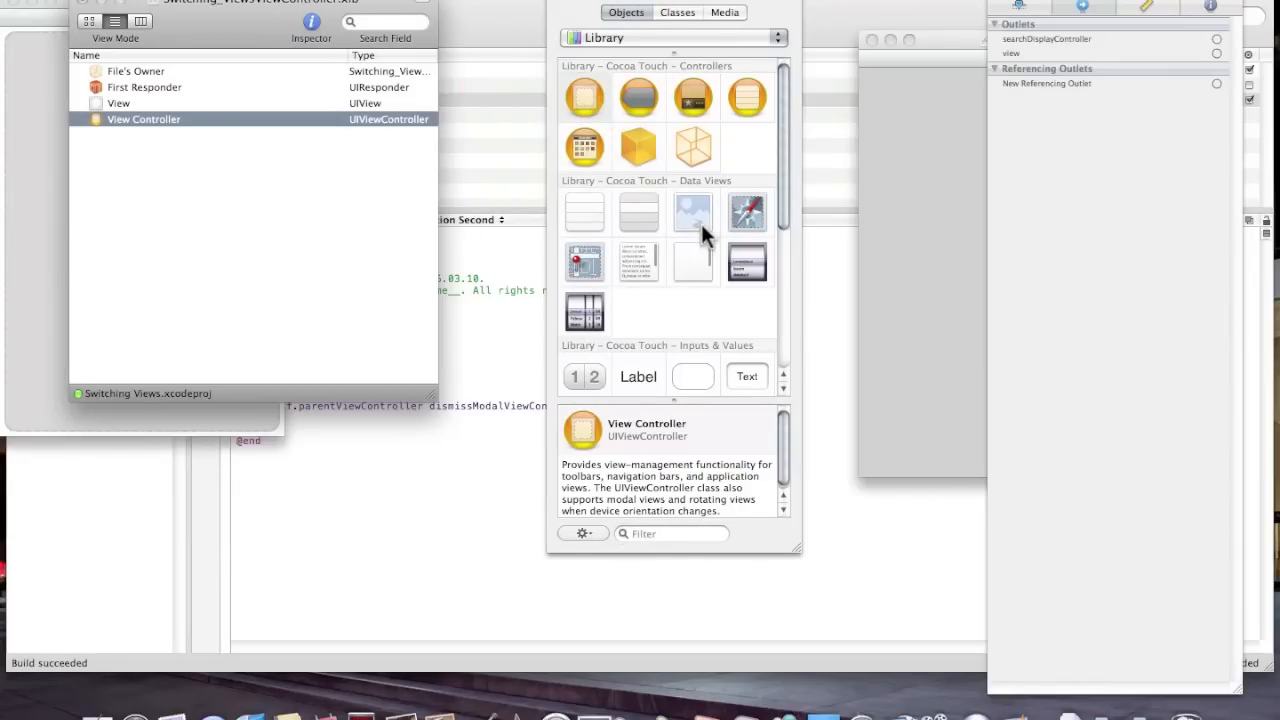
{"action": "scroll", "scroll_direction": "down", "scroll_amount": 3}
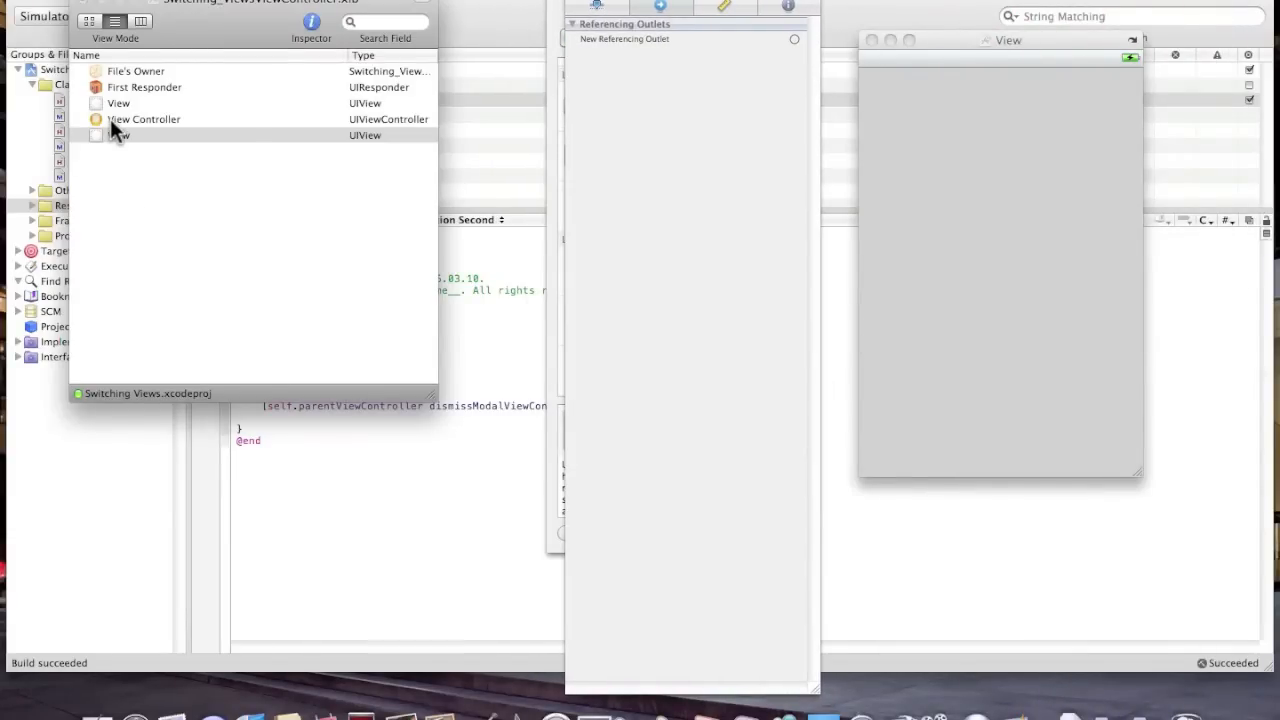
{"action": "left_click", "coordinate": [143, 119]}
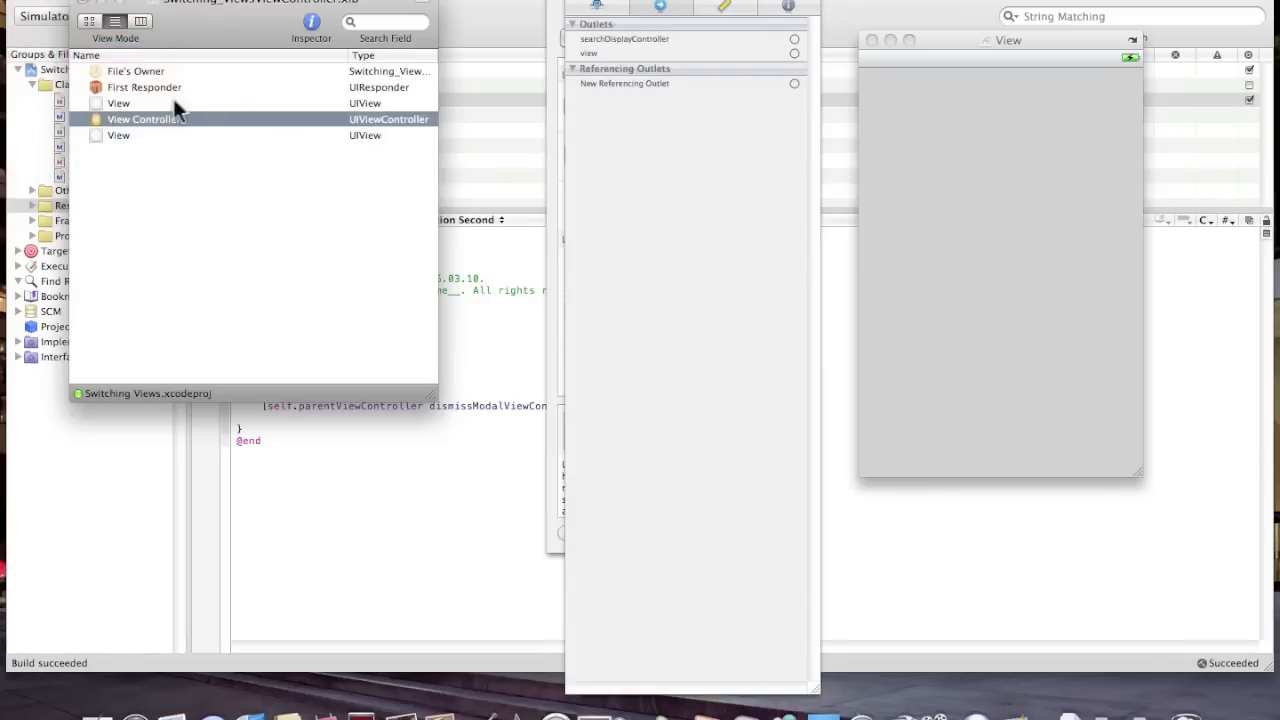
{"action": "left_click", "coordinate": [788, 5]}
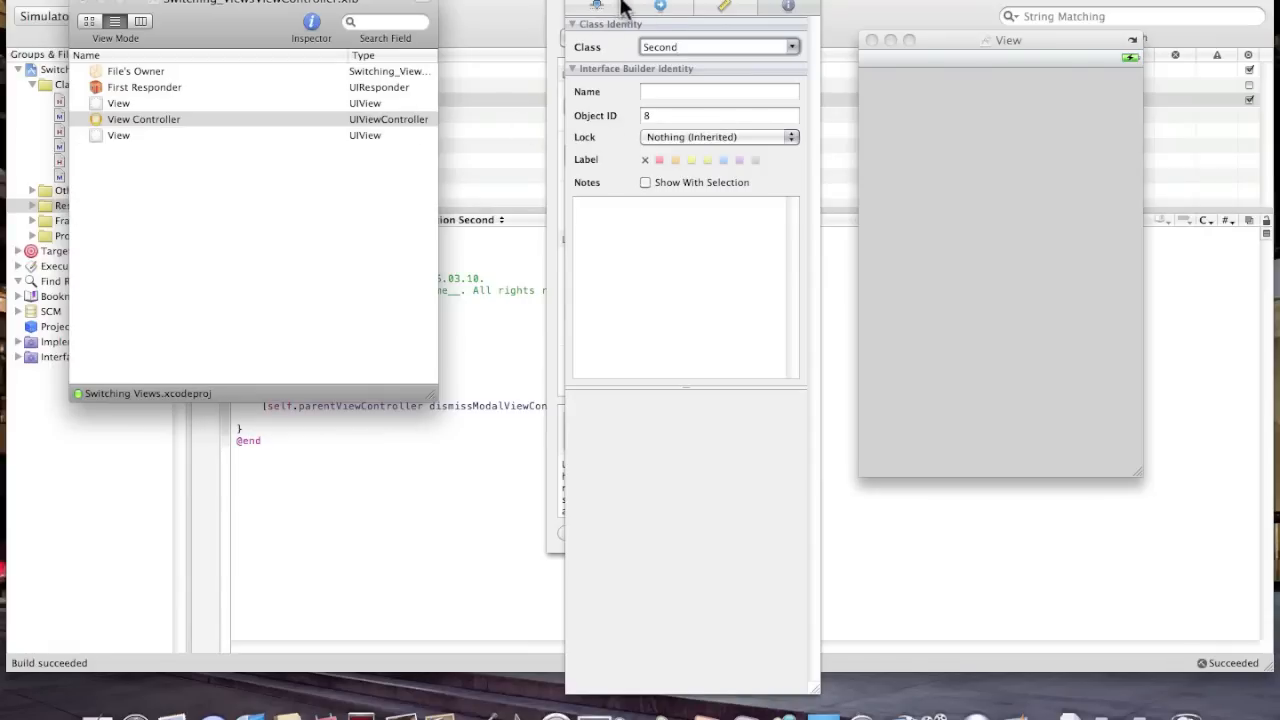
- Connect the Second controller's view outlet and File's Owner's second outlet to it
{"action": "left_click", "coordinate": [661, 7]}
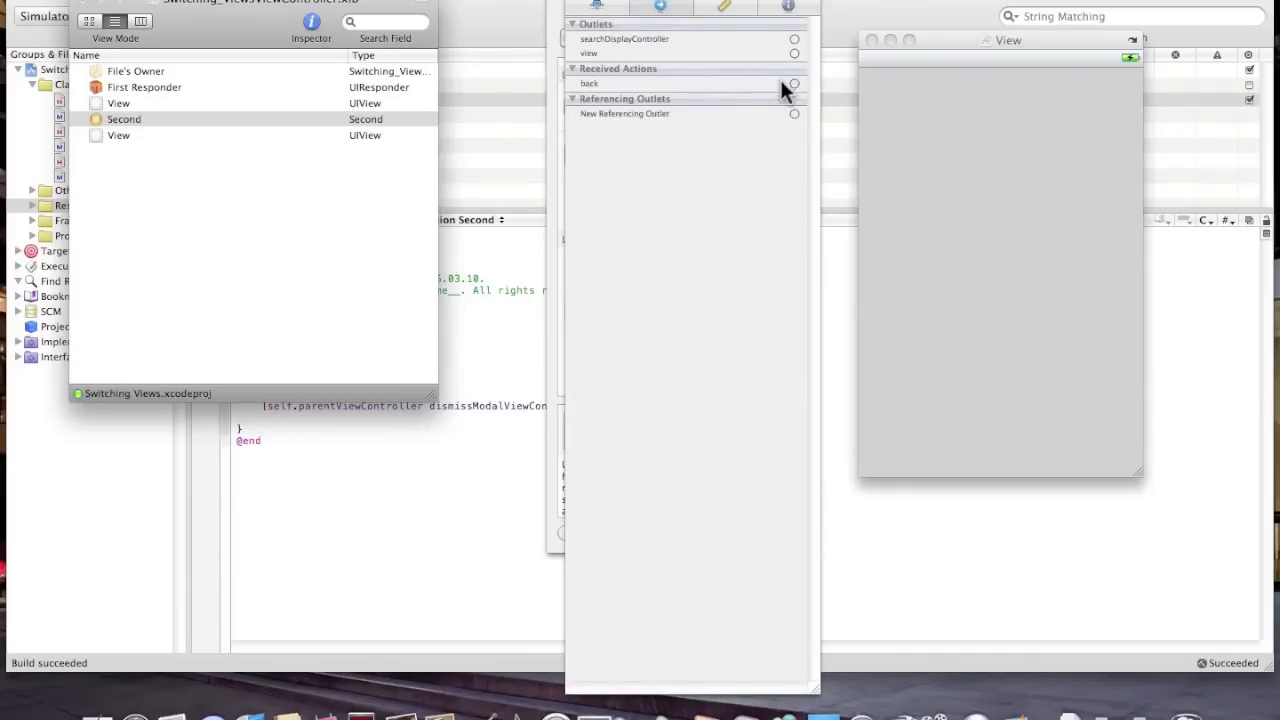
{"action": "mouse_move", "coordinate": [440, 435]}
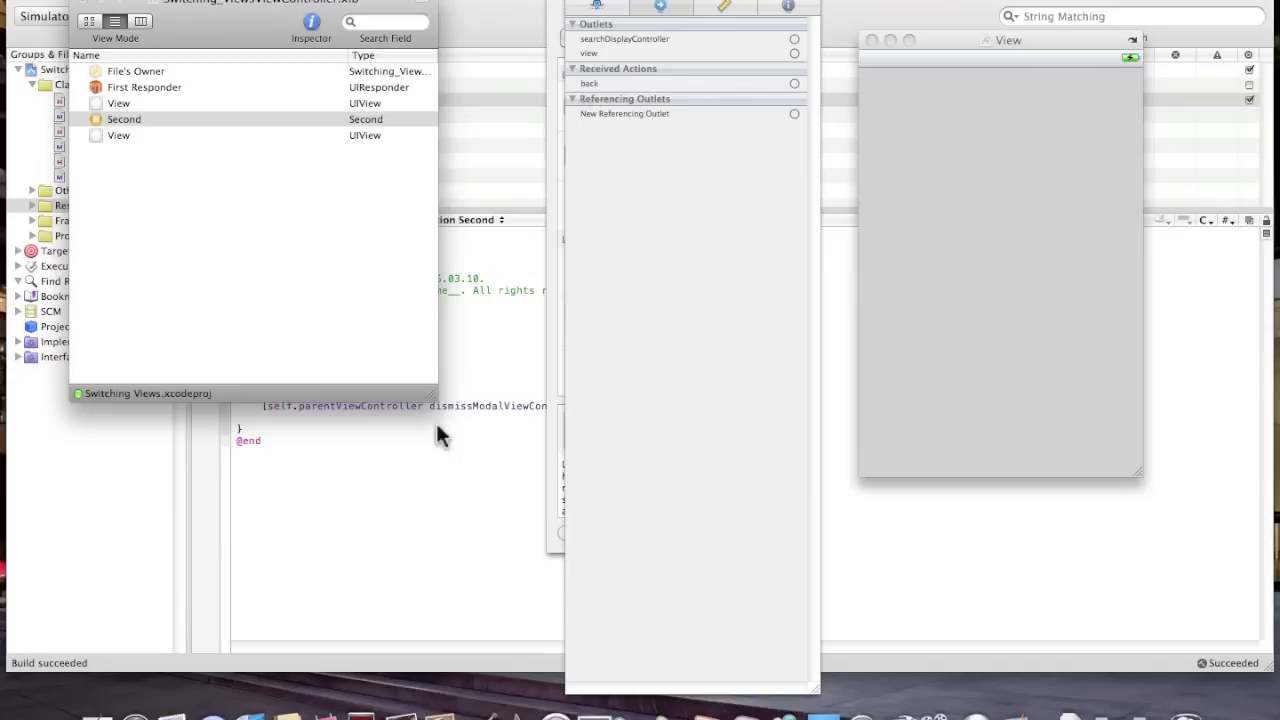
{"action": "mouse_move", "coordinate": [763, 57]}
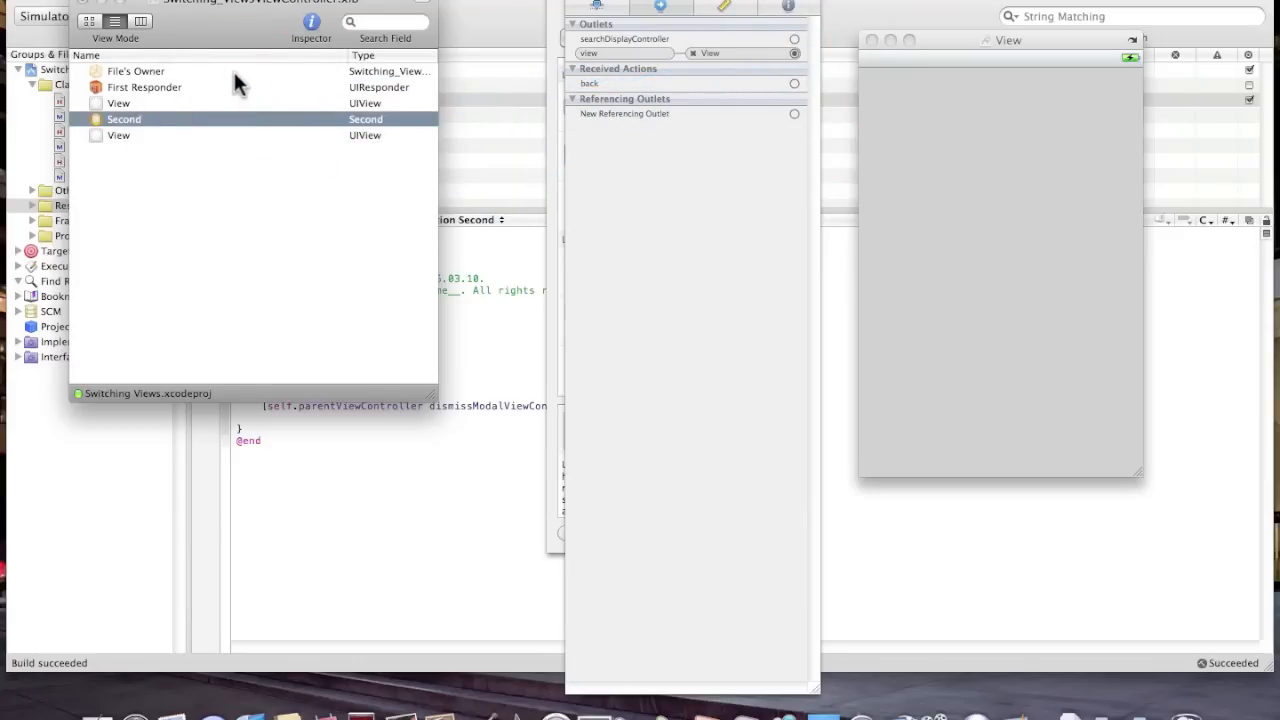
{"action": "left_click", "coordinate": [135, 71]}
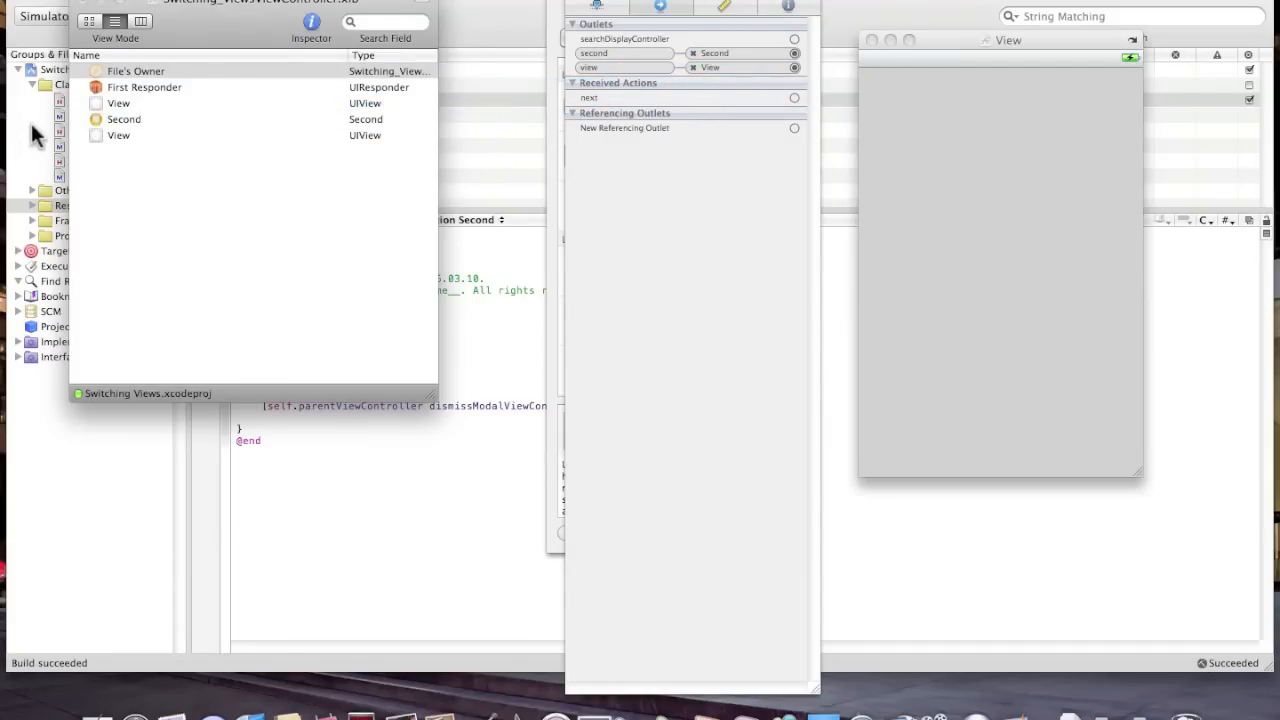
{"action": "left_click", "coordinate": [105, 130]}
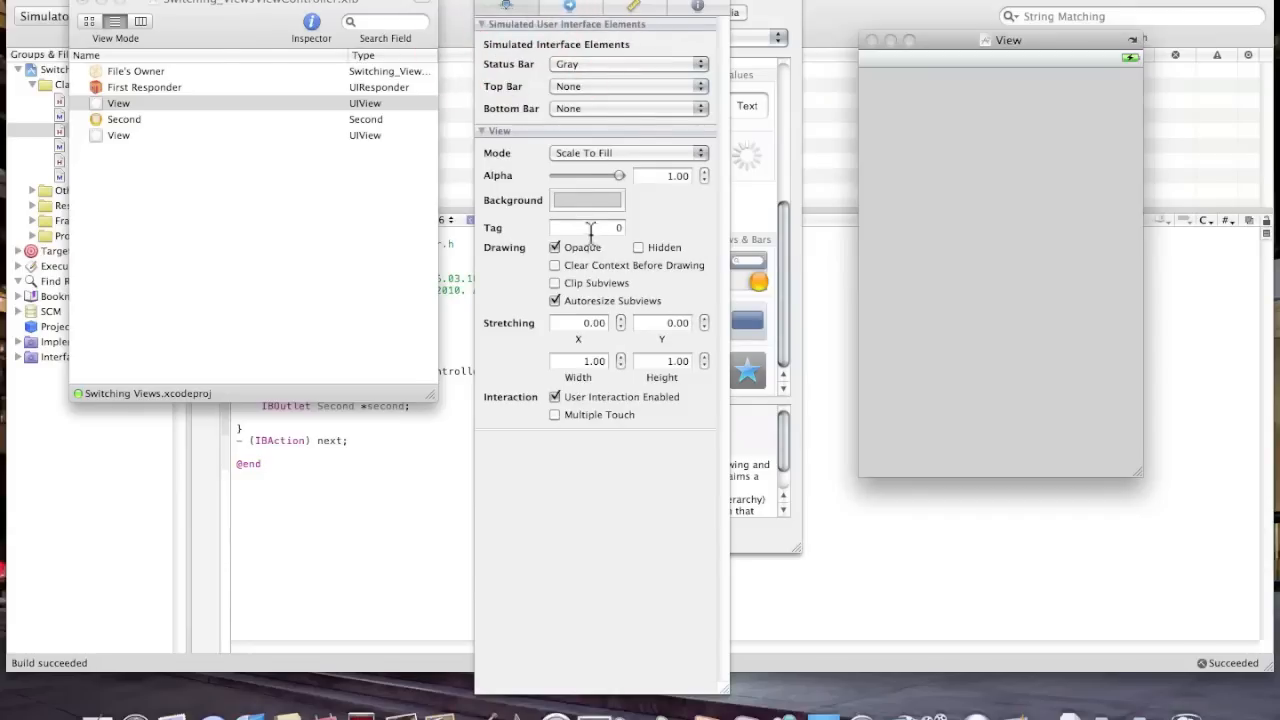
- Make the first view's background red and stretch a Round Rect Button across it
{"action": "left_click", "coordinate": [587, 199]}
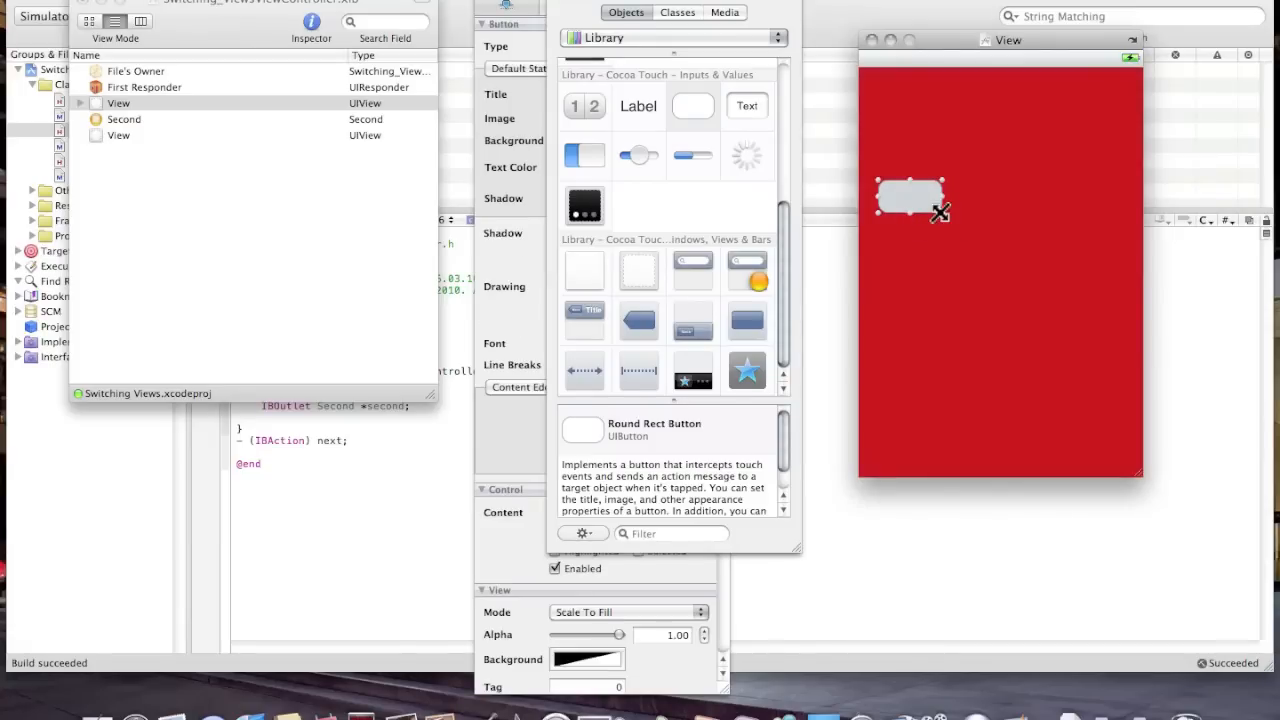
{"action": "left_click_drag", "start_coordinate": [938, 211], "coordinate": [998, 205]}
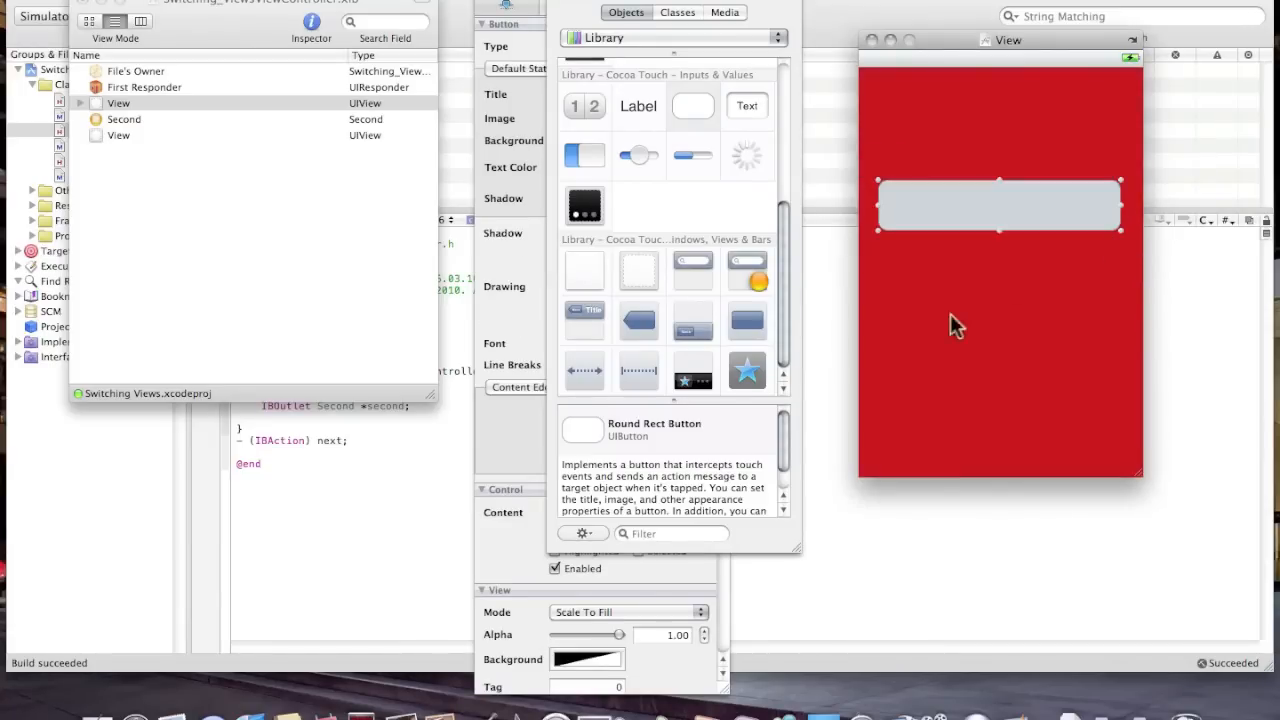
{"action": "mouse_move", "coordinate": [584, 318]}
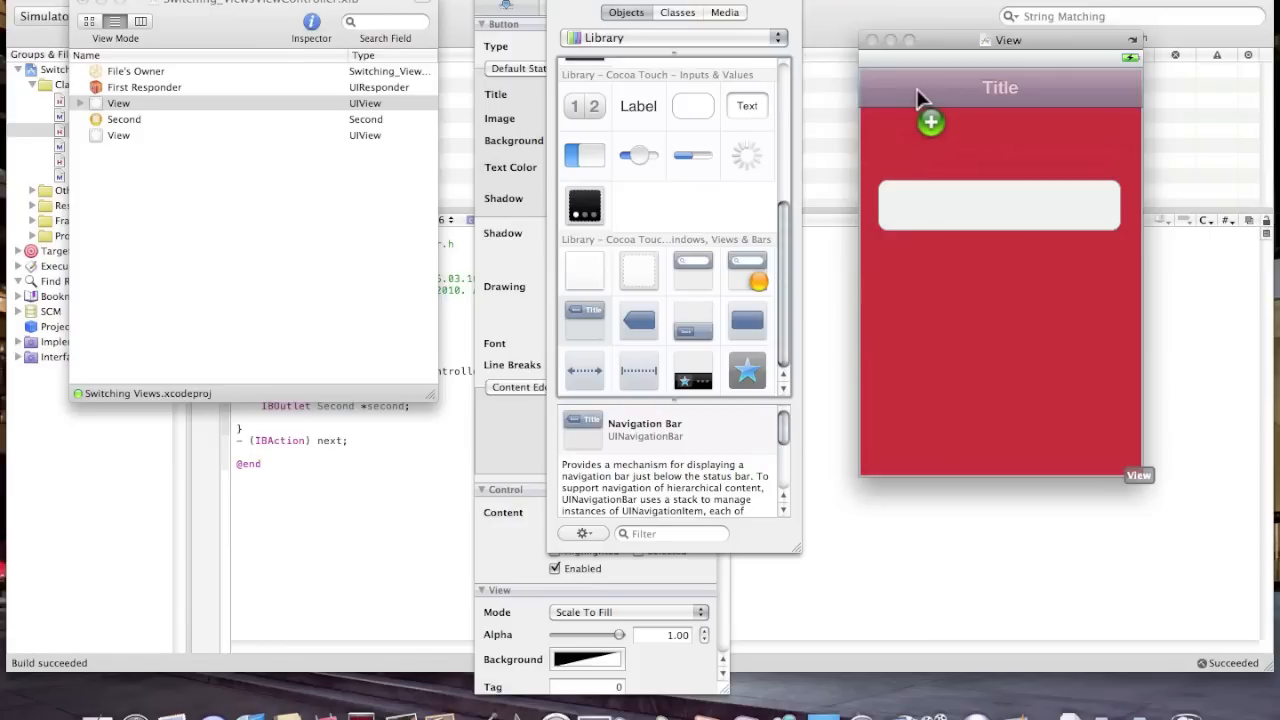
- Add a navigation bar titled First with a Next bar button item
{"action": "left_click", "coordinate": [1000, 90]}
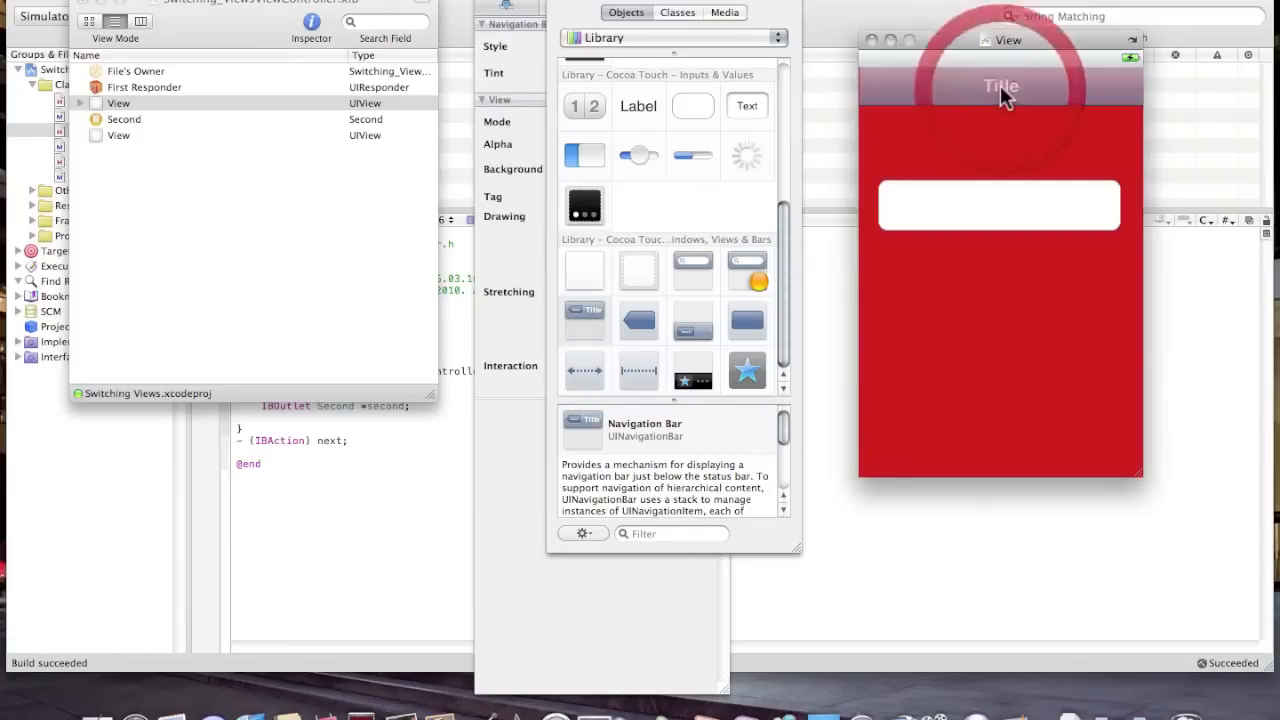
{"action": "left_click", "coordinate": [1000, 90]}
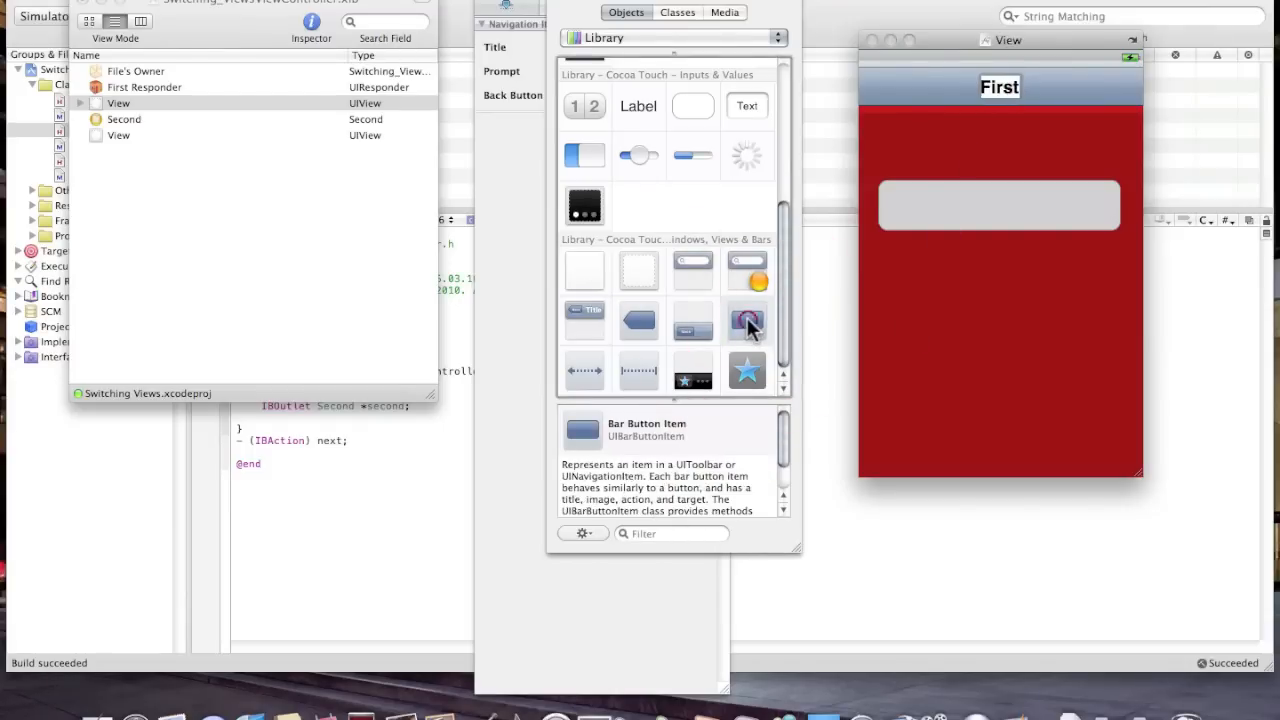
{"action": "left_click_drag", "start_coordinate": [747, 321], "coordinate": [885, 86]}
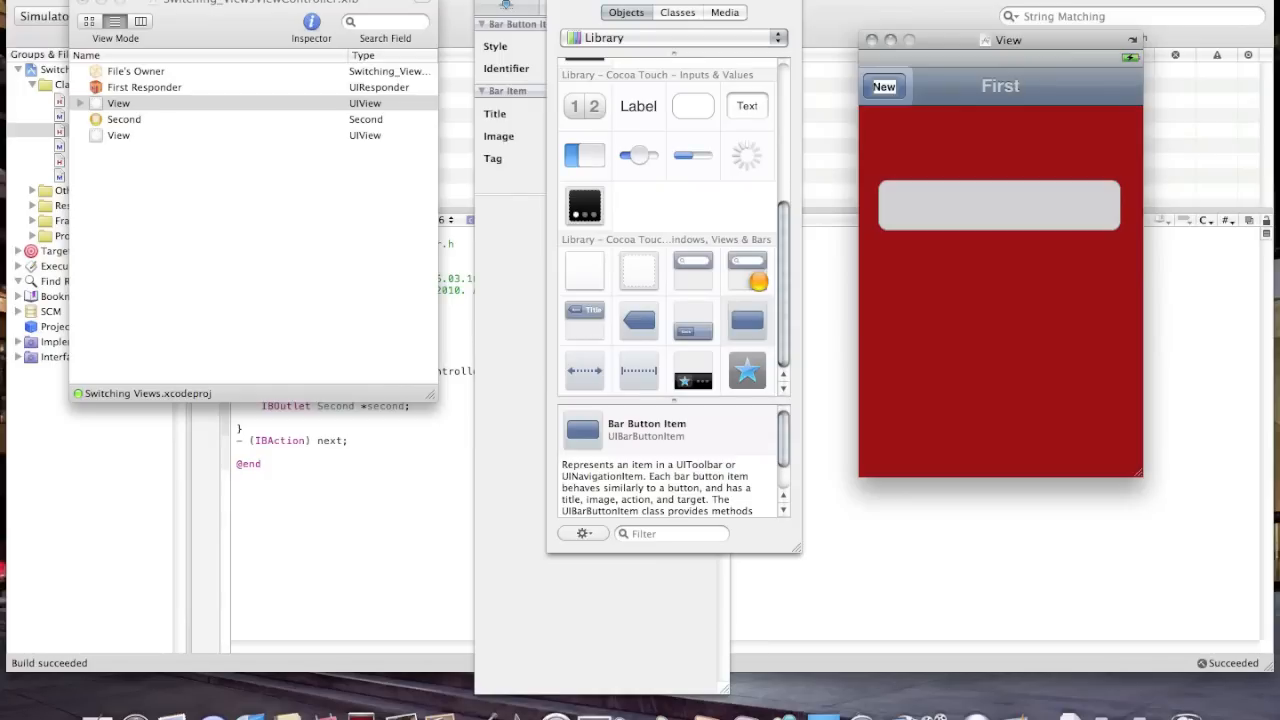
- Label the wide button 'Next'
{"action": "left_click", "coordinate": [998, 204]}
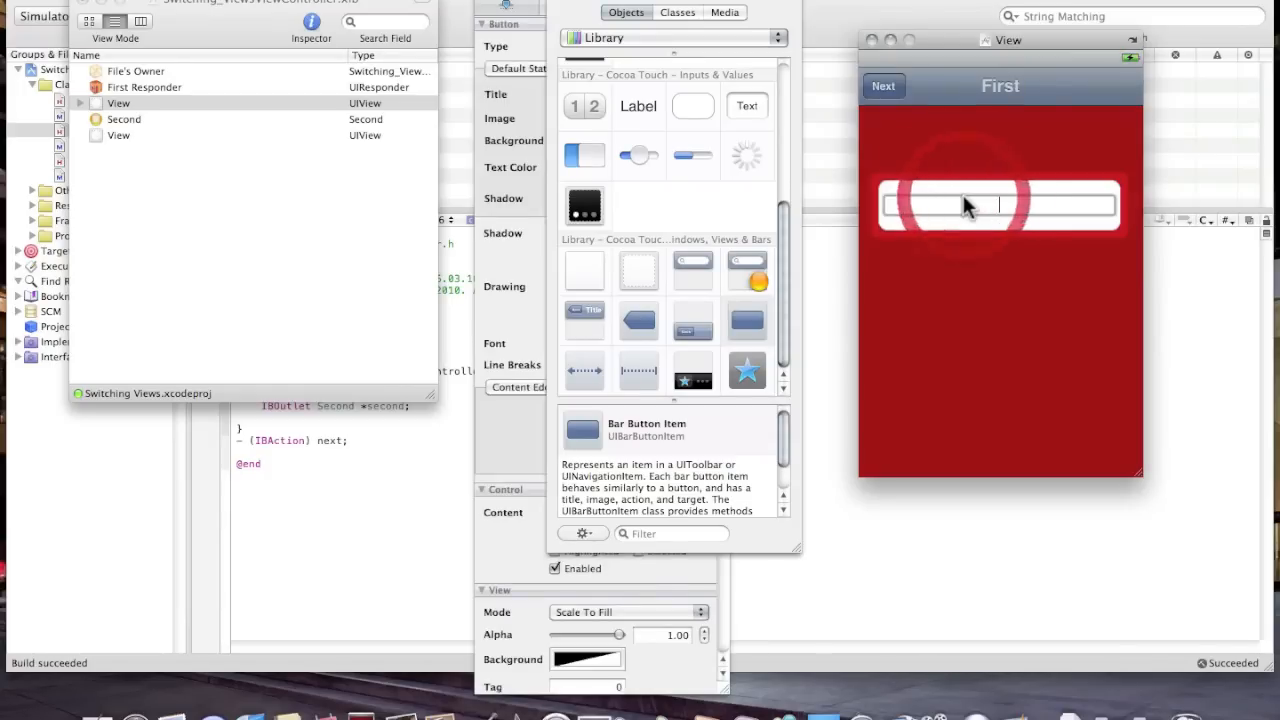
{"action": "type", "text": "Next"}
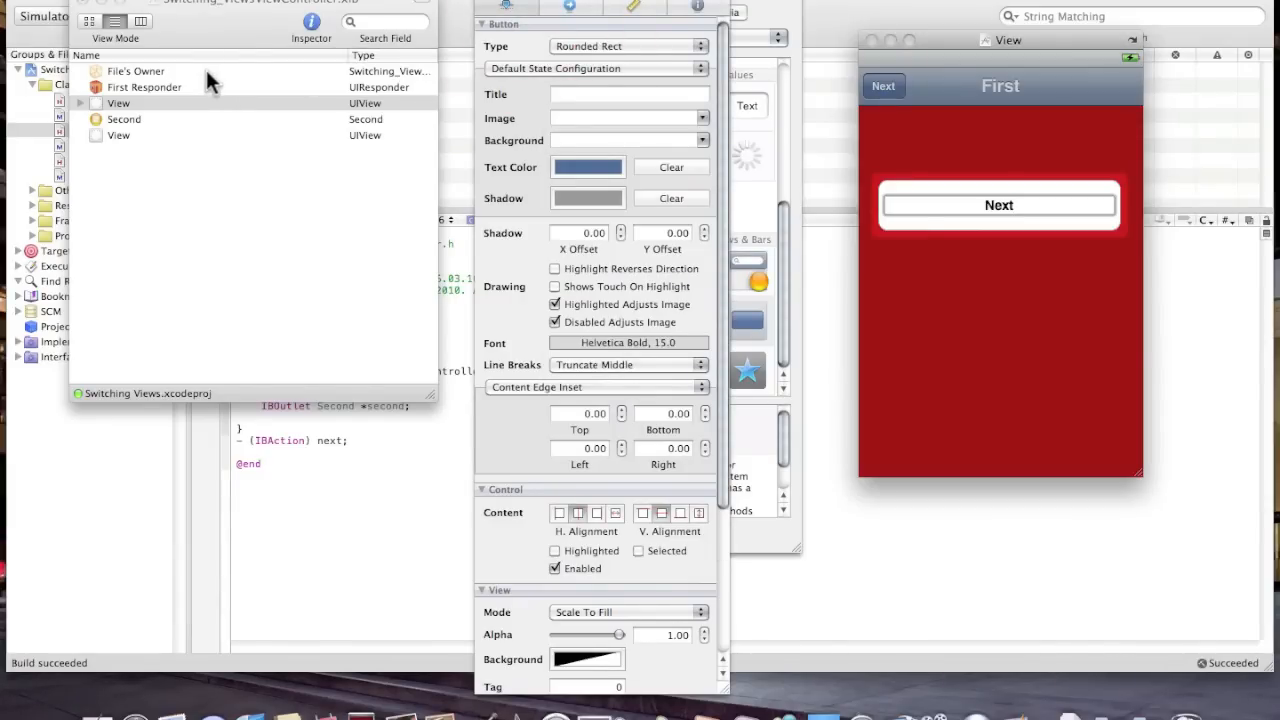
- Connect File's Owner's next action to the Next button's Touch Up Inside event
{"action": "left_click", "coordinate": [118, 103]}
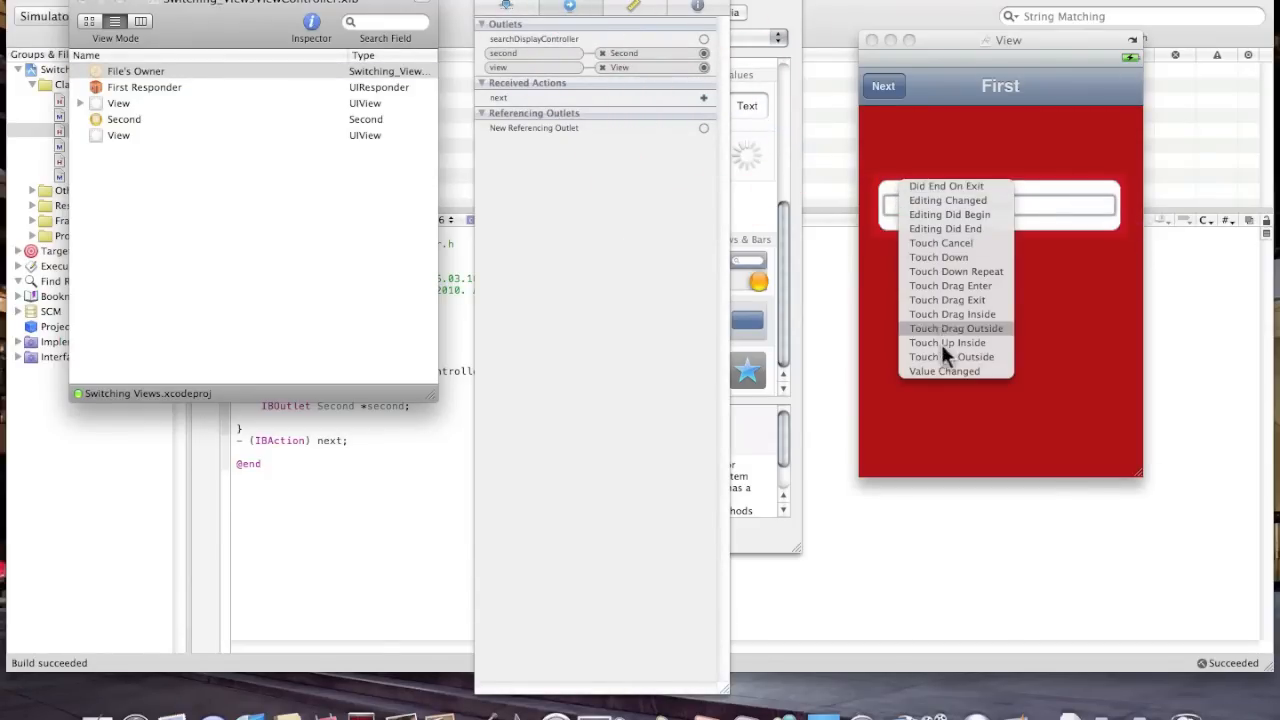
{"action": "mouse_move", "coordinate": [949, 357]}
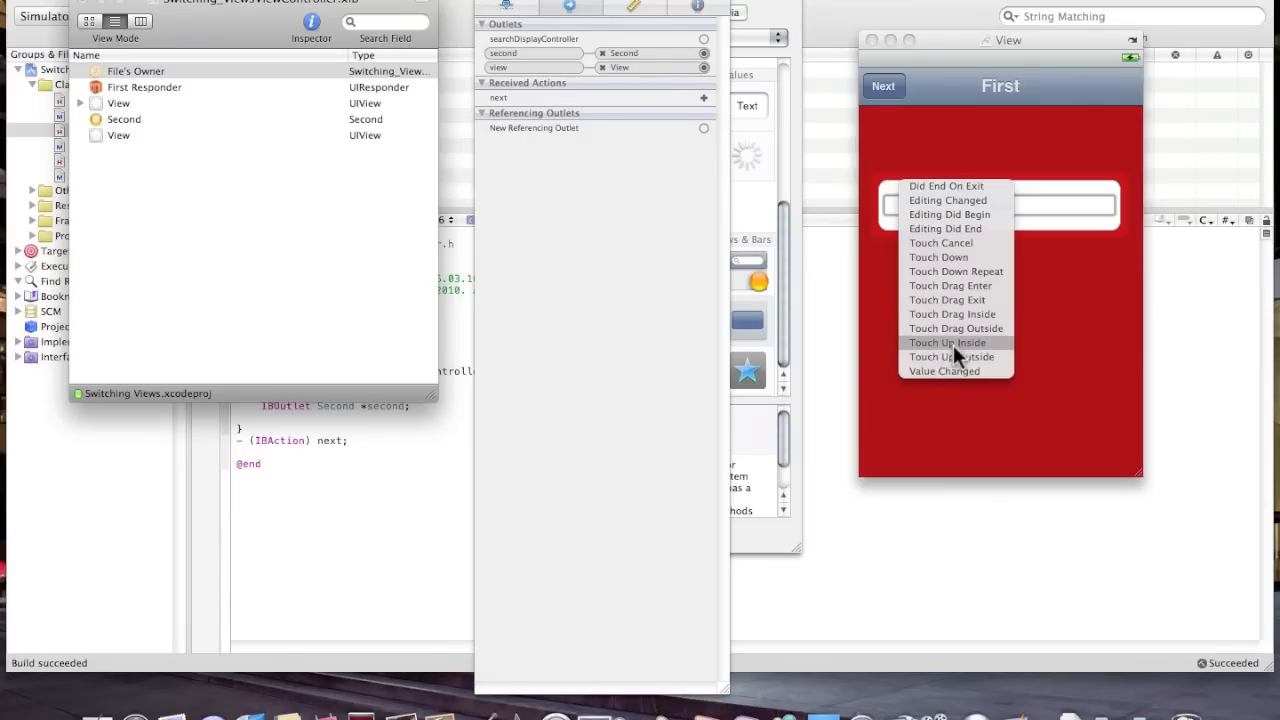
{"action": "mouse_move", "coordinate": [958, 355]}
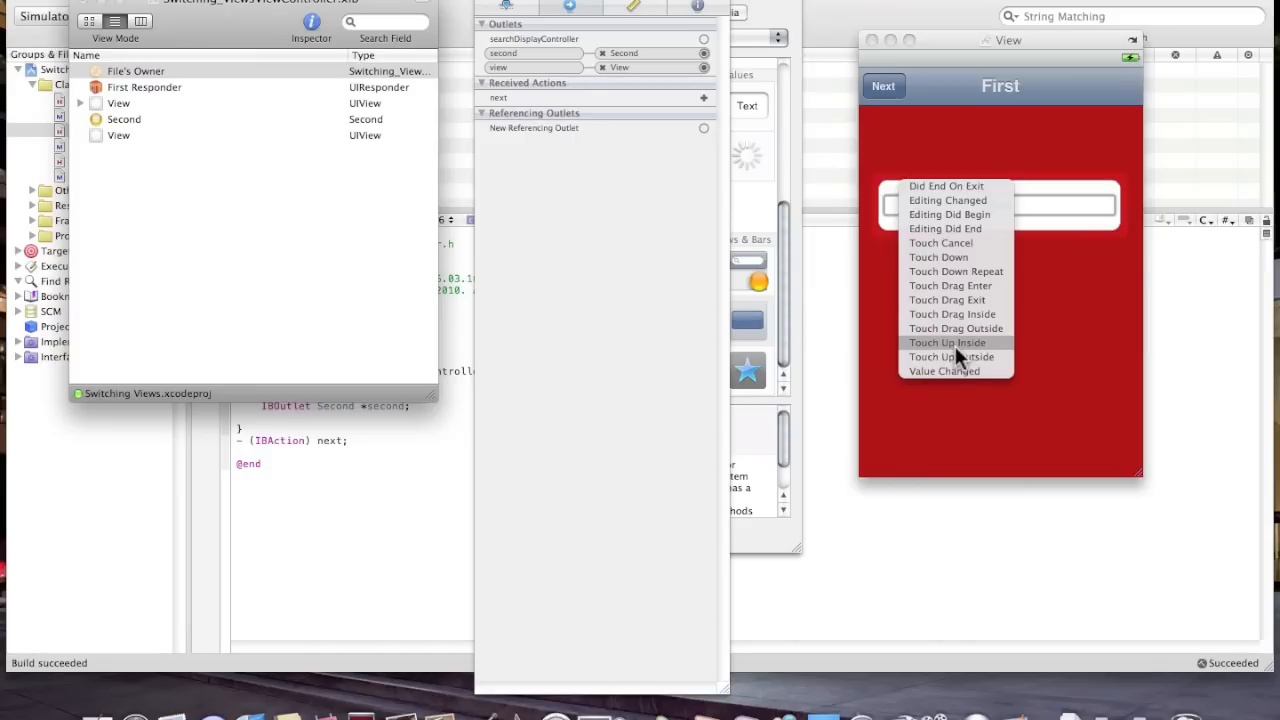
{"action": "left_click", "coordinate": [947, 342]}
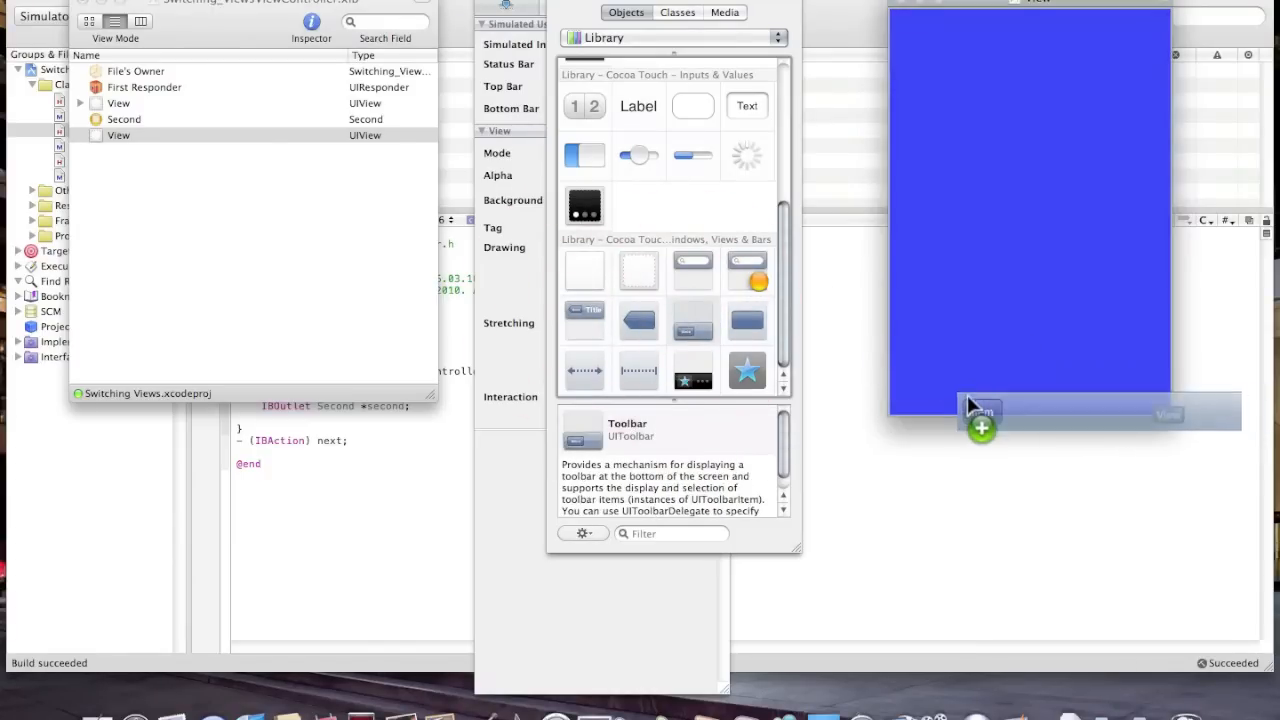
- Place a toolbar along the bottom of the blue view and rename its item Back
{"action": "left_click_drag", "start_coordinate": [980, 420], "coordinate": [935, 400]}
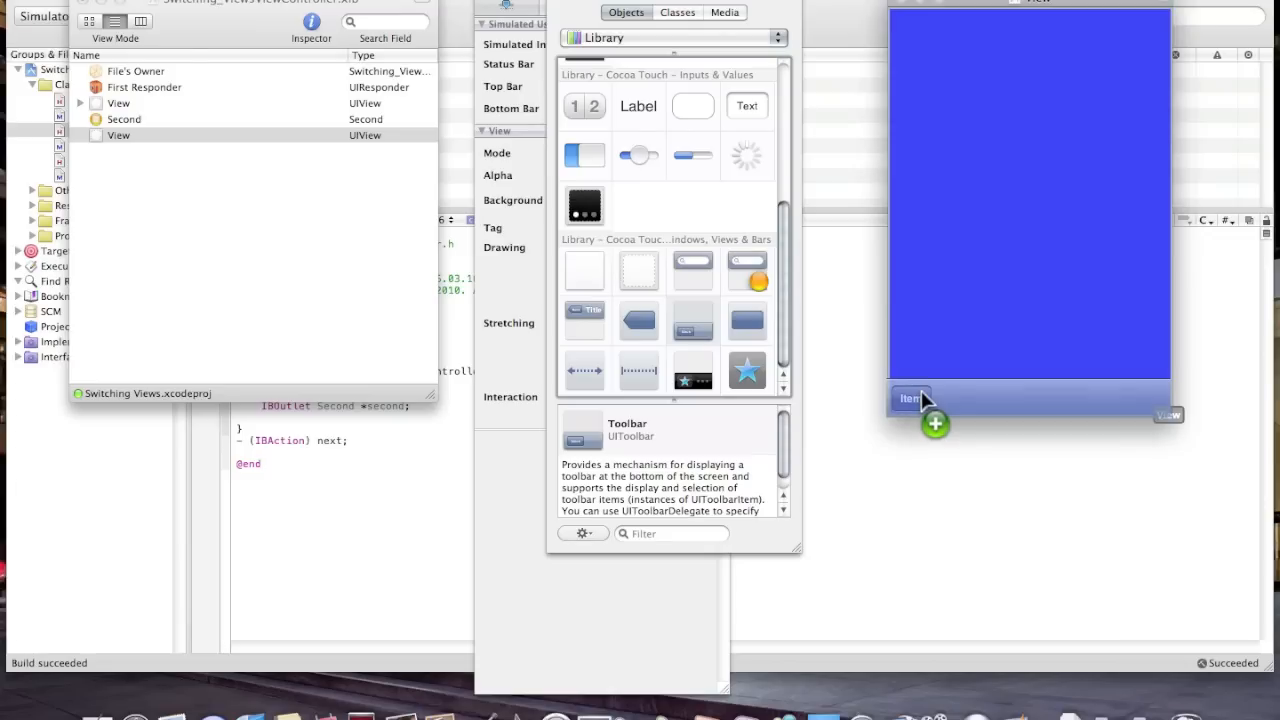
{"action": "left_click_drag", "start_coordinate": [910, 398], "coordinate": [935, 395]}
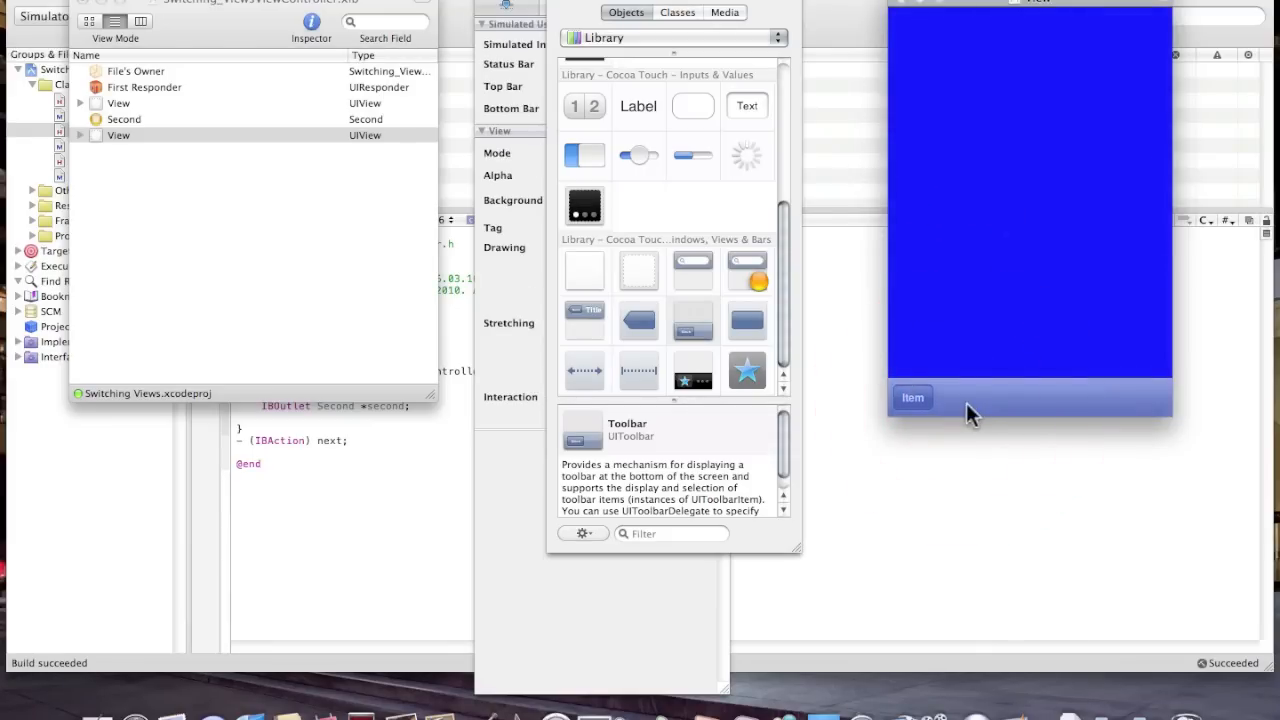
{"action": "left_click", "coordinate": [912, 397]}
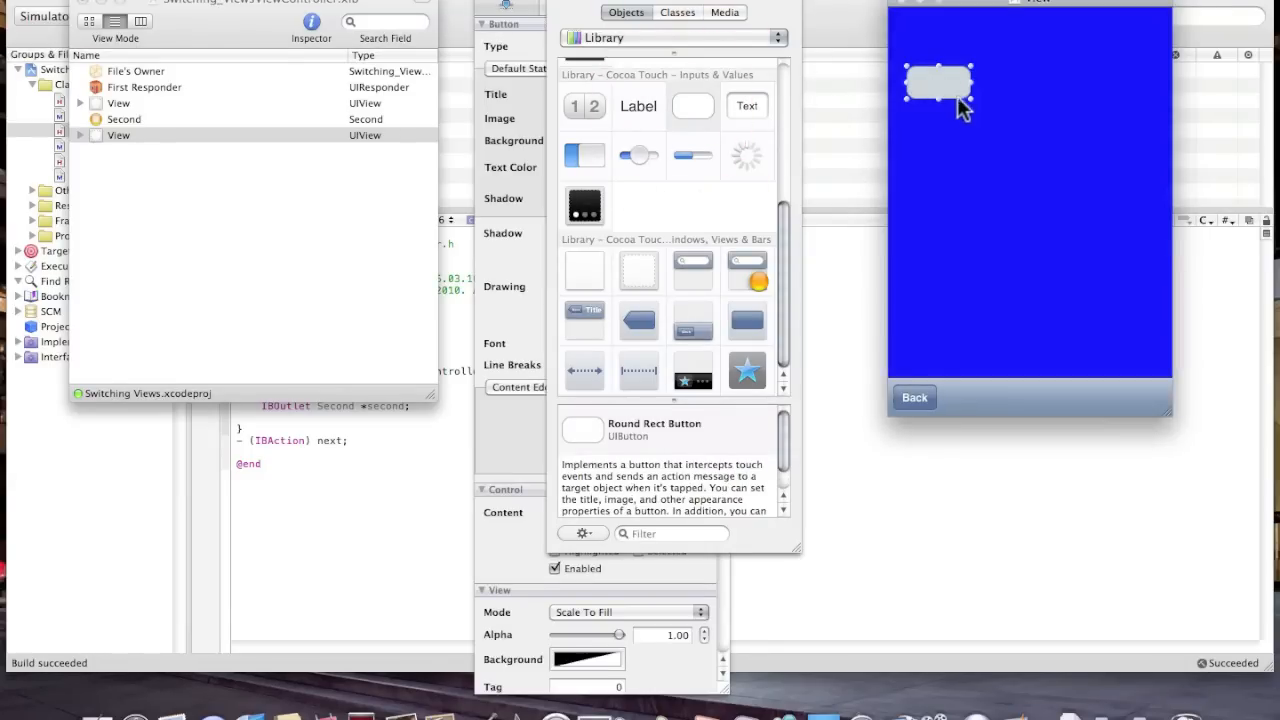
- Stretch a Round Rect Button across the view and title it 'Back'
{"action": "left_click_drag", "start_coordinate": [970, 110], "coordinate": [1150, 165]}
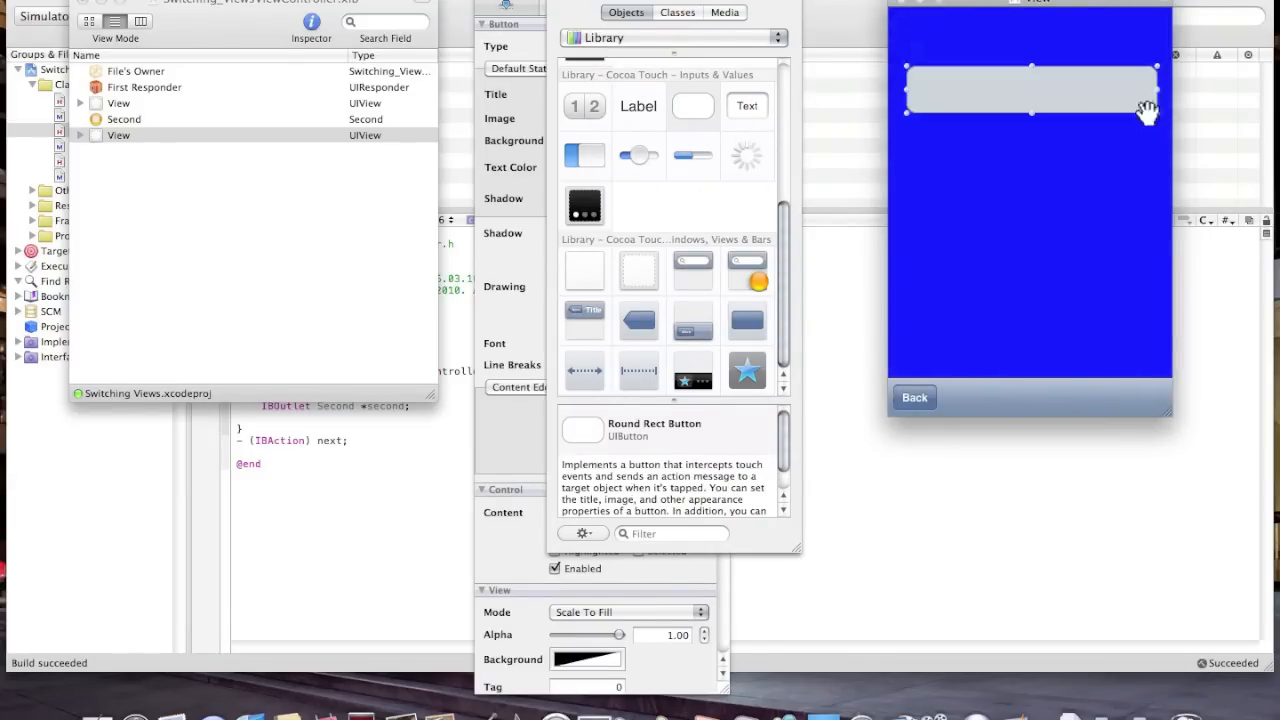
{"action": "mouse_move", "coordinate": [1085, 100]}
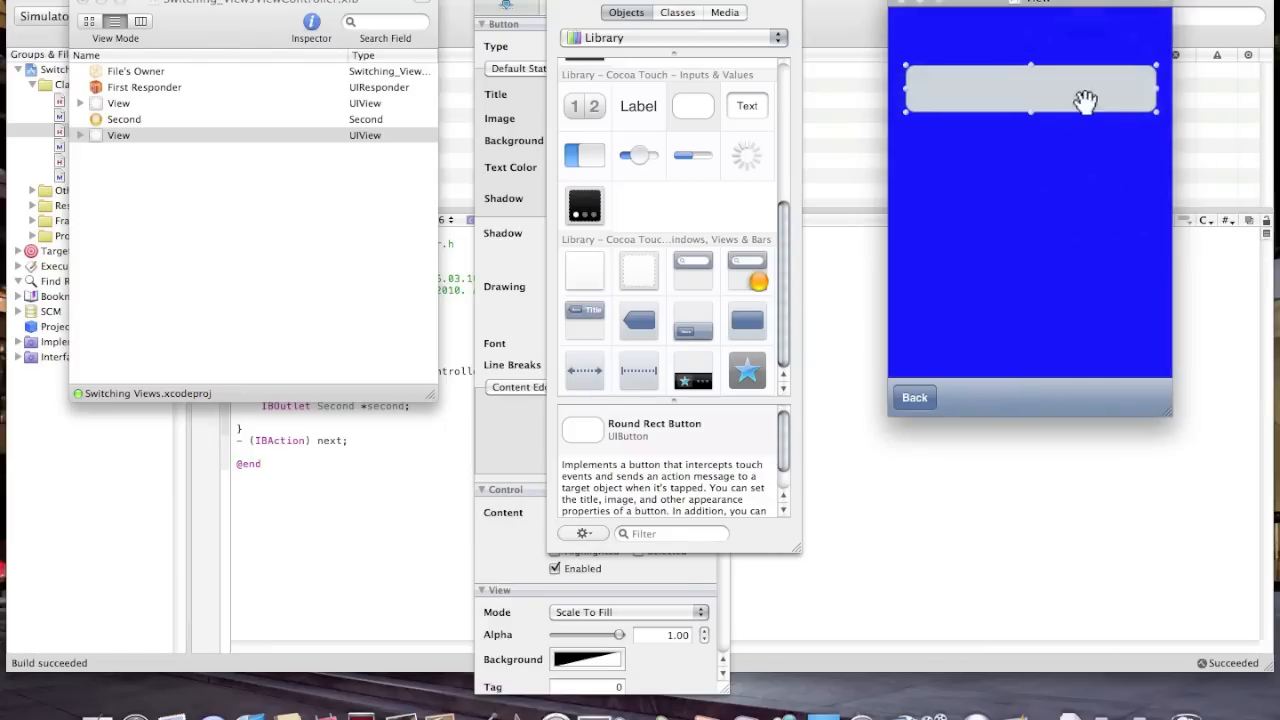
{"action": "type", "text": "Bac"}
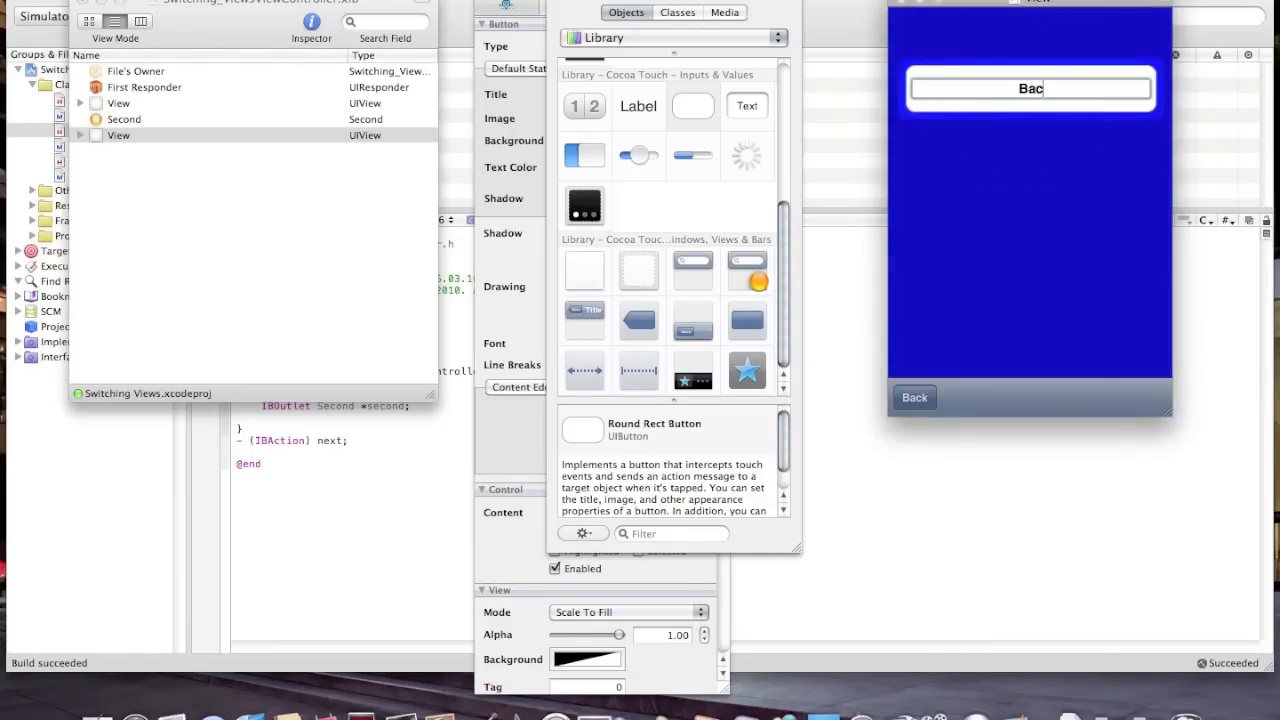
{"action": "type", "text": "k"}
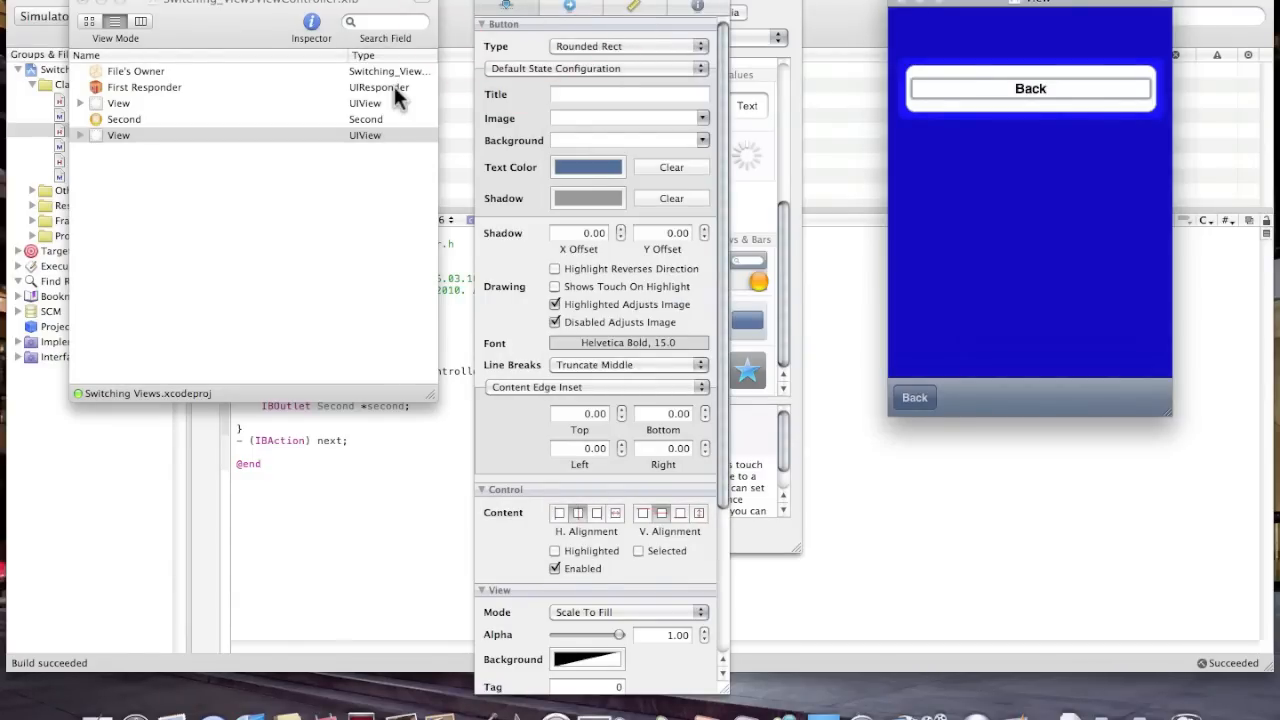
- Connect Second's back action to the Back button's Touch Up Inside event and Build and Run
{"action": "left_click", "coordinate": [118, 135]}
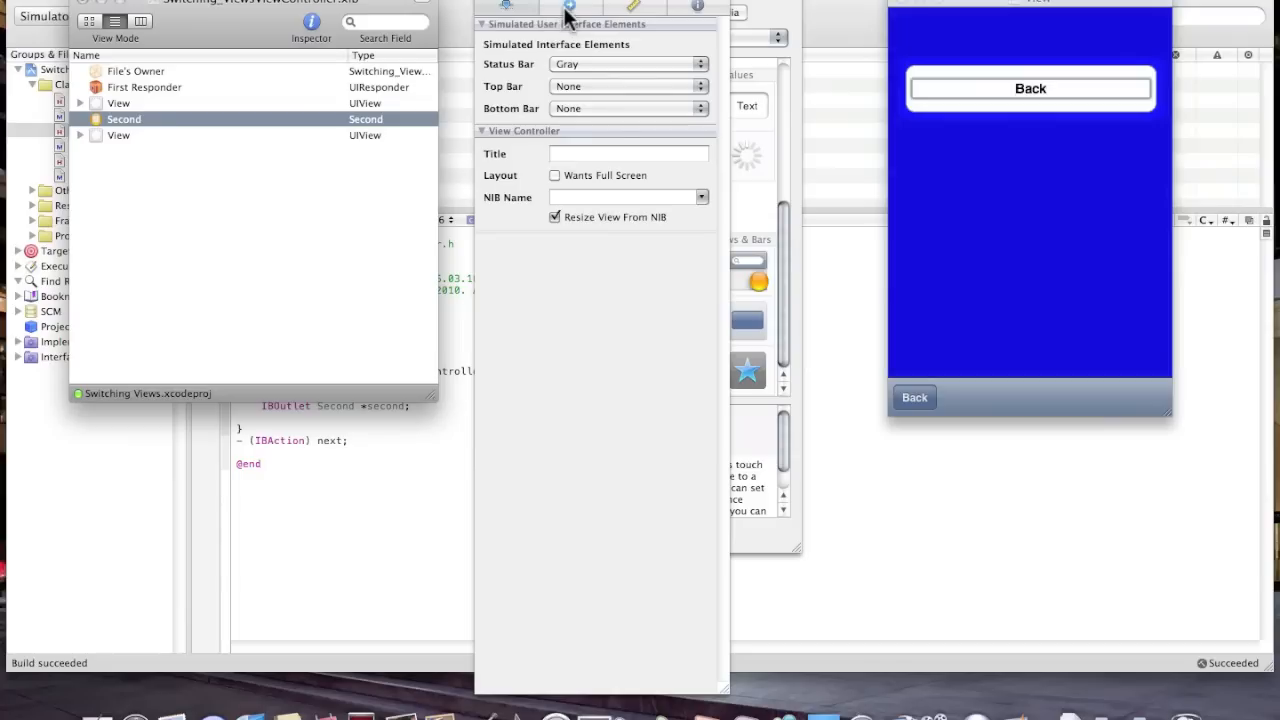
{"action": "left_click", "coordinate": [563, 8]}
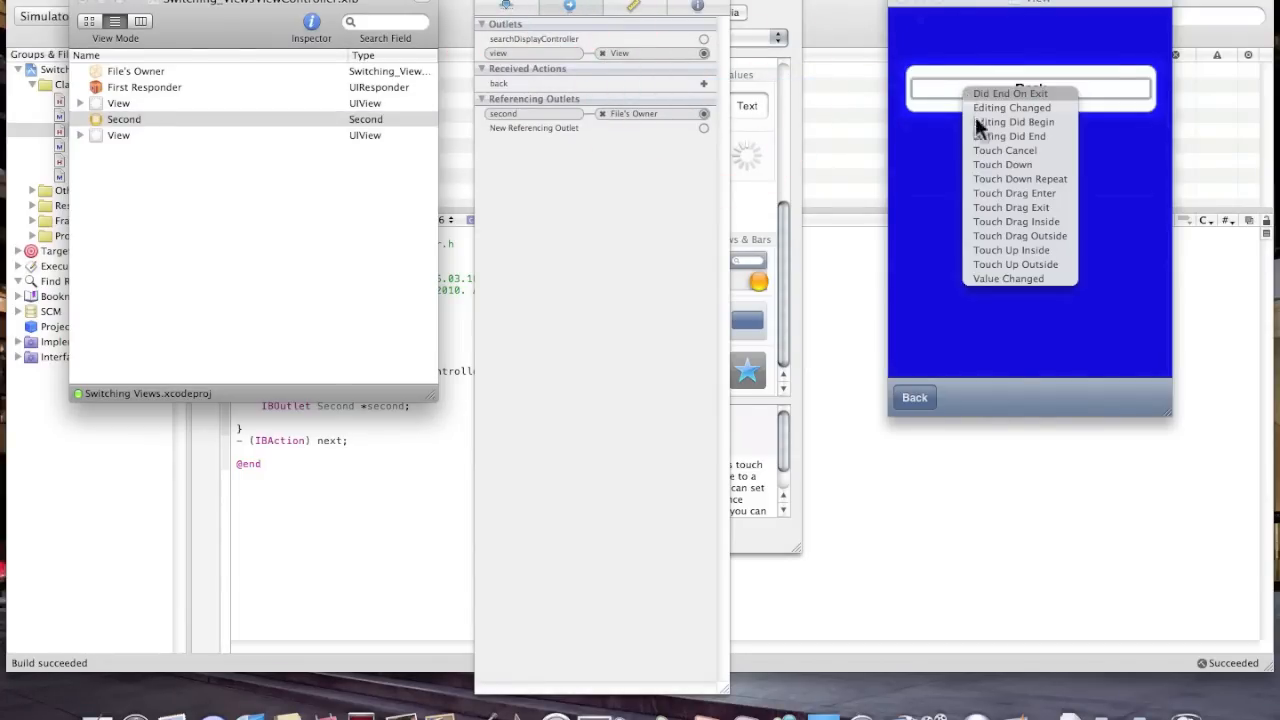
{"action": "left_click", "coordinate": [1011, 250]}
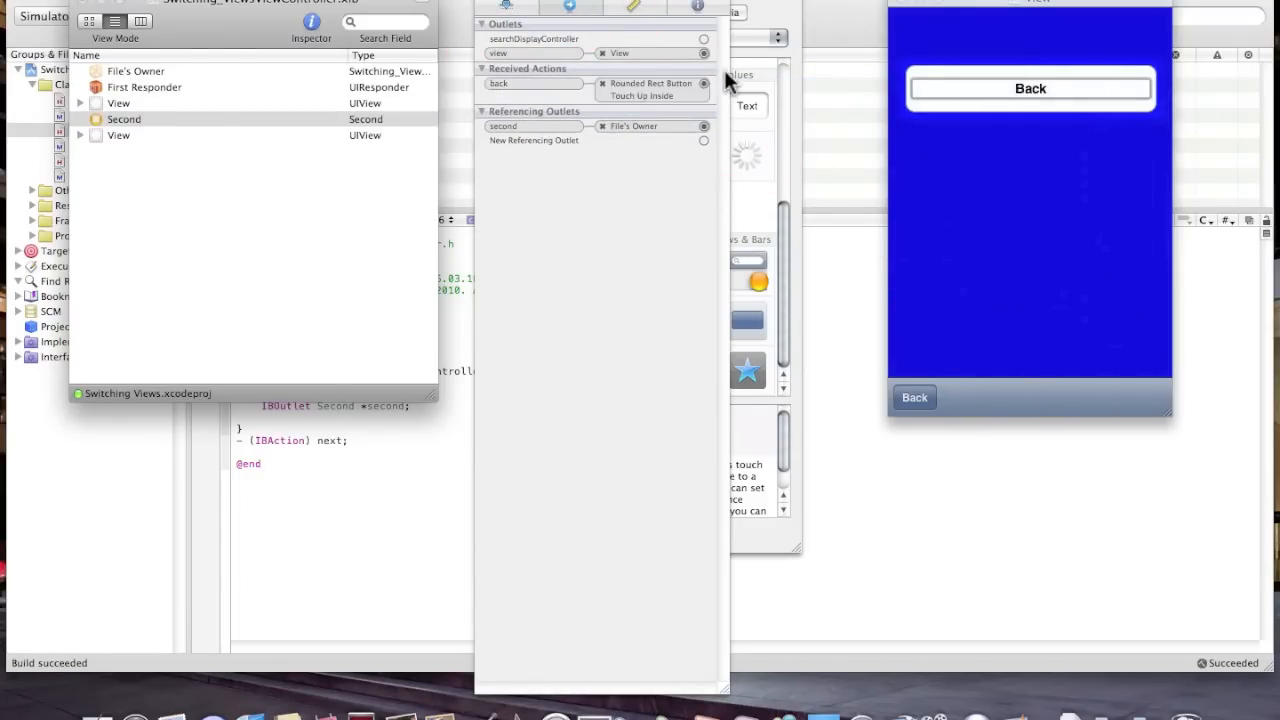
{"action": "left_click_drag", "start_coordinate": [703, 83], "coordinate": [915, 410]}
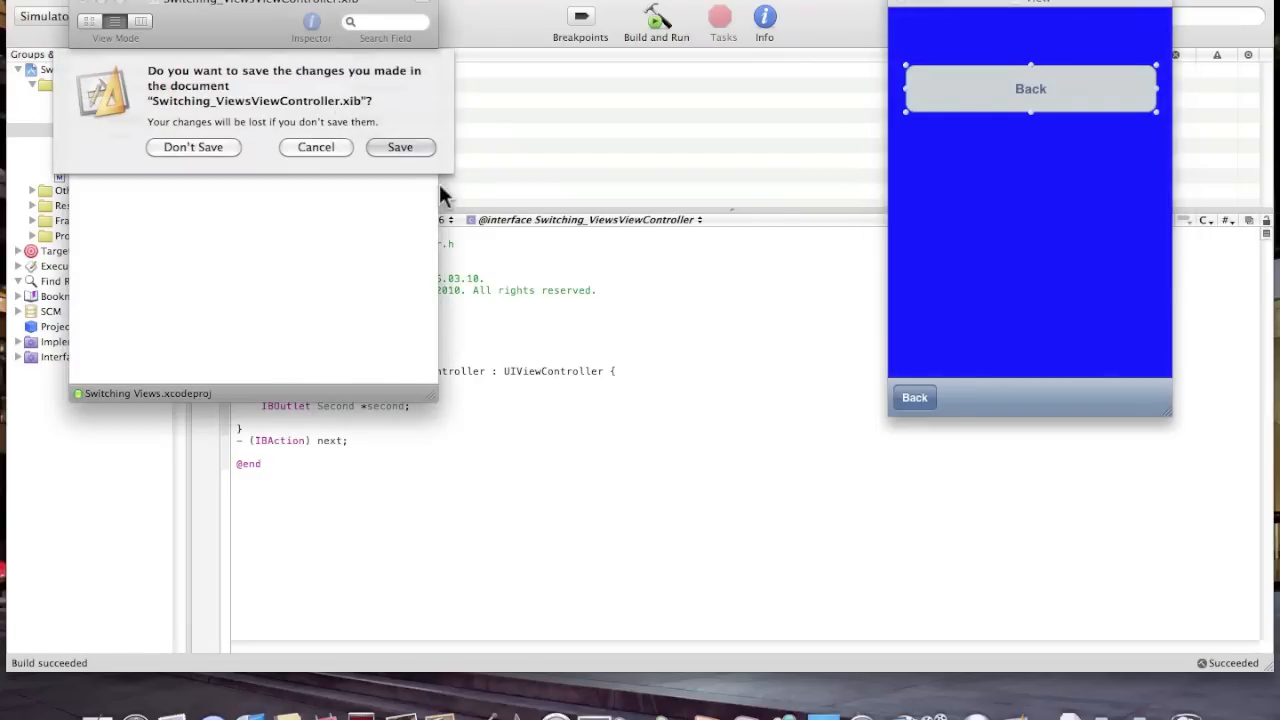
- Save the xib changes and build and launch the app in the Simulator
{"action": "left_click", "coordinate": [193, 147]}
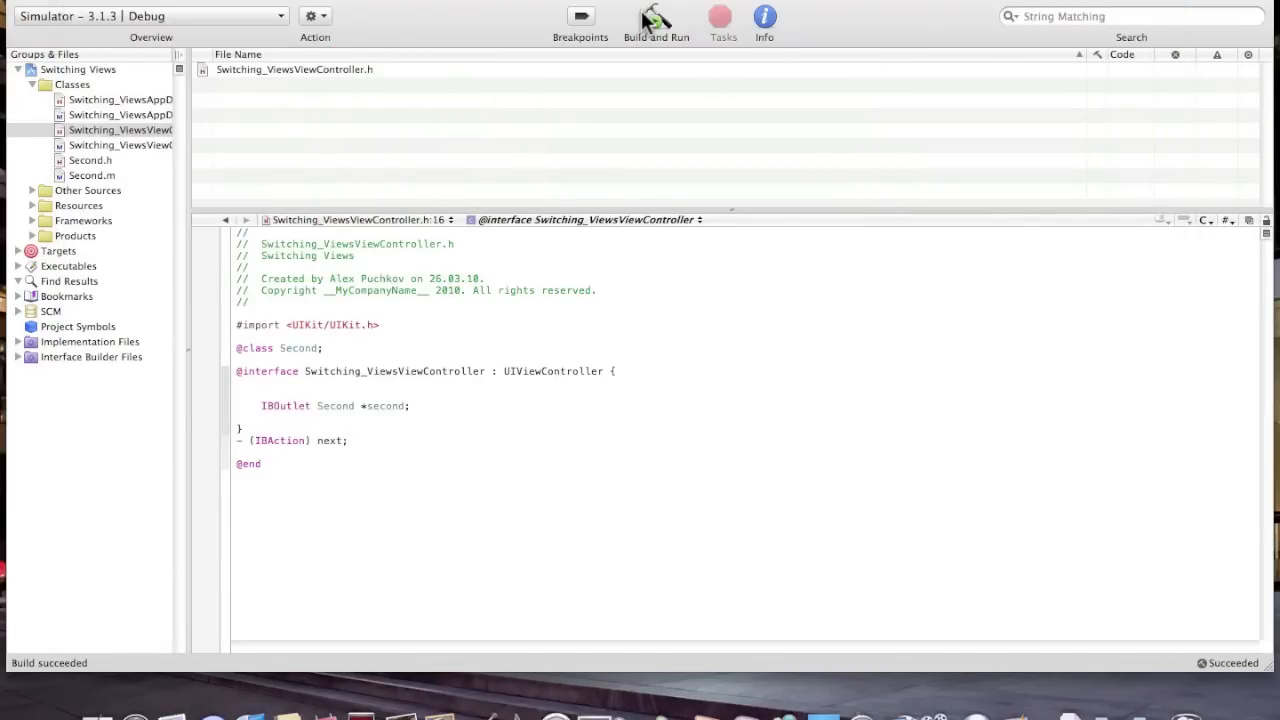
{"action": "left_click", "coordinate": [652, 17]}
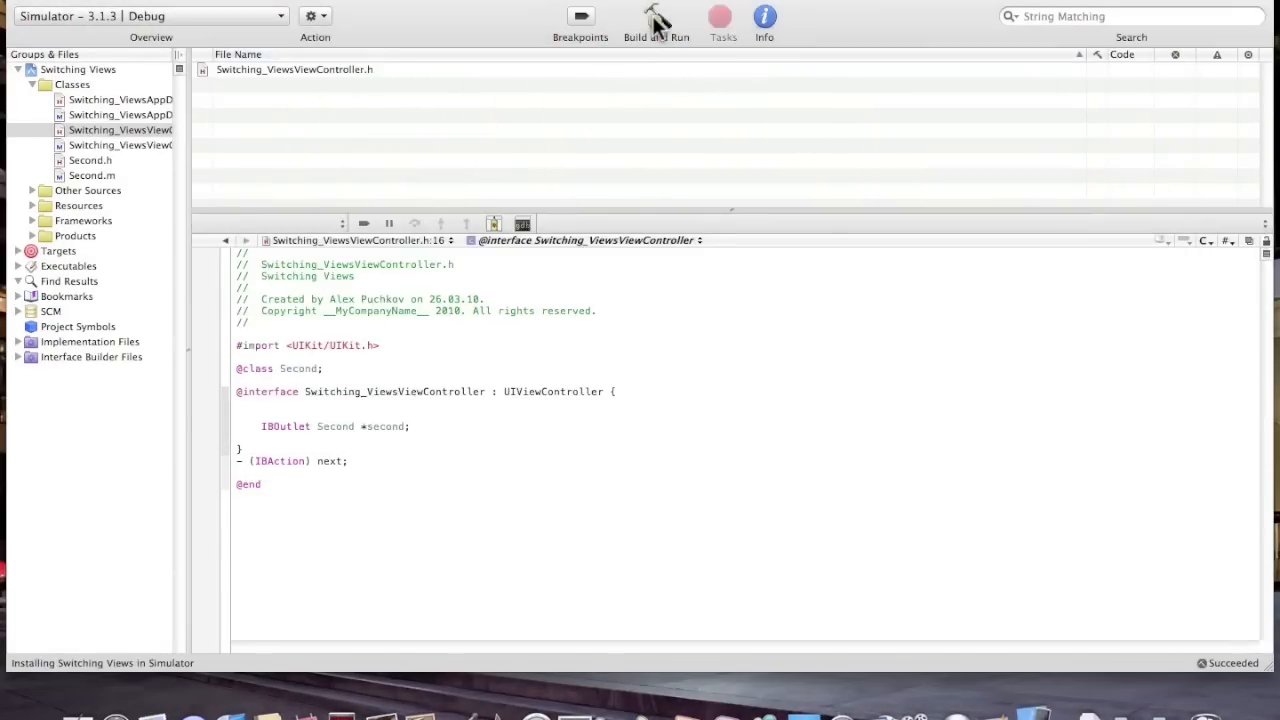
{"action": "left_click", "coordinate": [648, 17]}
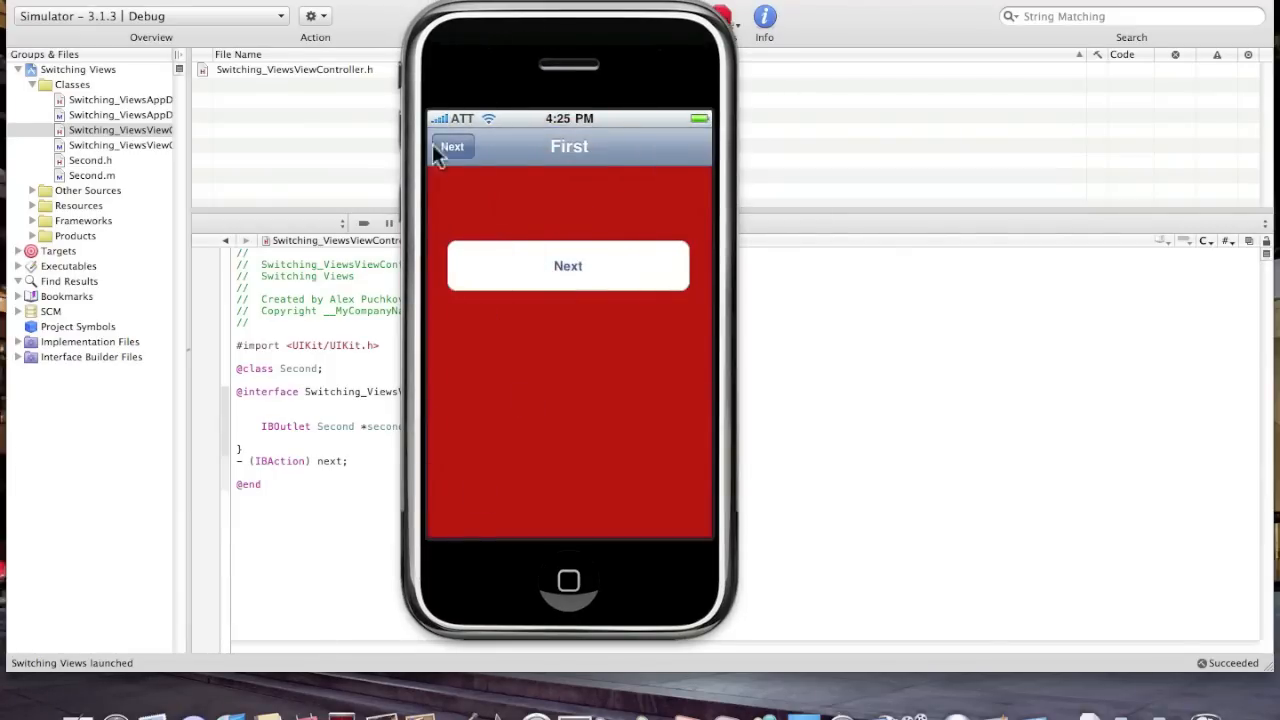
- Tap Next to reach the blue view, then close the Simulator and return to the project
{"action": "left_click", "coordinate": [567, 265]}
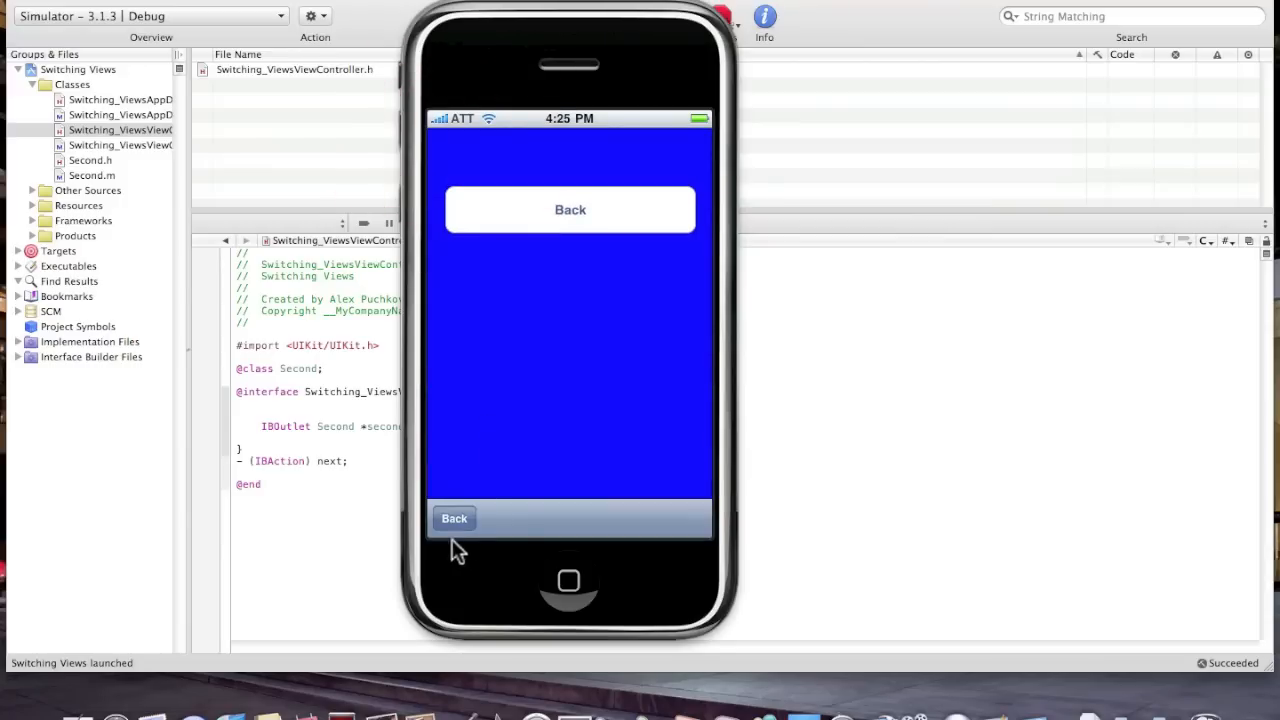
{"action": "mouse_move", "coordinate": [563, 368]}
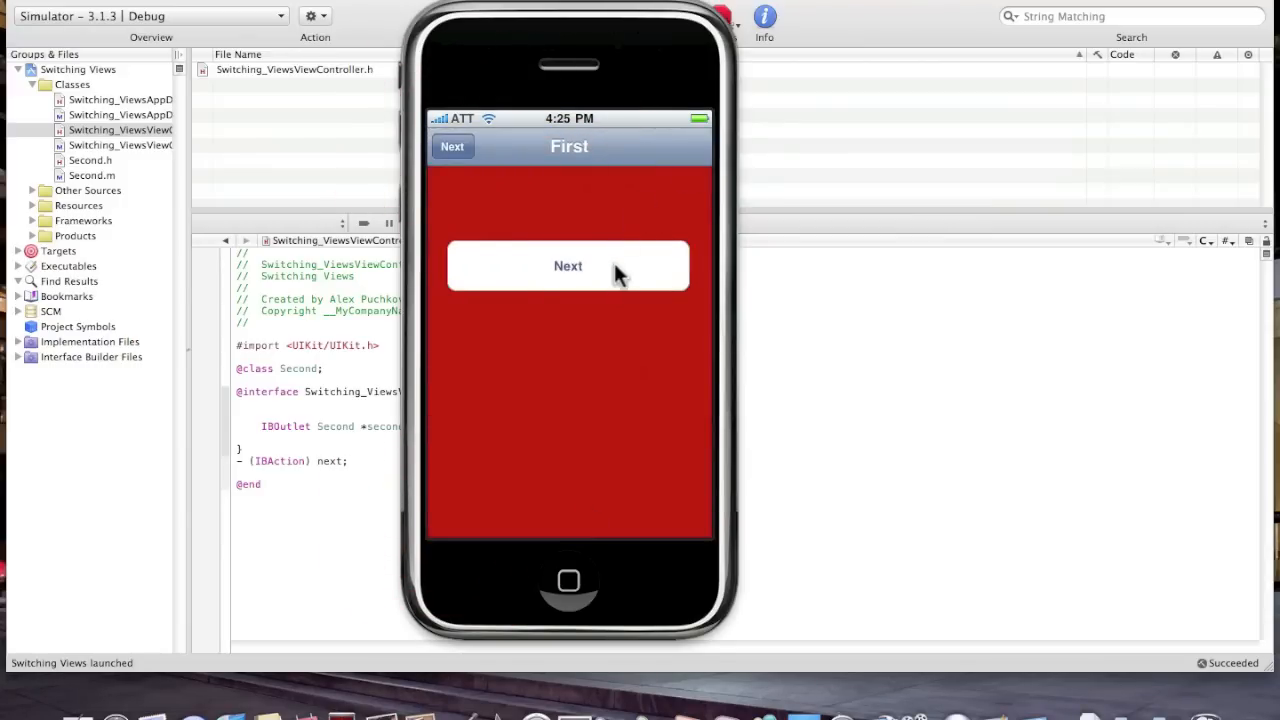
{"action": "left_click", "coordinate": [120, 145]}
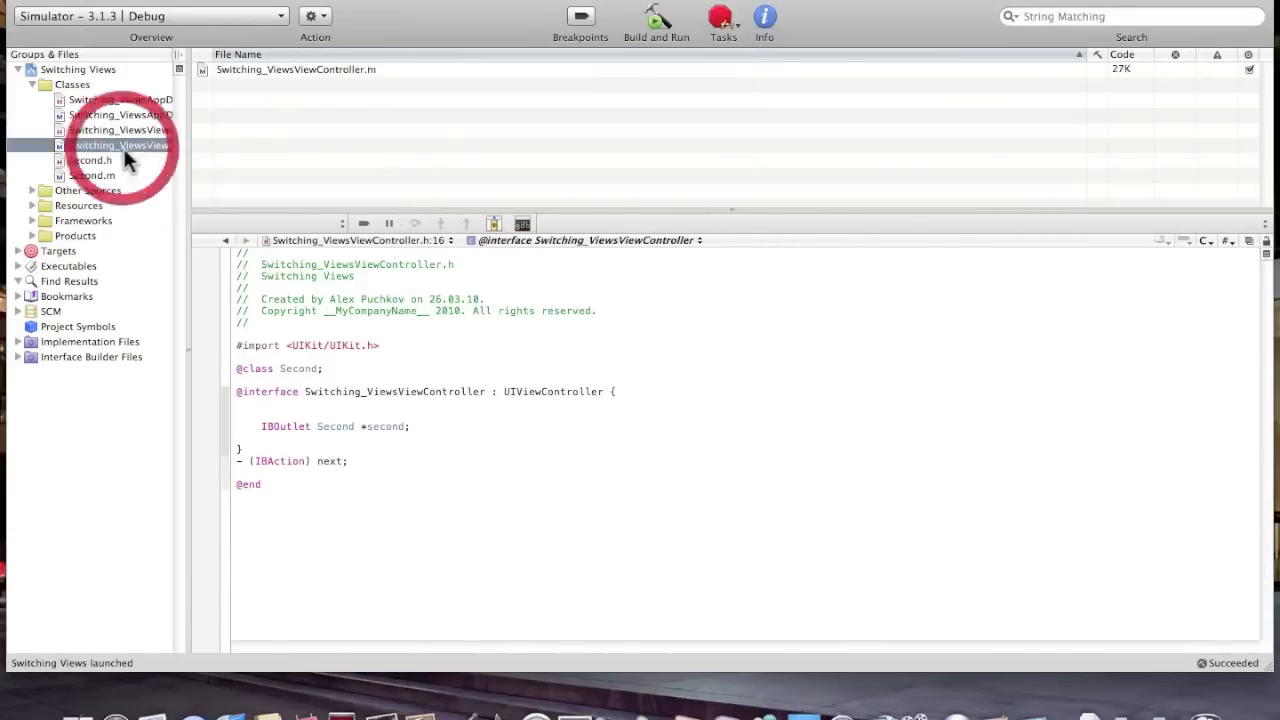
- In Switching_ViewsViewController.m set presentModalViewController animated: to NO and rerun the app
{"action": "left_click", "coordinate": [120, 145]}
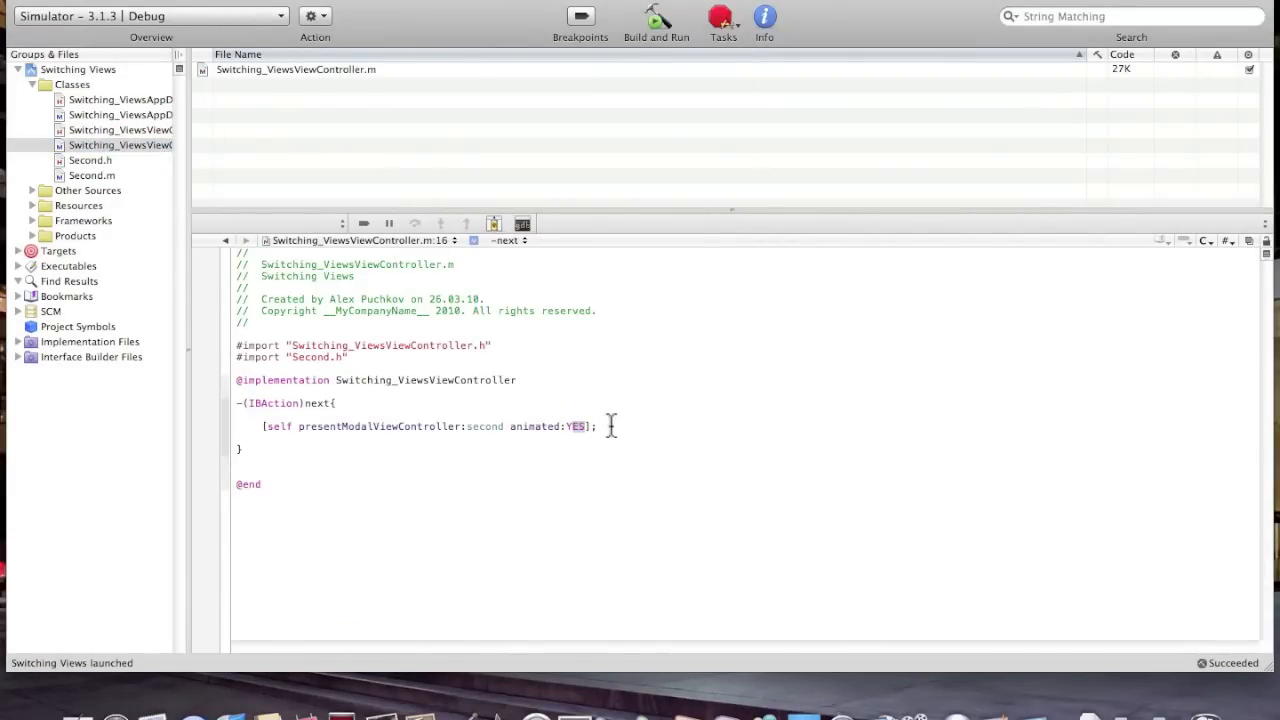
{"action": "type", "text": "NO"}
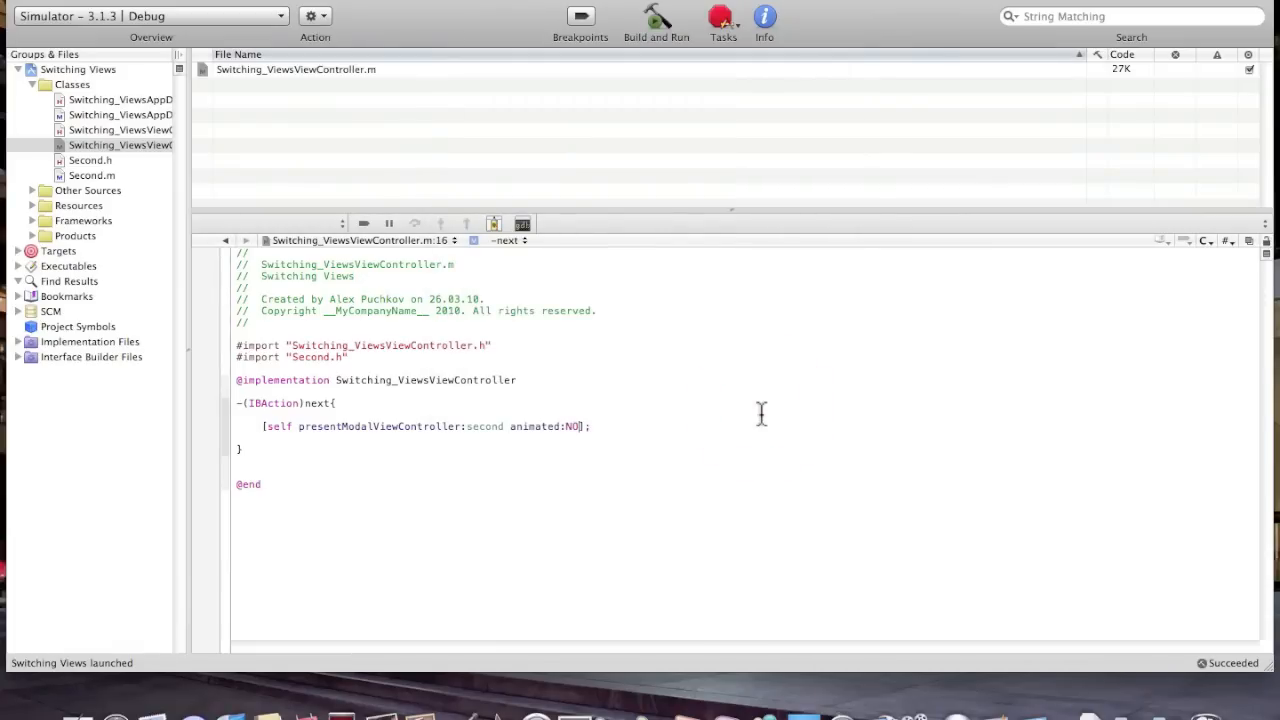
{"action": "left_click", "coordinate": [653, 18]}
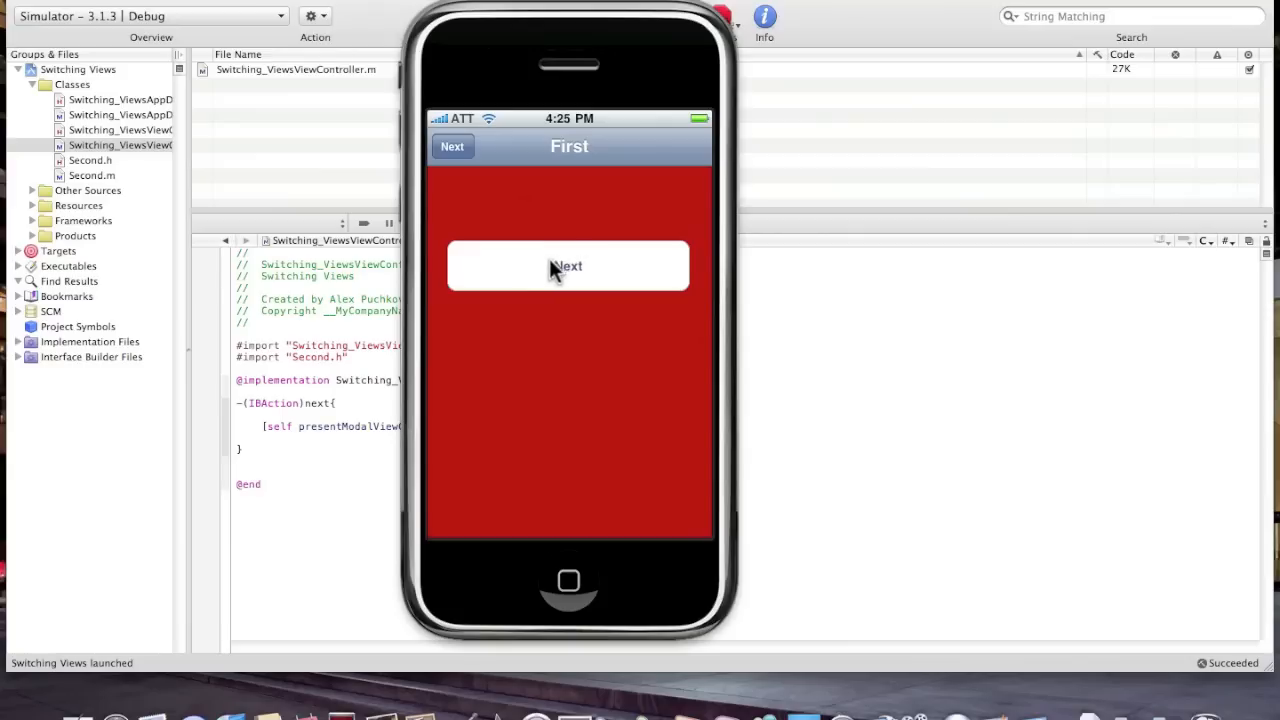
- Tap Next for the instant blue view, tap Back, then quit the Simulator from the dock
{"action": "left_click", "coordinate": [568, 266]}
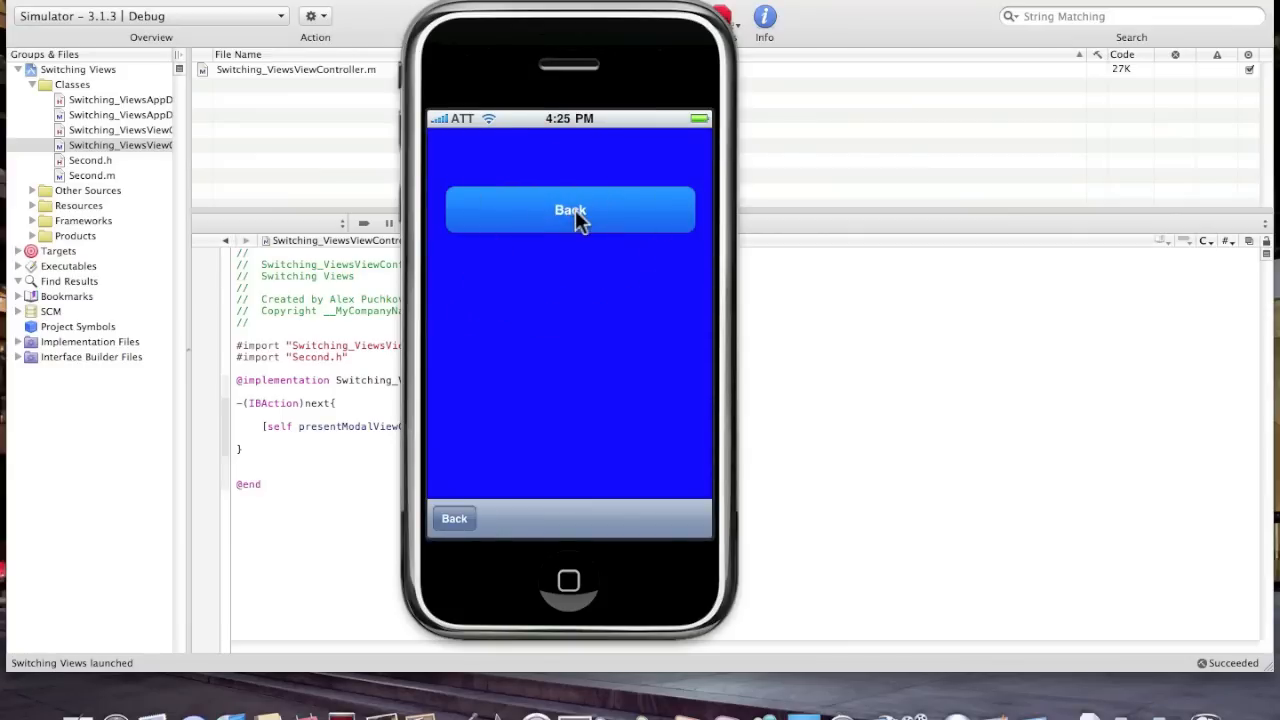
{"action": "left_click", "coordinate": [561, 222]}
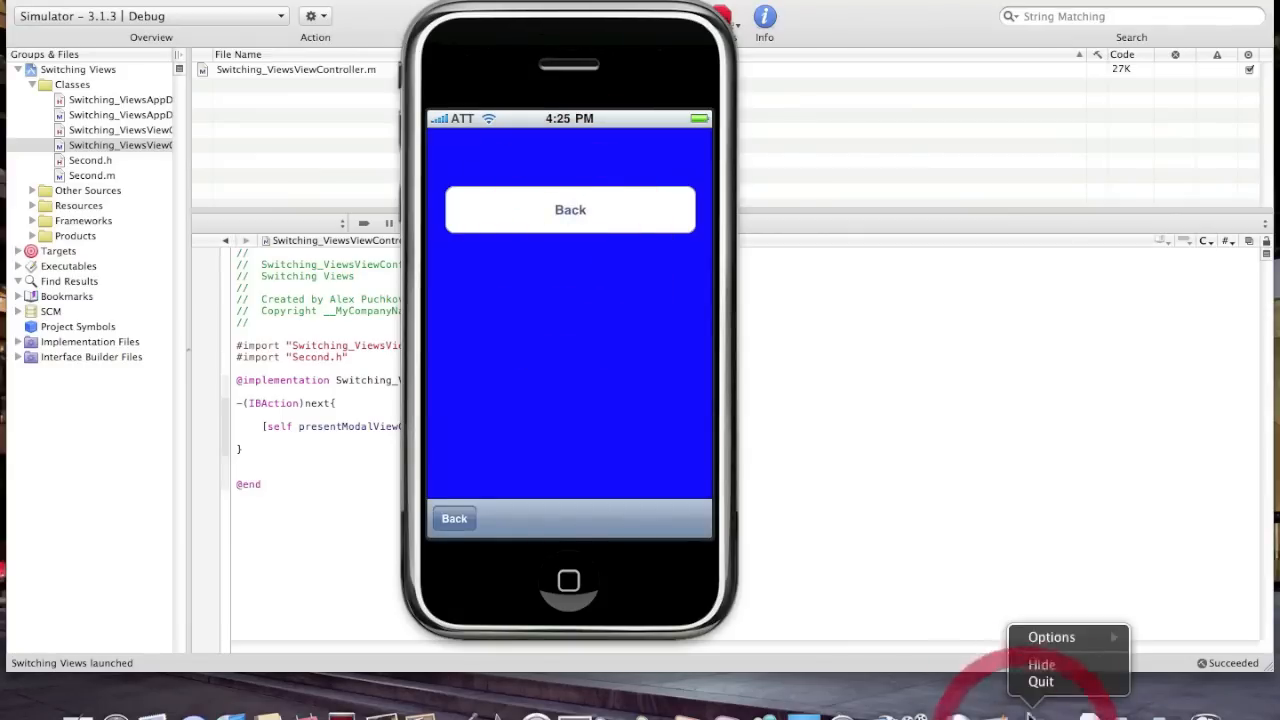
{"action": "left_click", "coordinate": [1037, 681]}
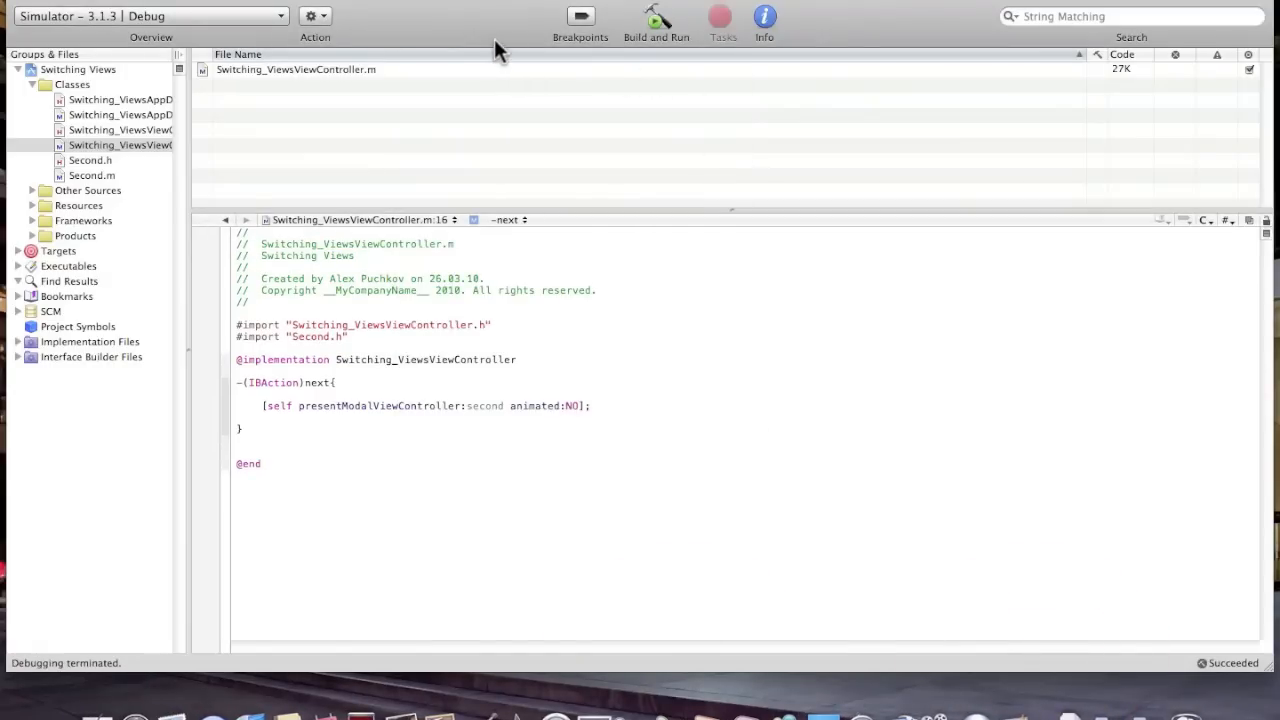